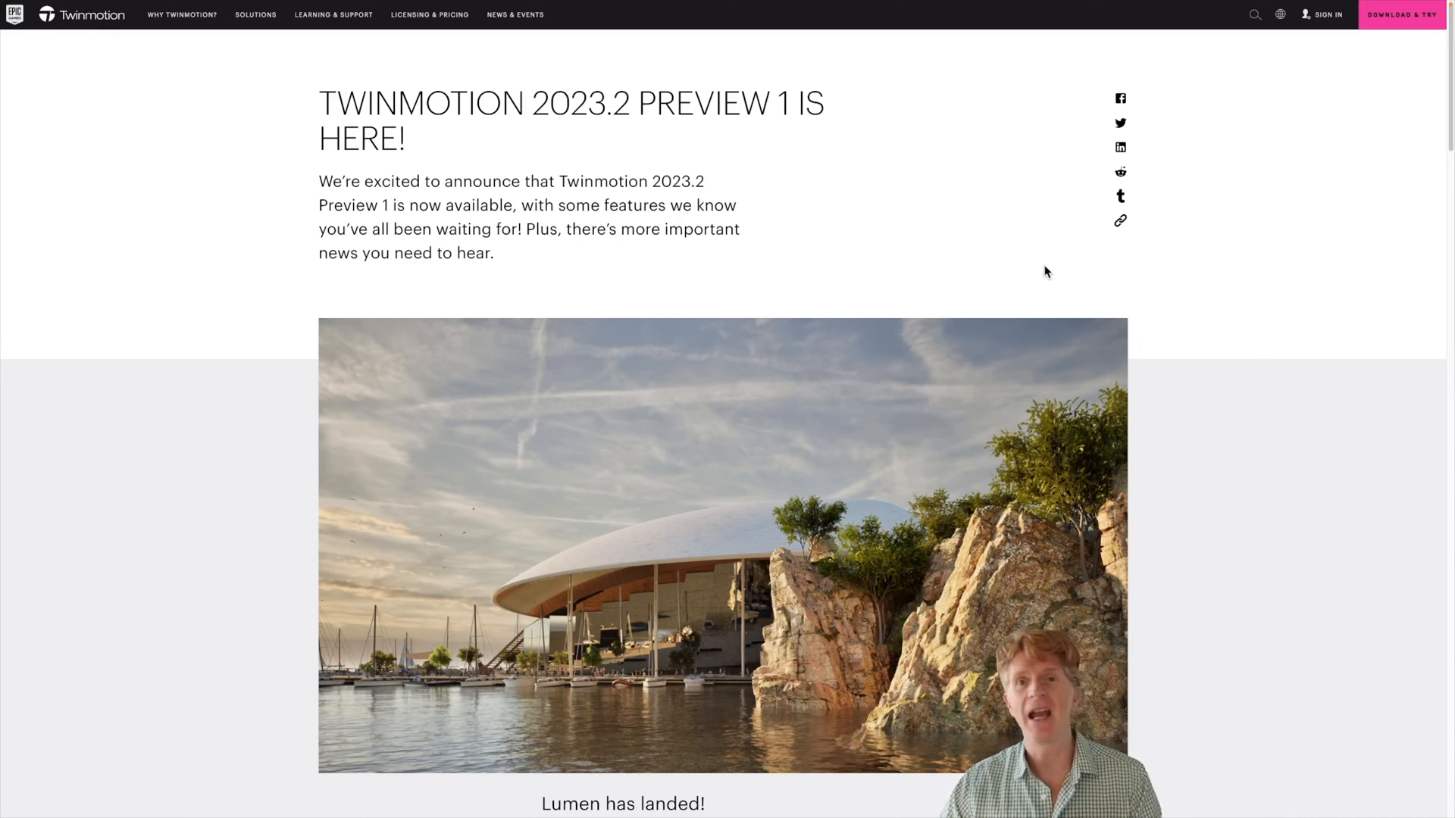
pyautogui.moveTo(908, 183)
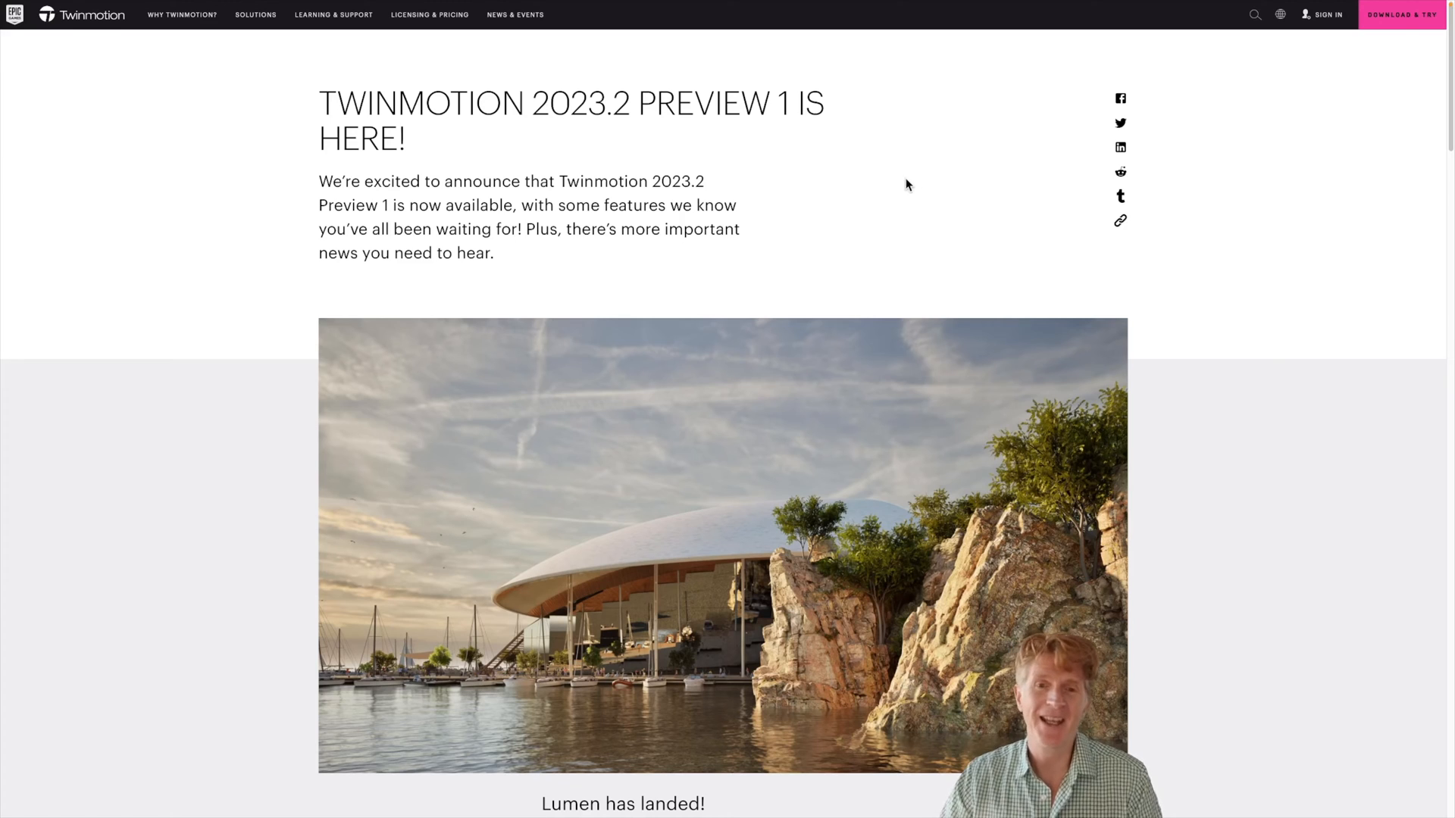
pyautogui.moveTo(254, 42)
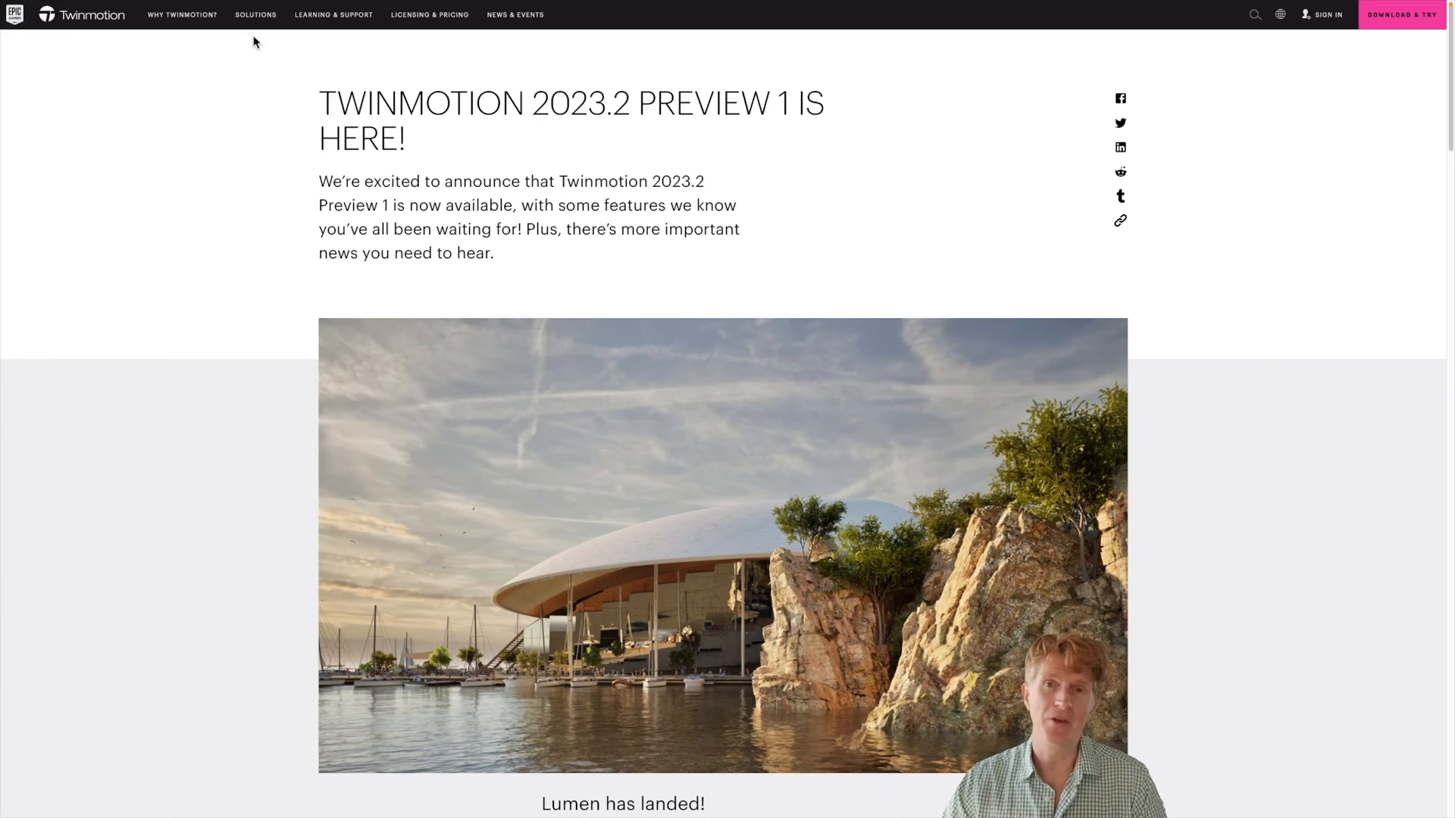
pyautogui.moveTo(752, 316)
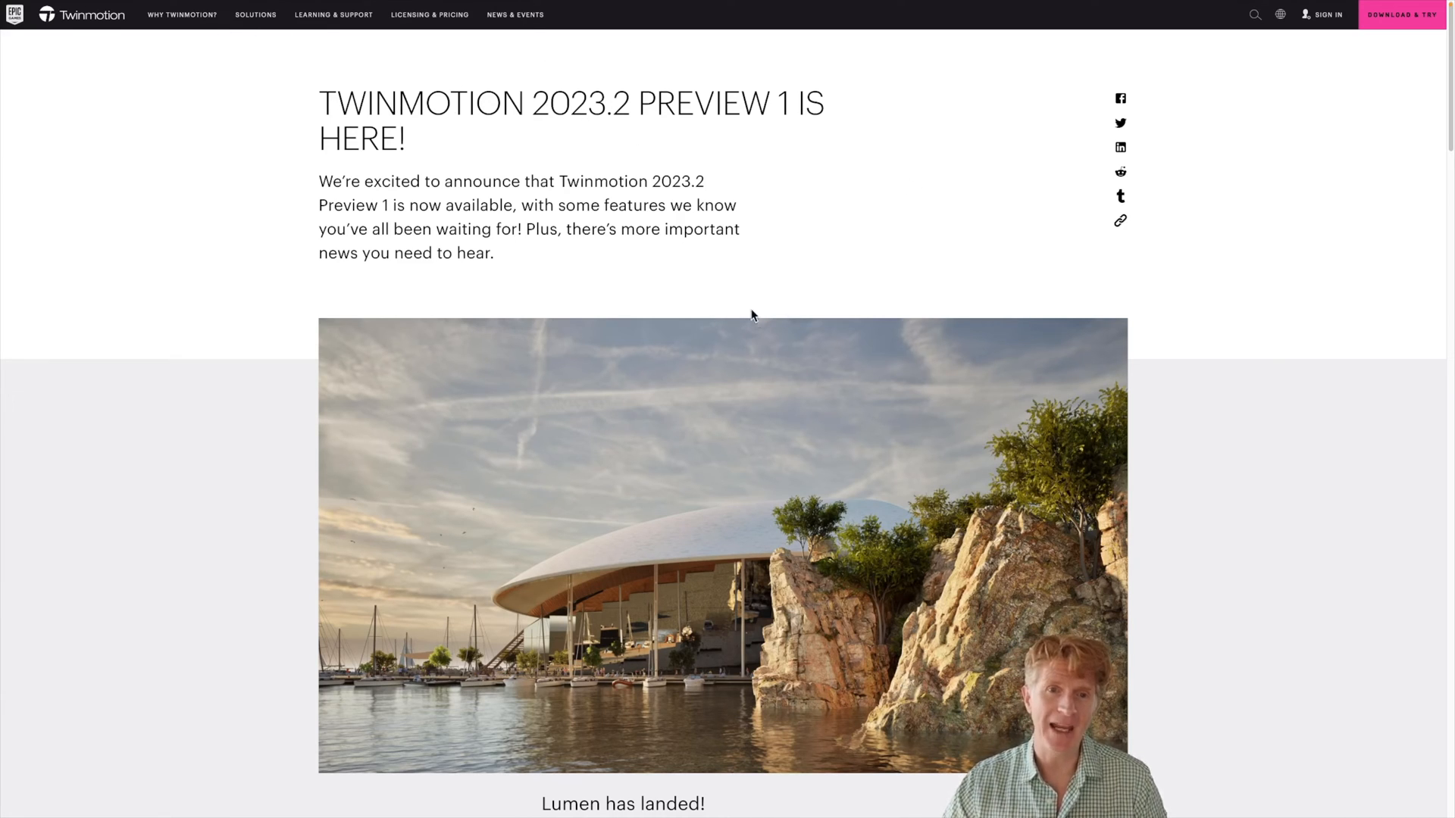
pyautogui.moveTo(640, 155)
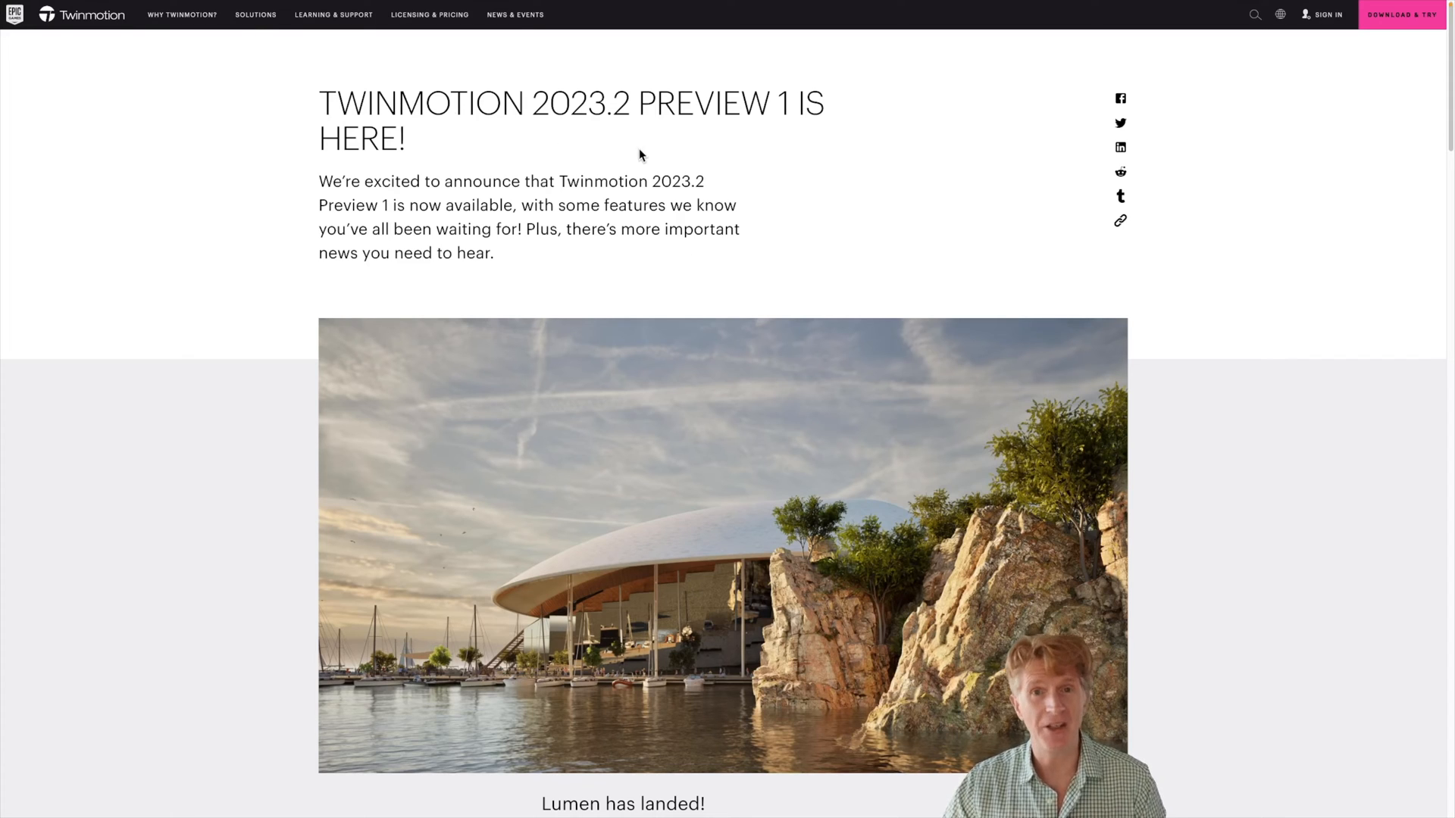
pyautogui.moveTo(689, 173)
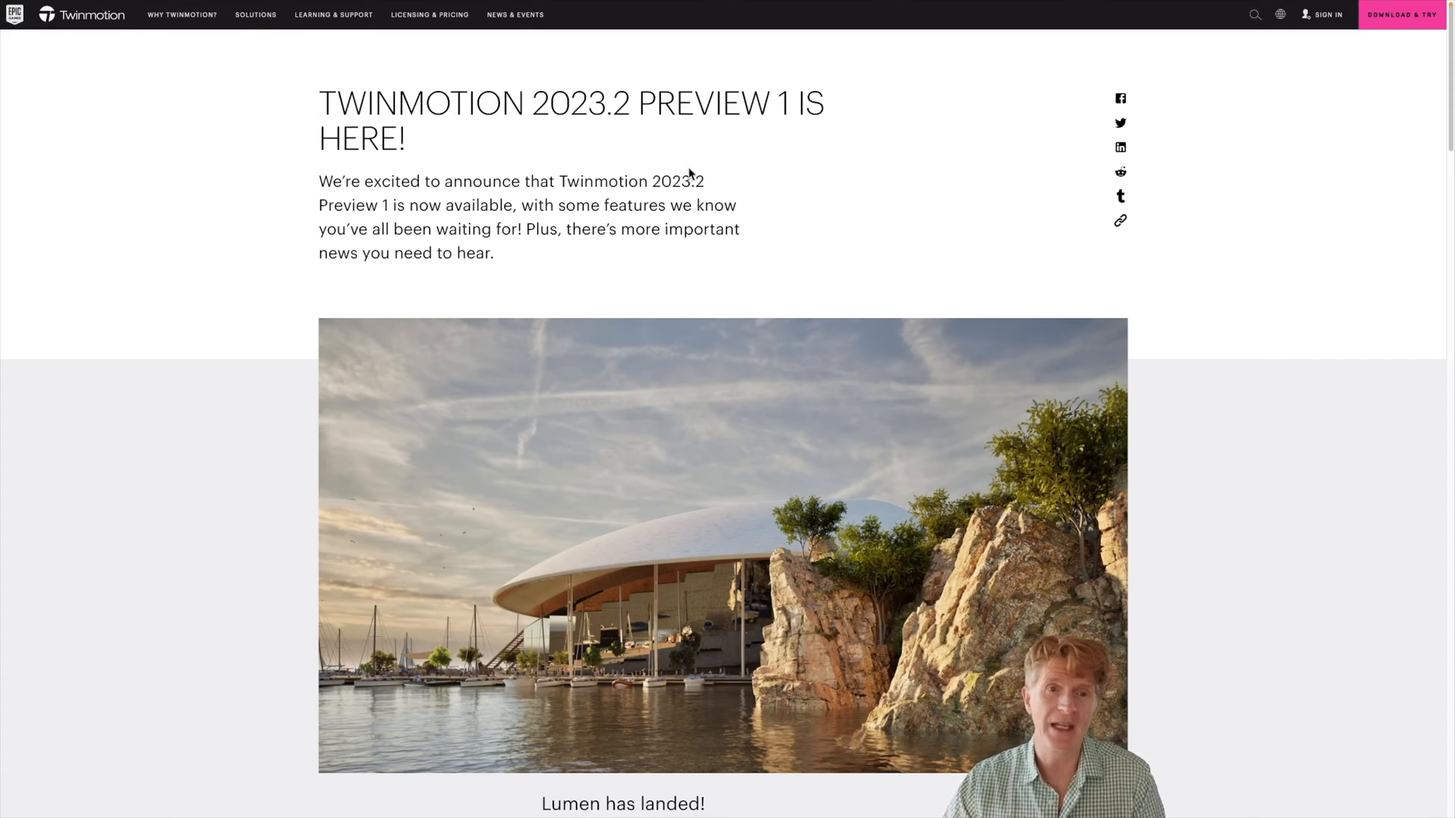
pyautogui.moveTo(769, 217)
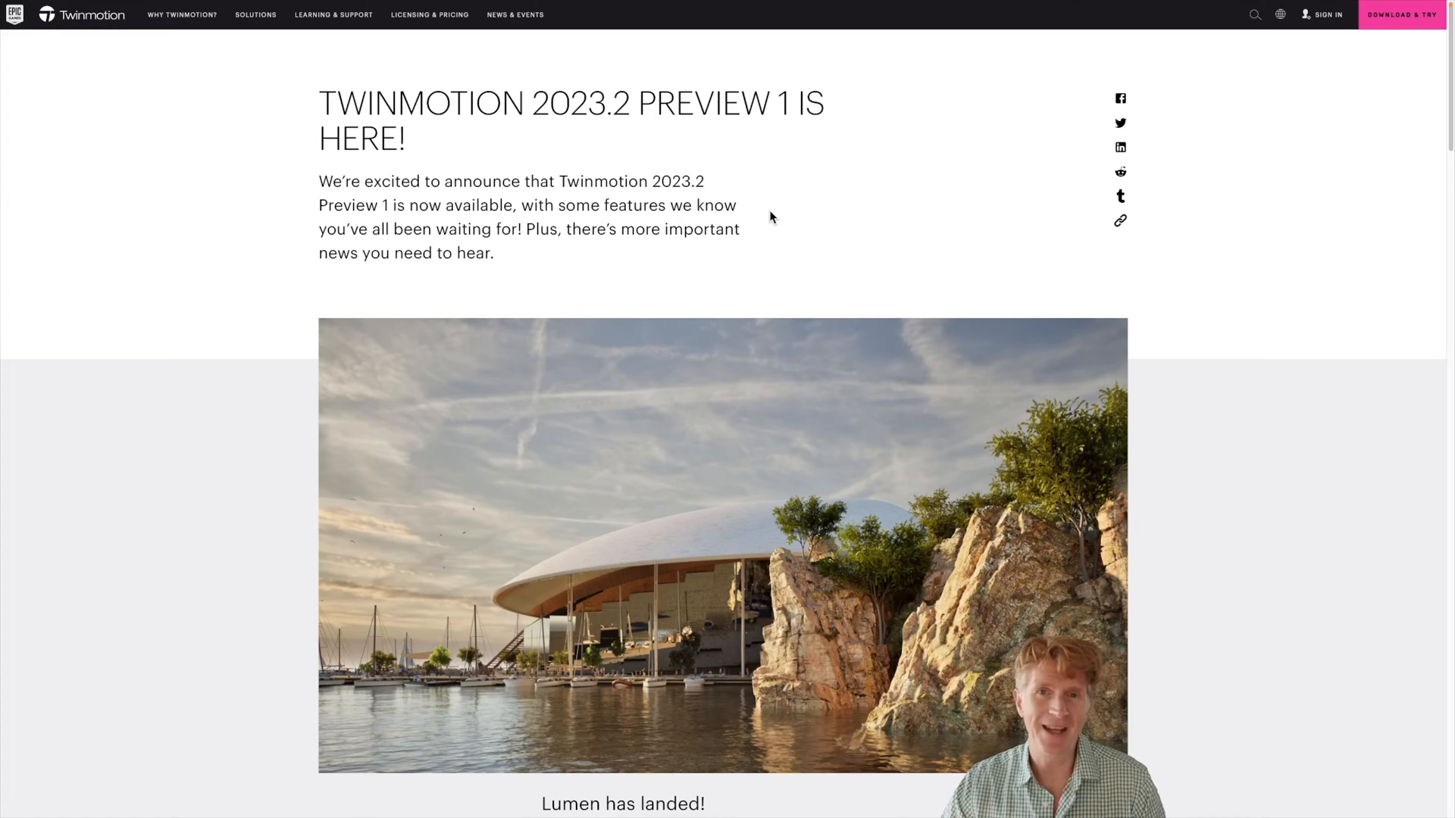
# Scroll the 2023.2 Preview 1 announcement down to the 'Lumen has landed!' section.
pyautogui.scroll(-3)
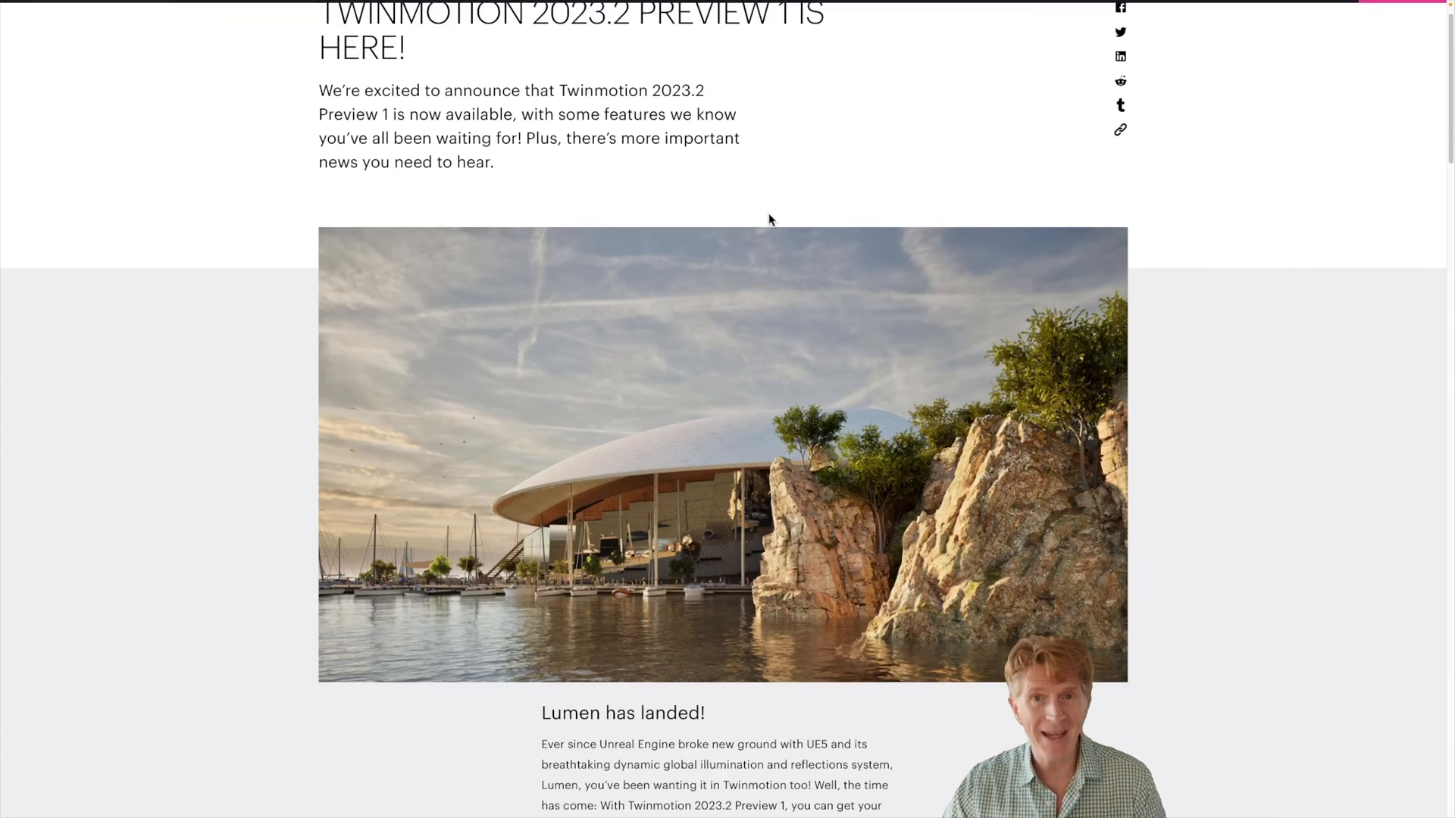
pyautogui.scroll(-3)
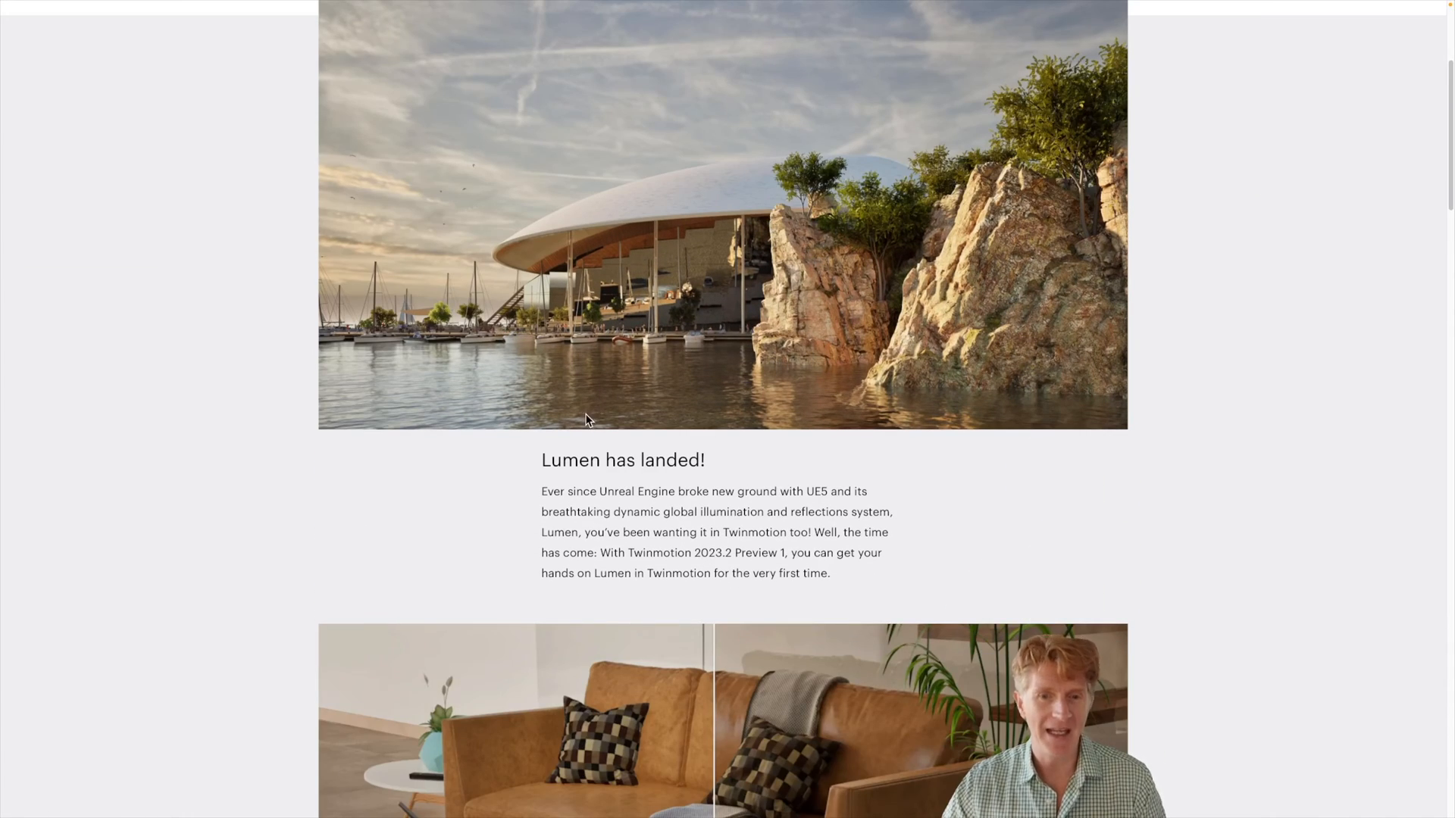
pyautogui.moveTo(747, 251)
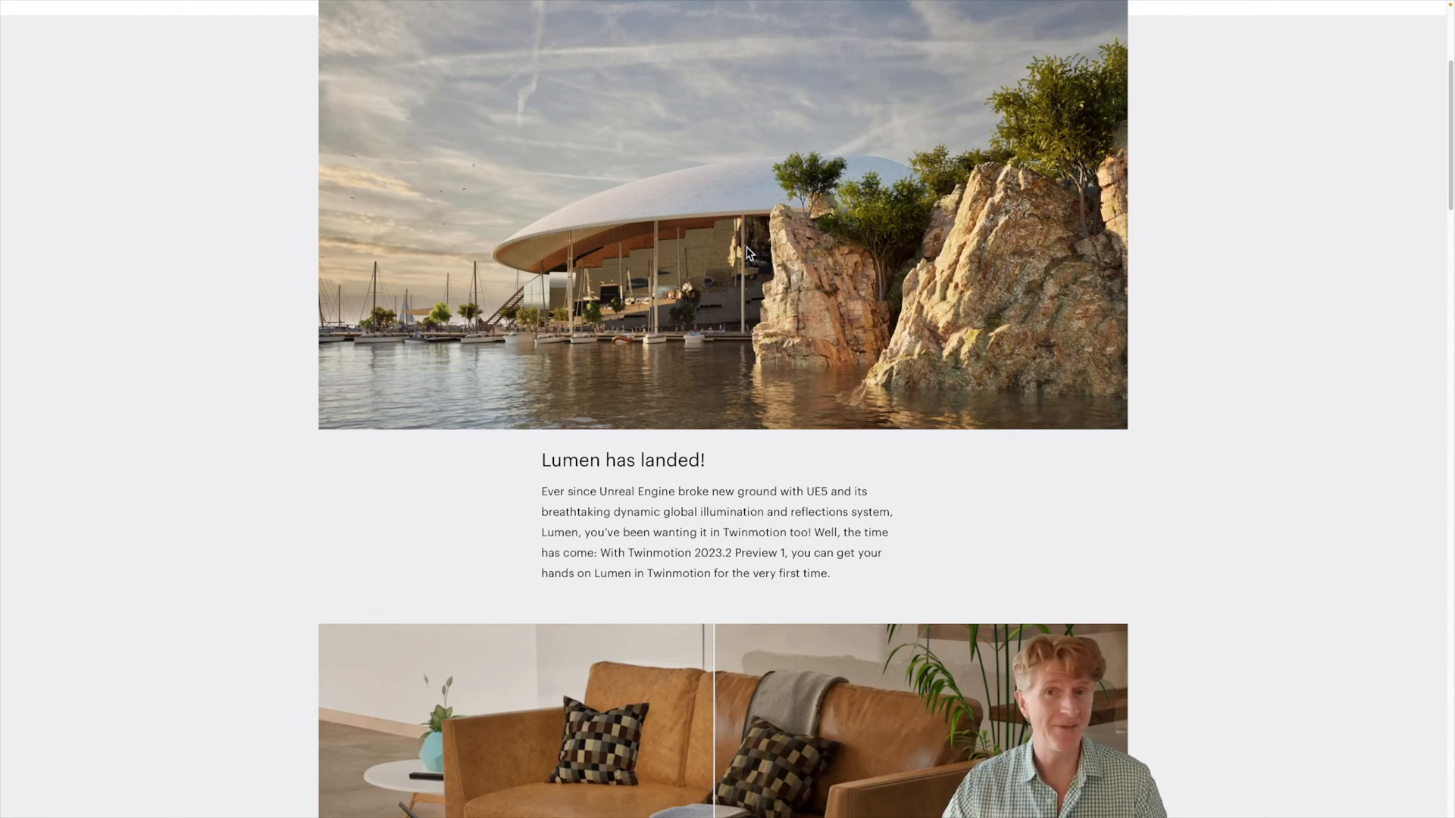
pyautogui.moveTo(483, 339)
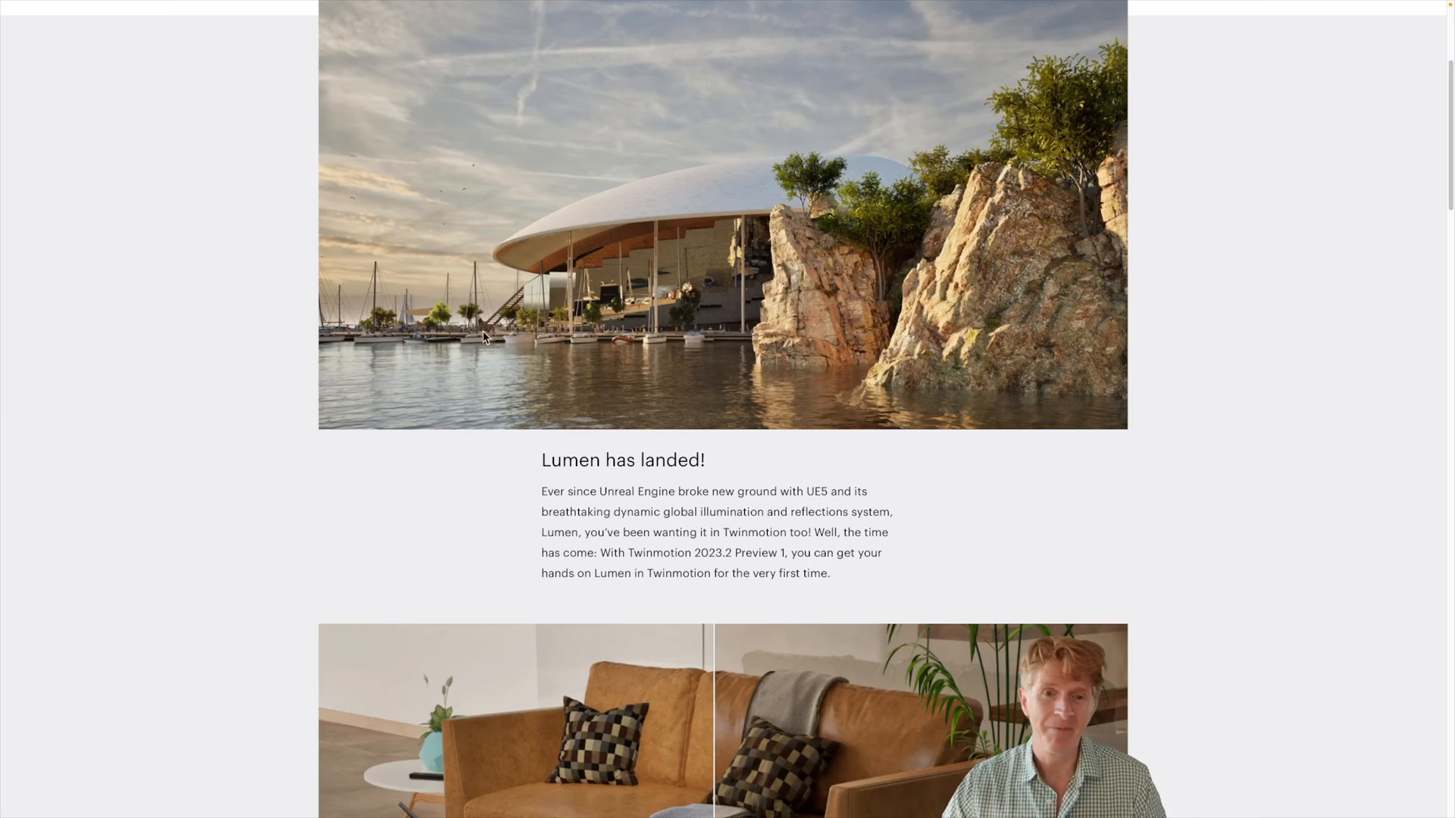
# Scroll to the sofa image captioned 'Standard real-time lighting (L) vs. Lumen (R)'.
pyautogui.scroll(-3)
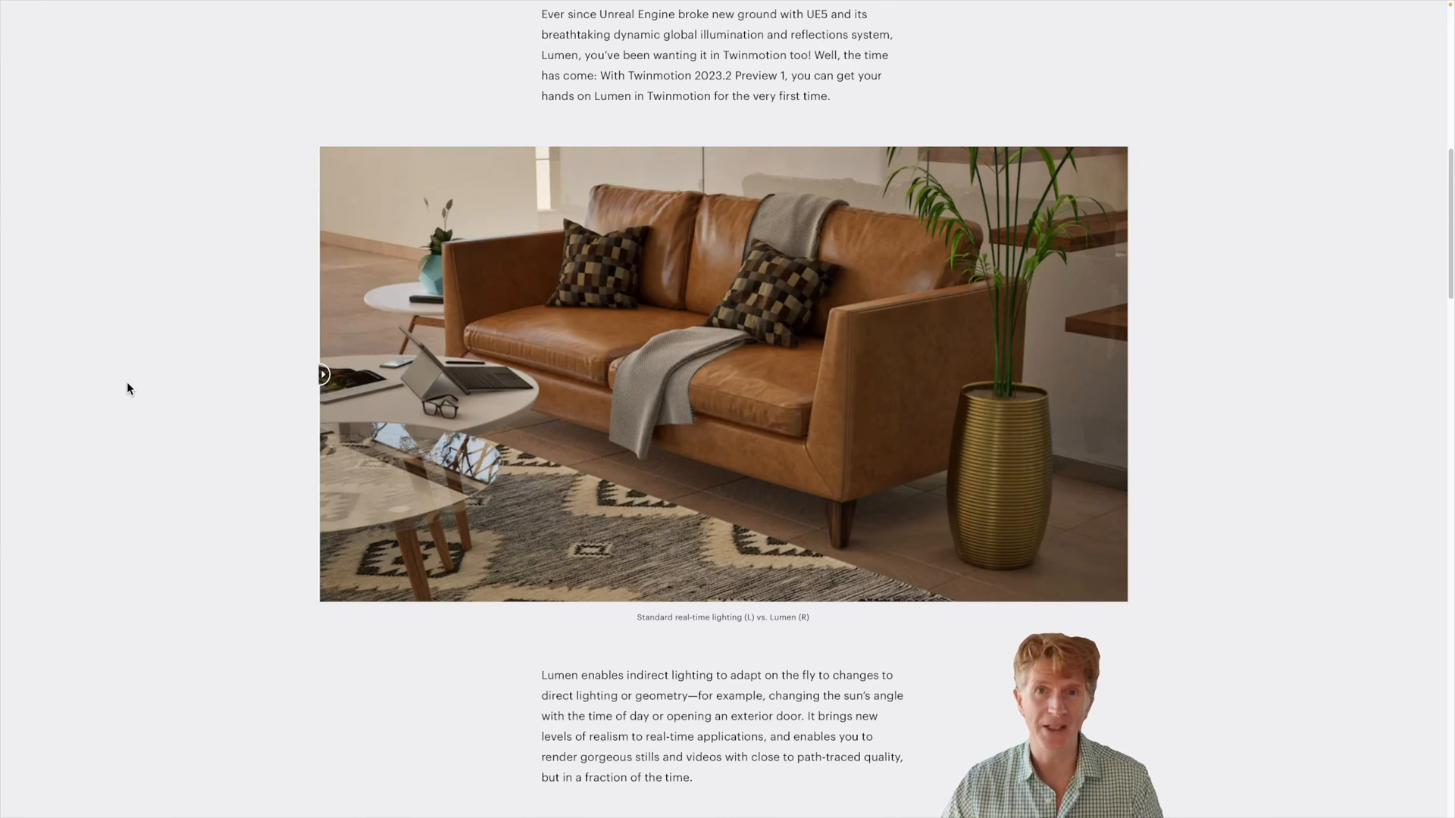
pyautogui.moveTo(702, 322)
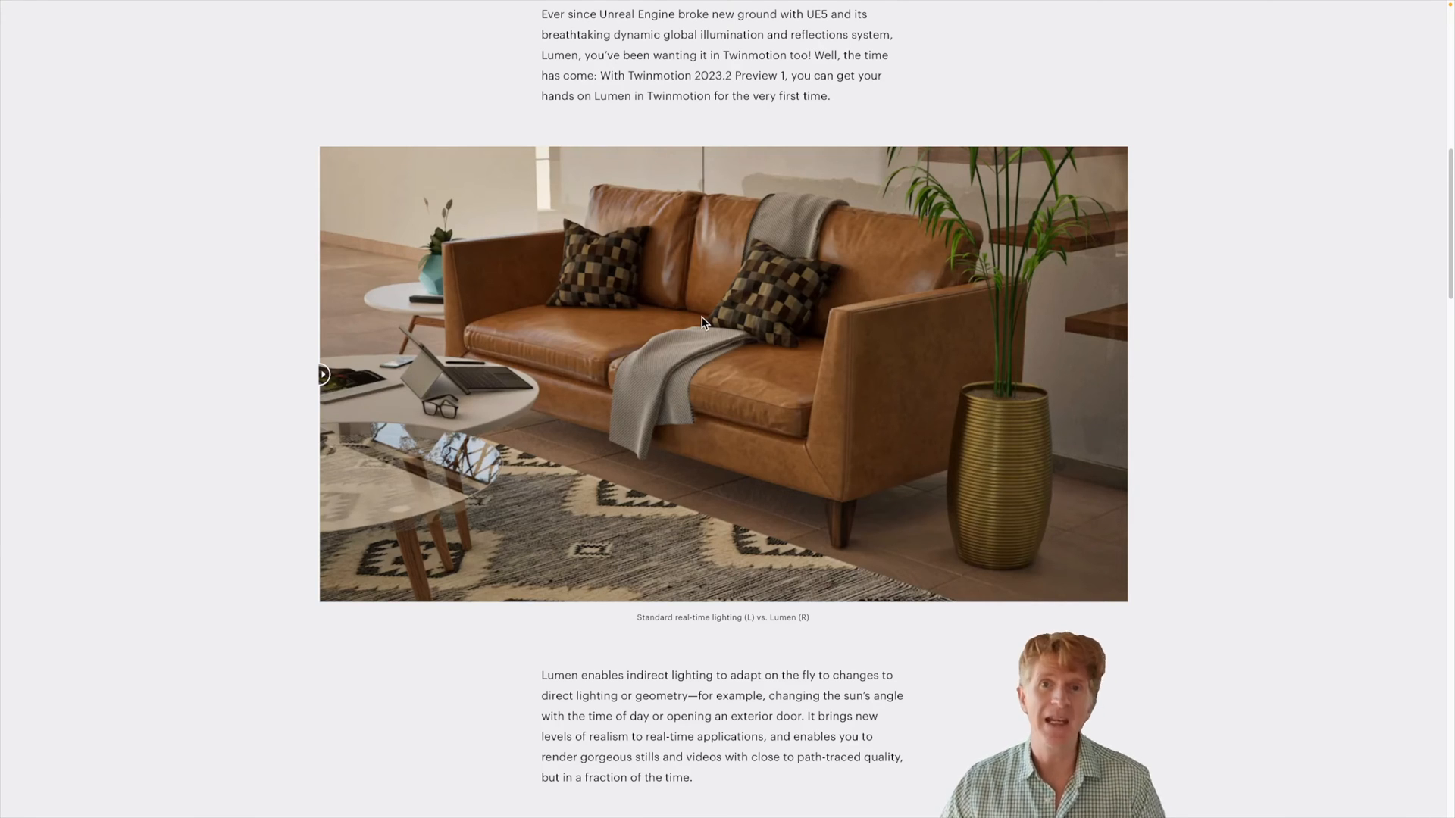
pyautogui.moveTo(804, 371)
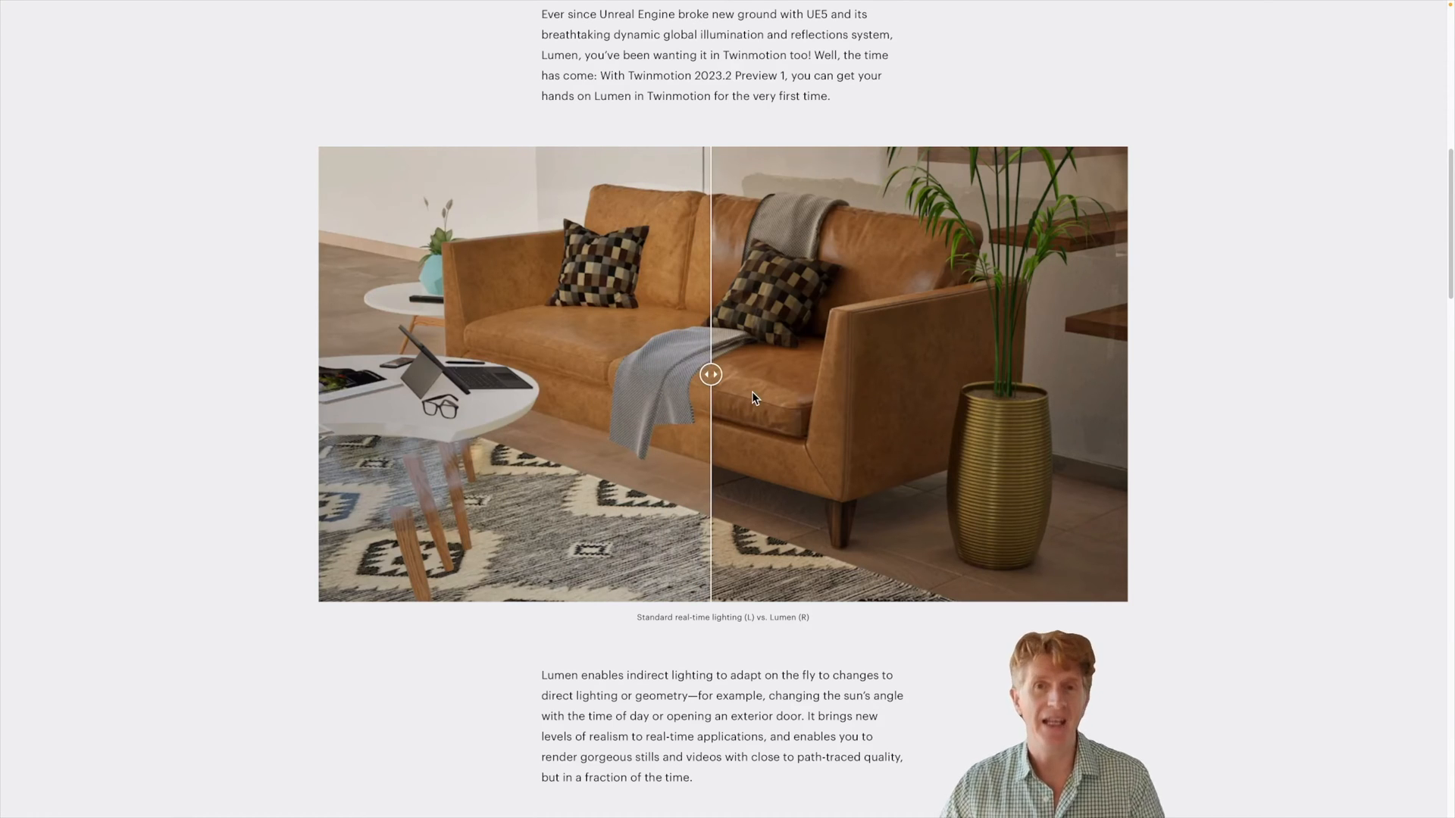
pyautogui.scroll(-3)
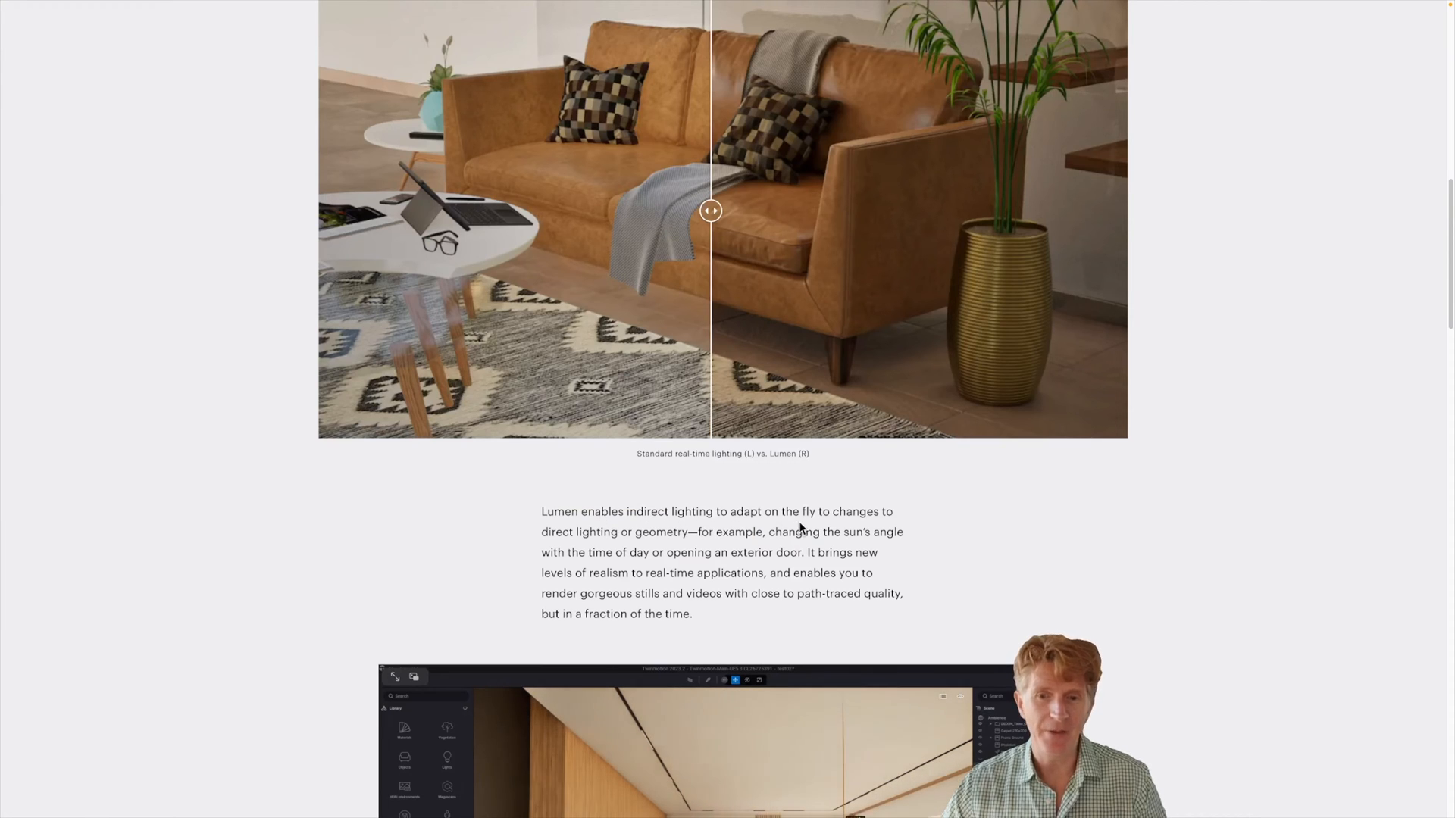
# Play the embedded Lumen demo video, then scroll on to 'Other important news'.
pyautogui.scroll(-3)
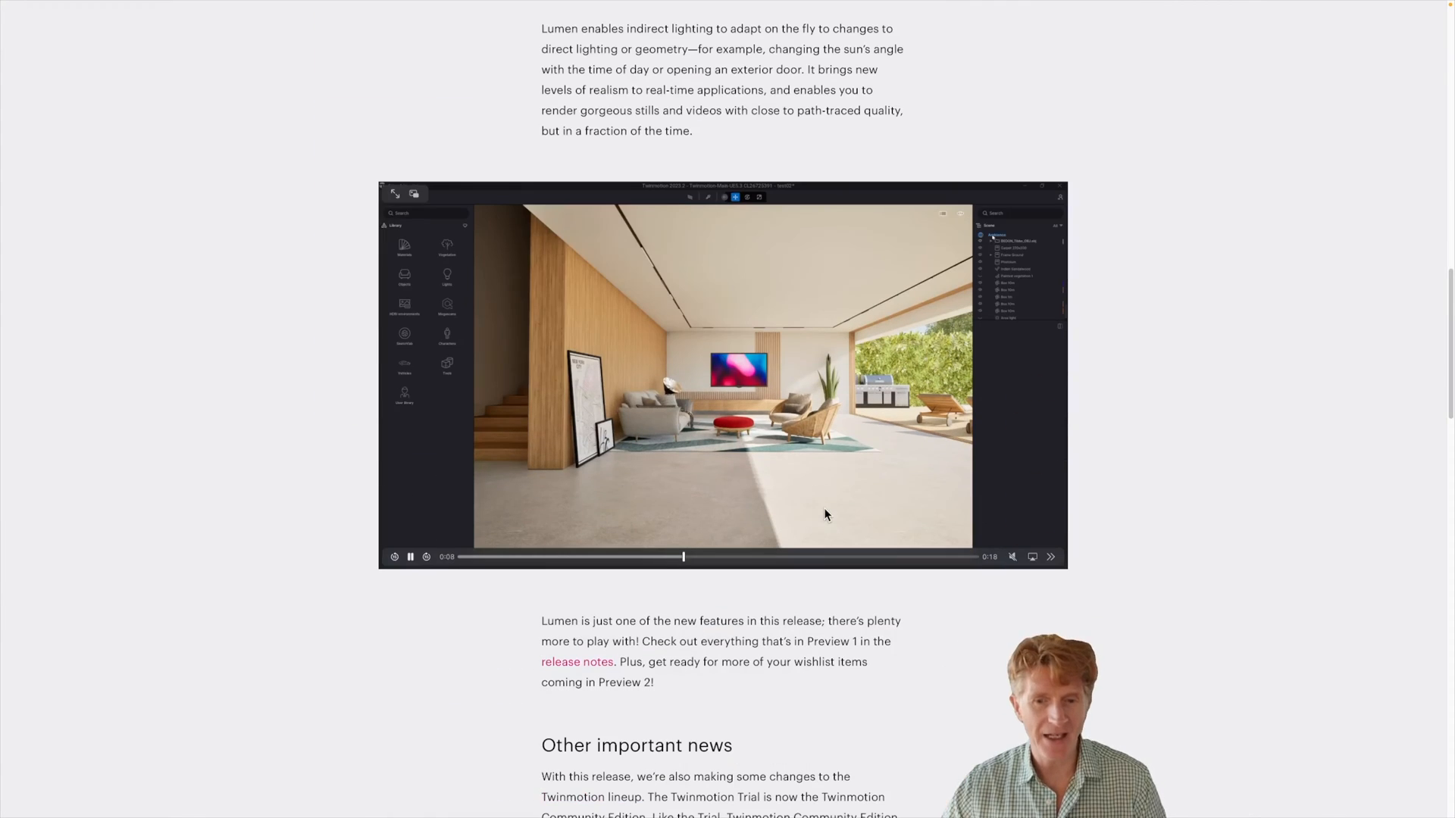
pyautogui.click(461, 557)
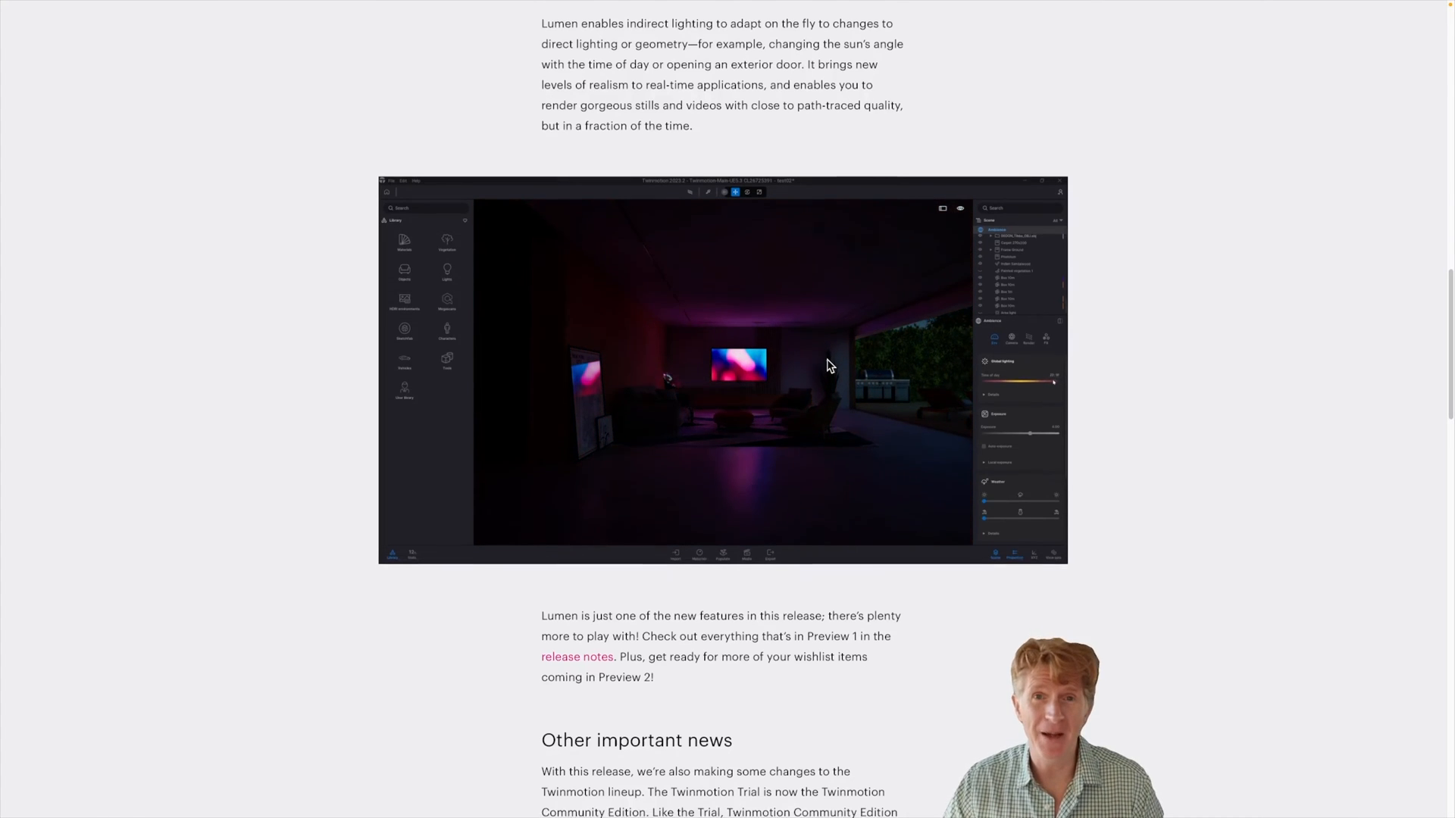
pyautogui.scroll(-3)
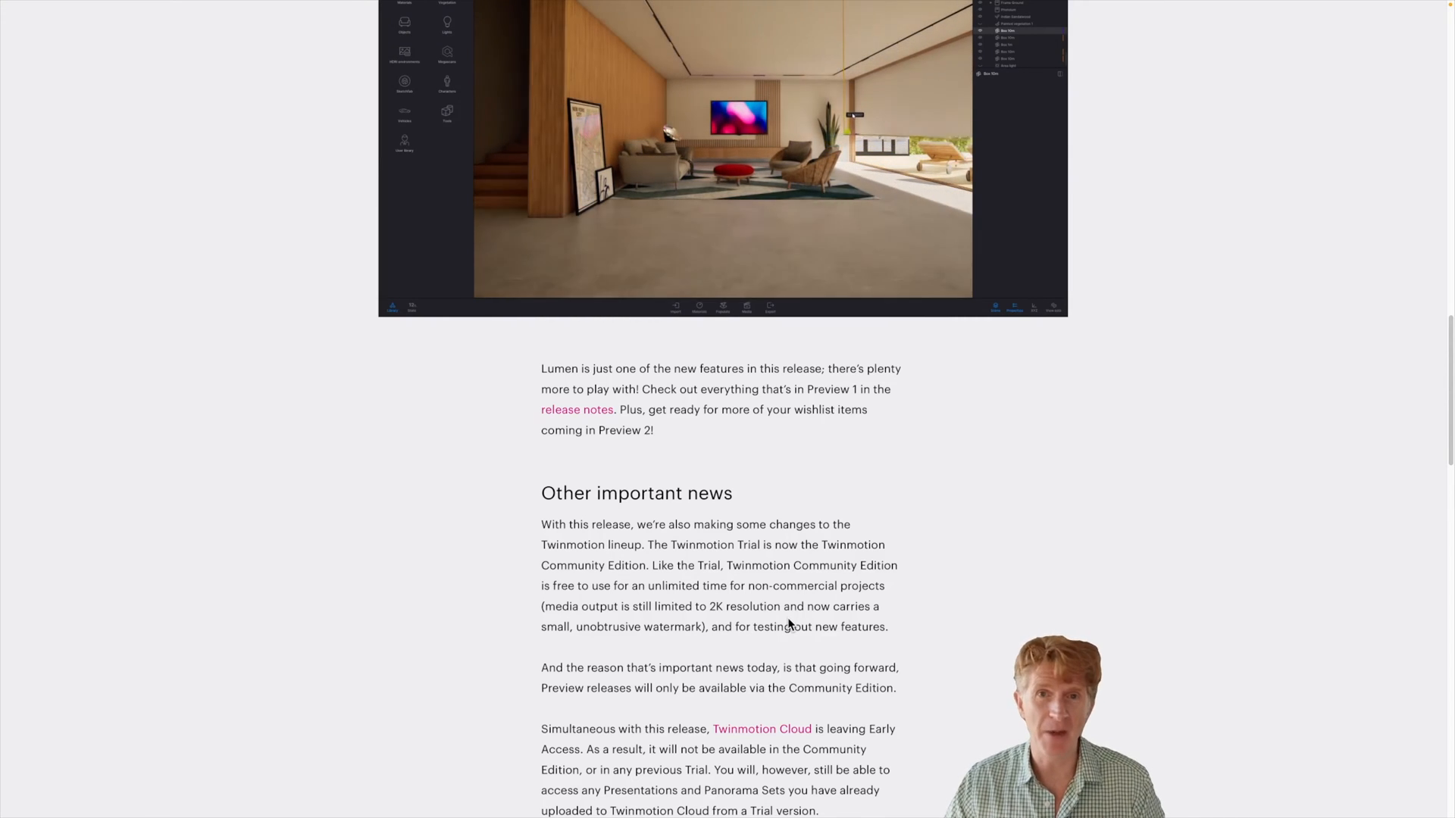
# Scroll down to Pricing and availability, then back up to the announcement headline.
pyautogui.scroll(-3)
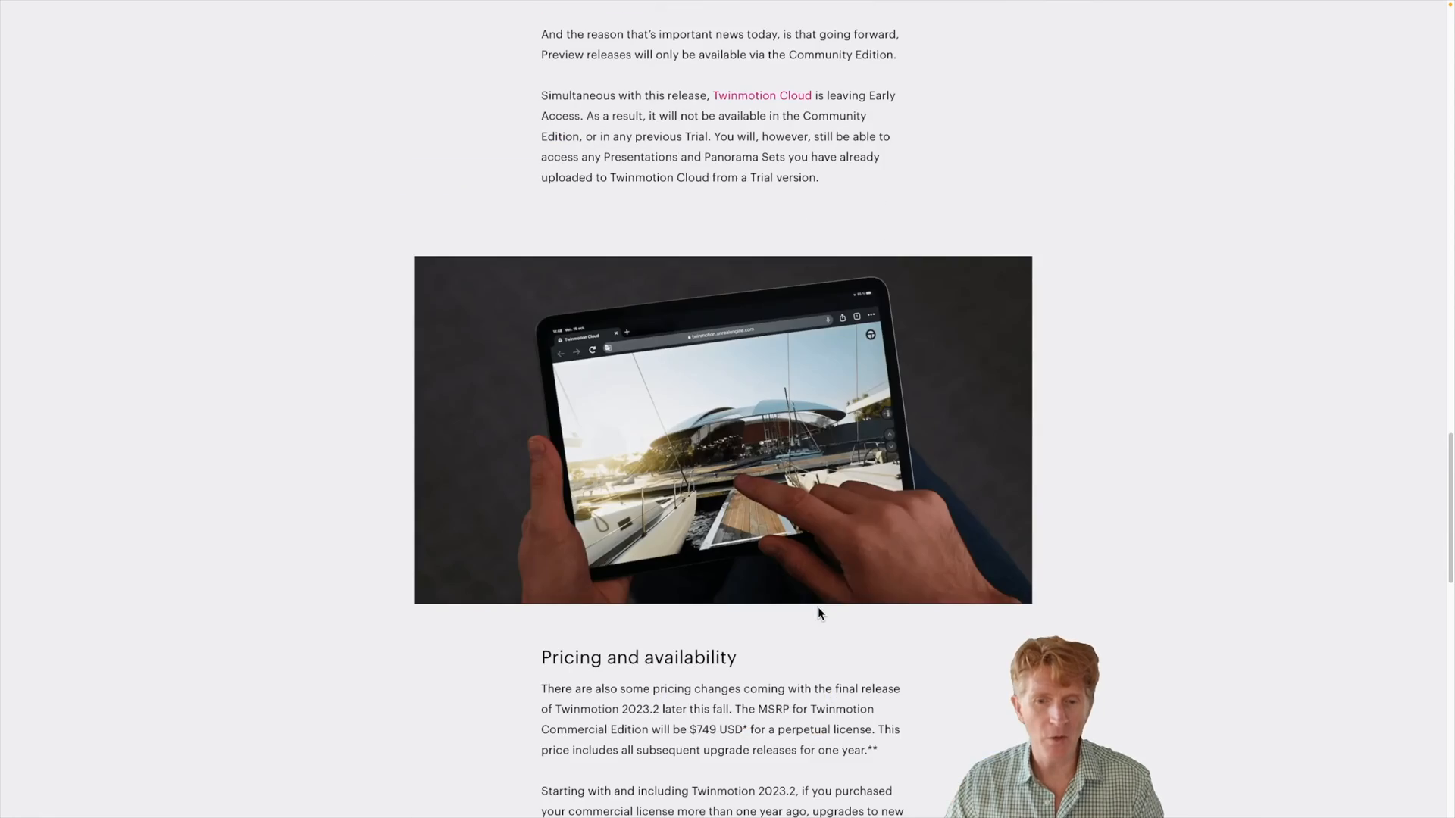
pyautogui.scroll(-3)
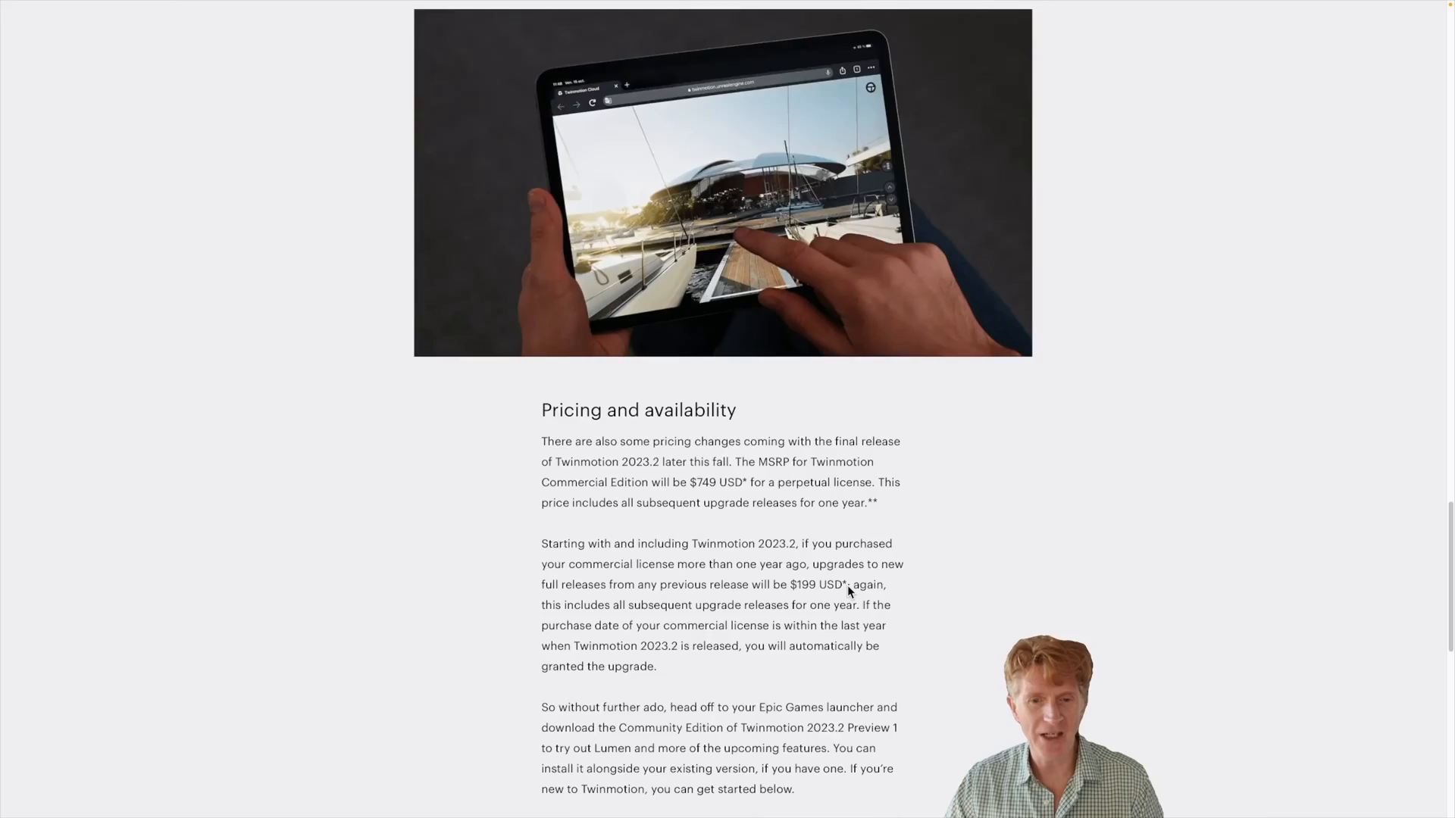
pyautogui.scroll(3)
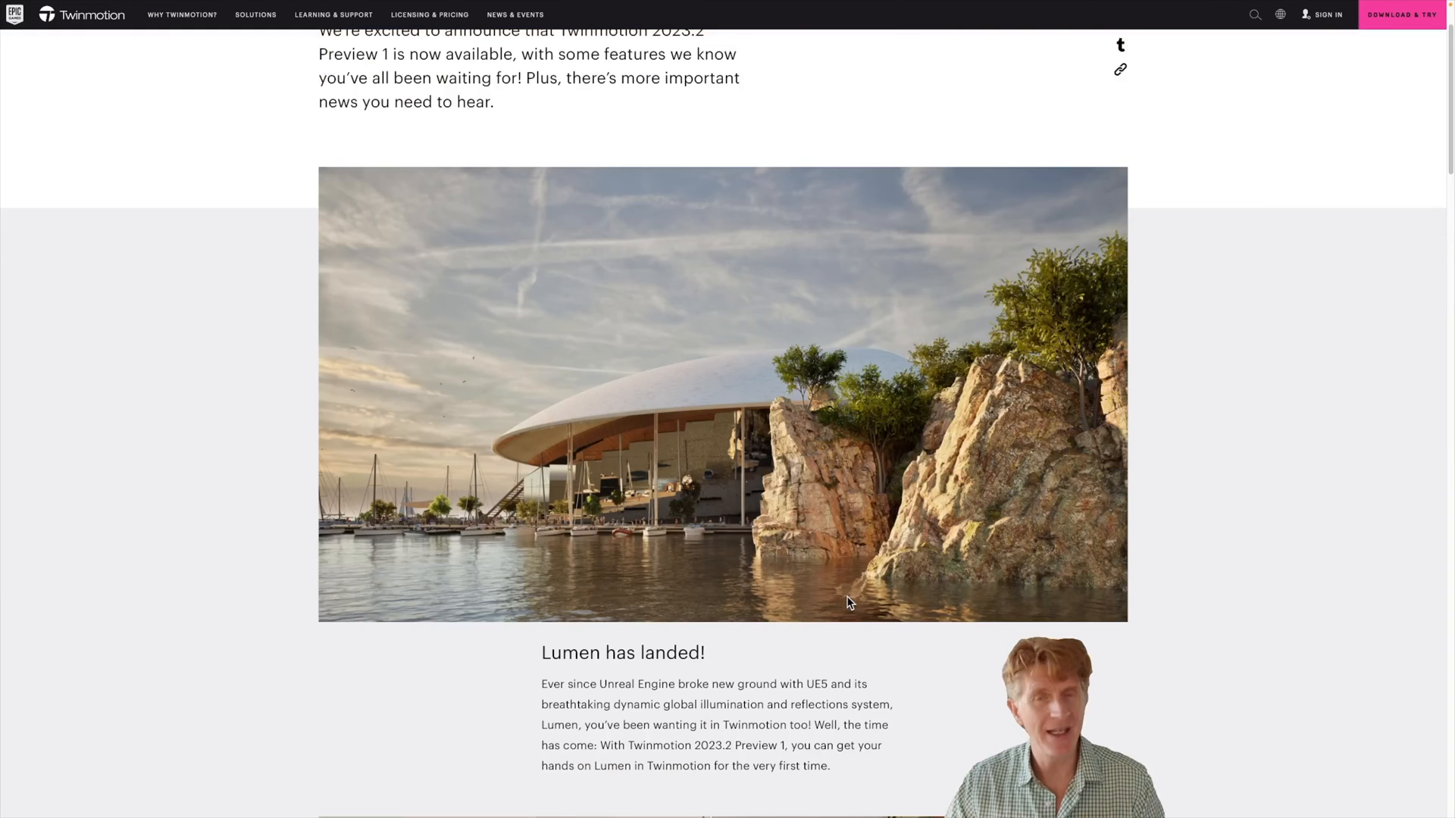
pyautogui.scroll(3)
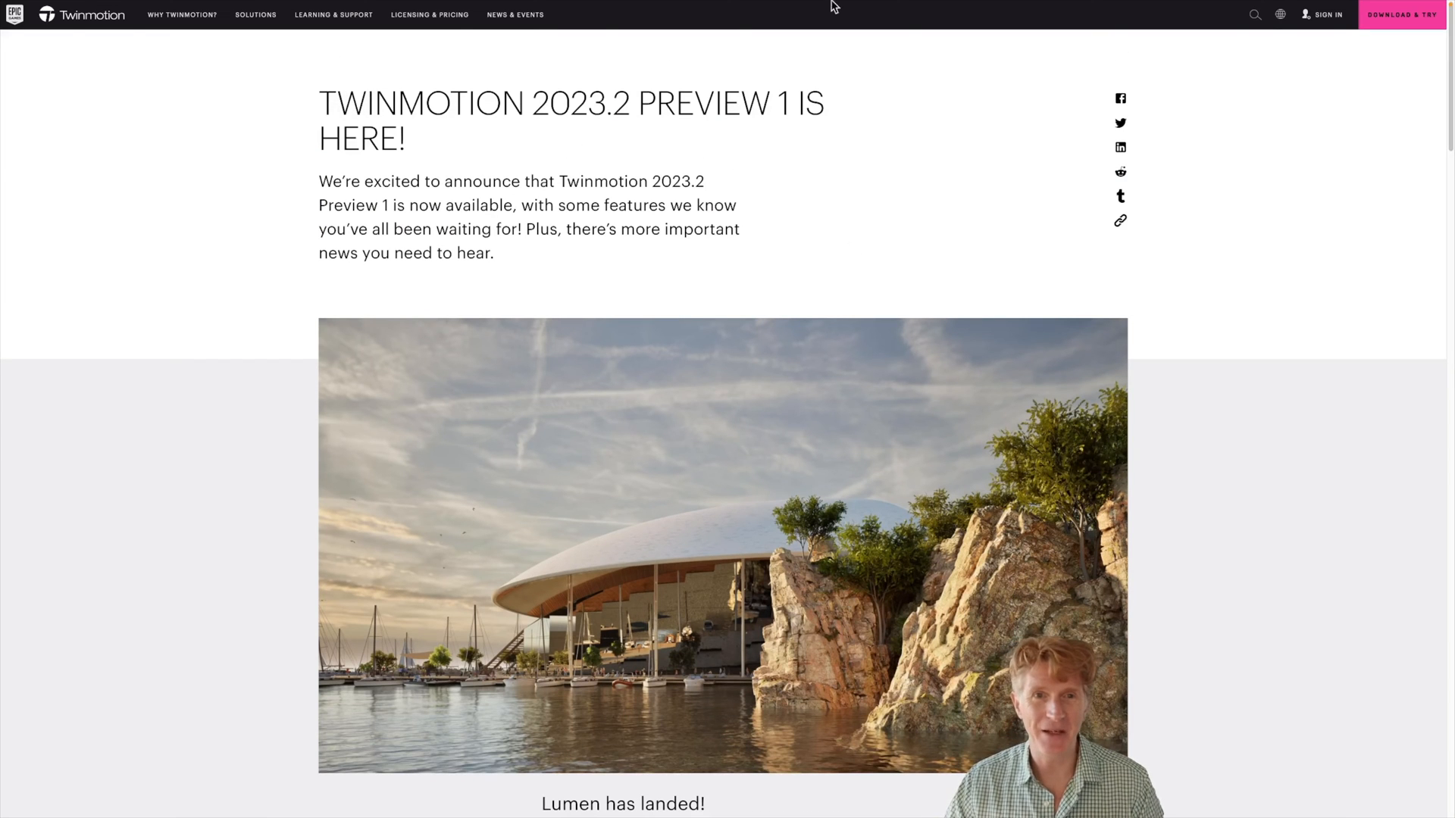
# Open the 2023.2 Preview 1 release notes and read past Lumen, Local Exposure, Glass Optimization to Bugs Fixed.
pyautogui.click(1154, 51)
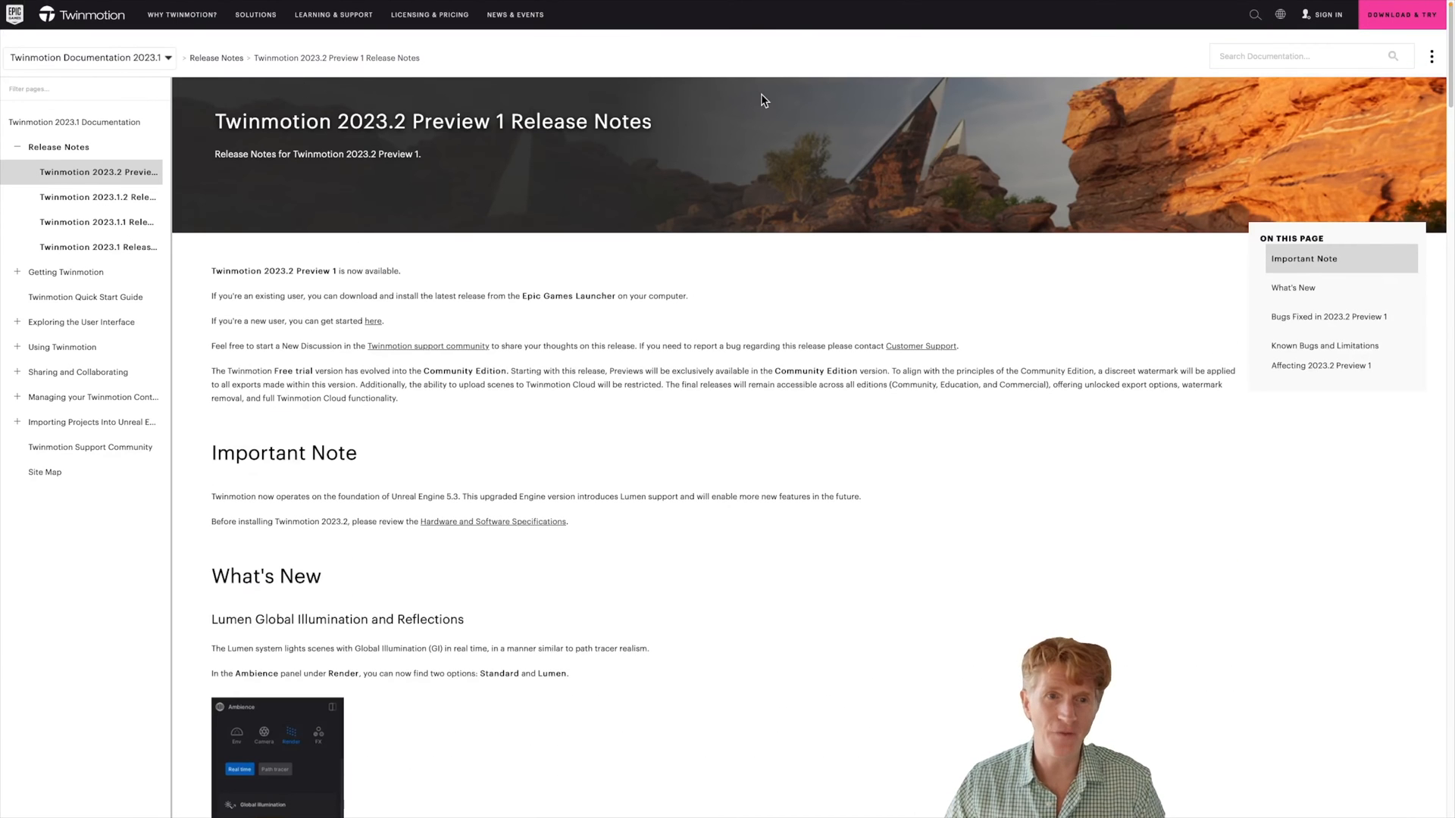
pyautogui.moveTo(717, 145)
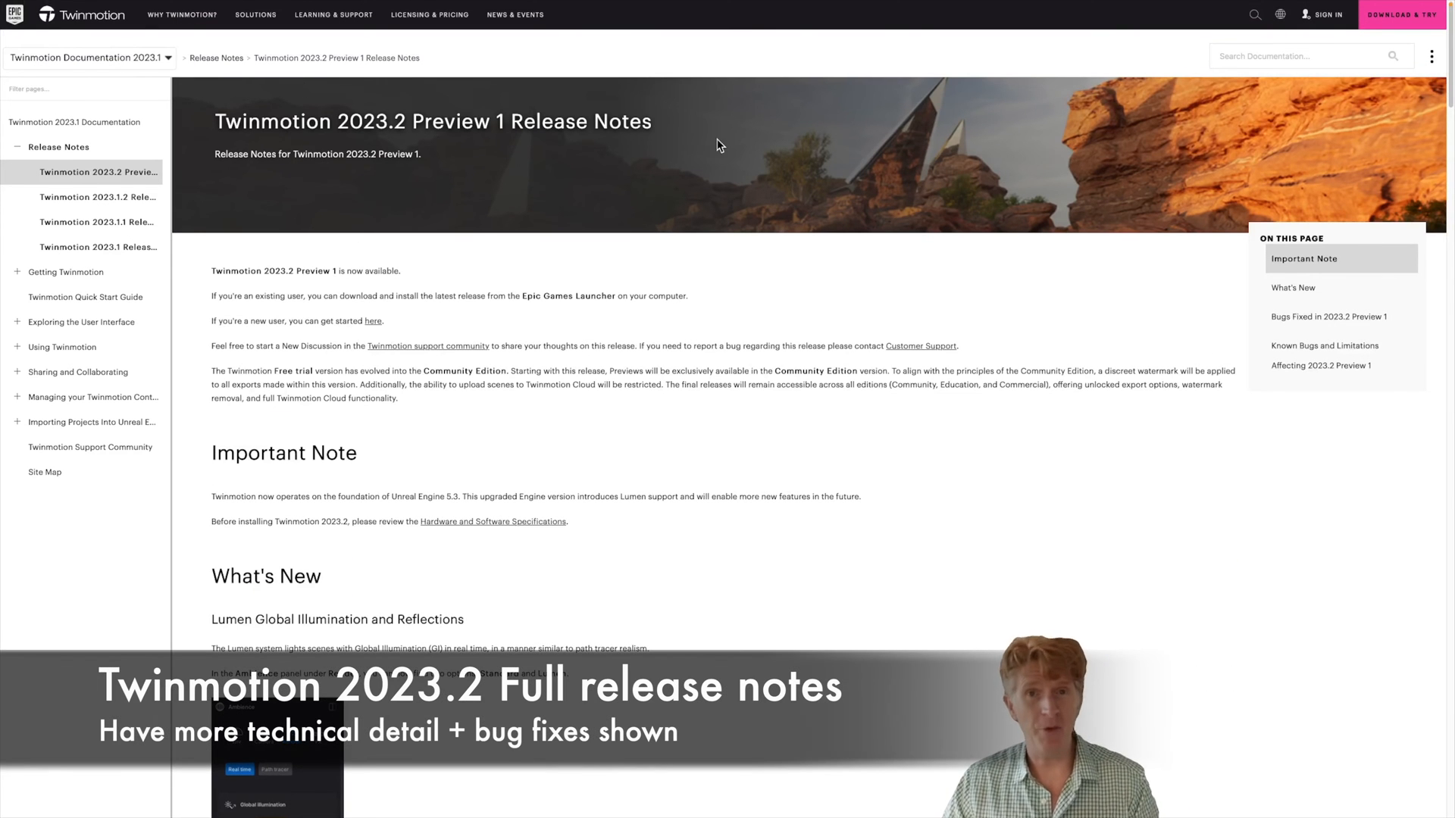
pyautogui.moveTo(371, 519)
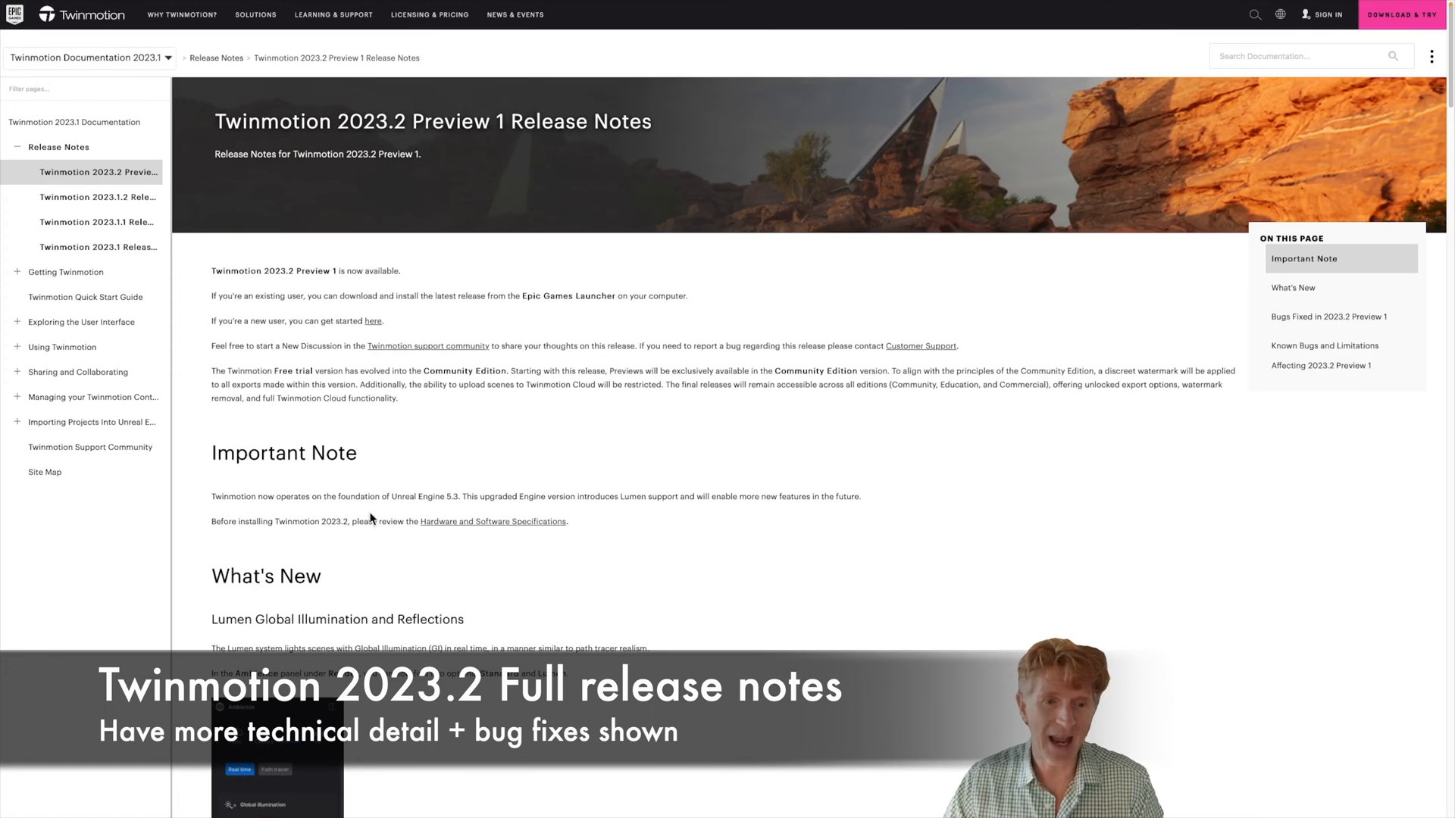
pyautogui.scroll(-3)
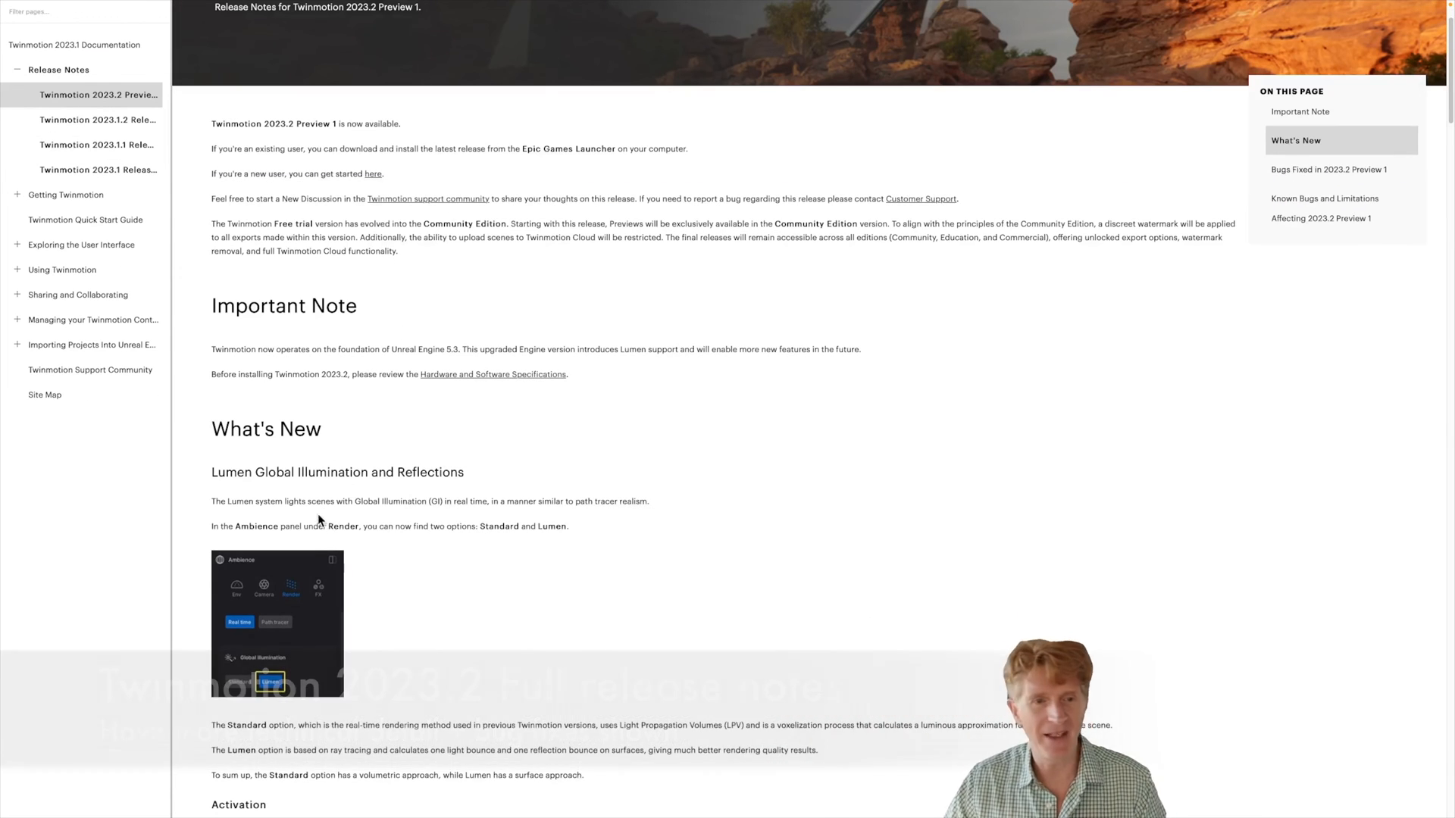
pyautogui.scroll(-3)
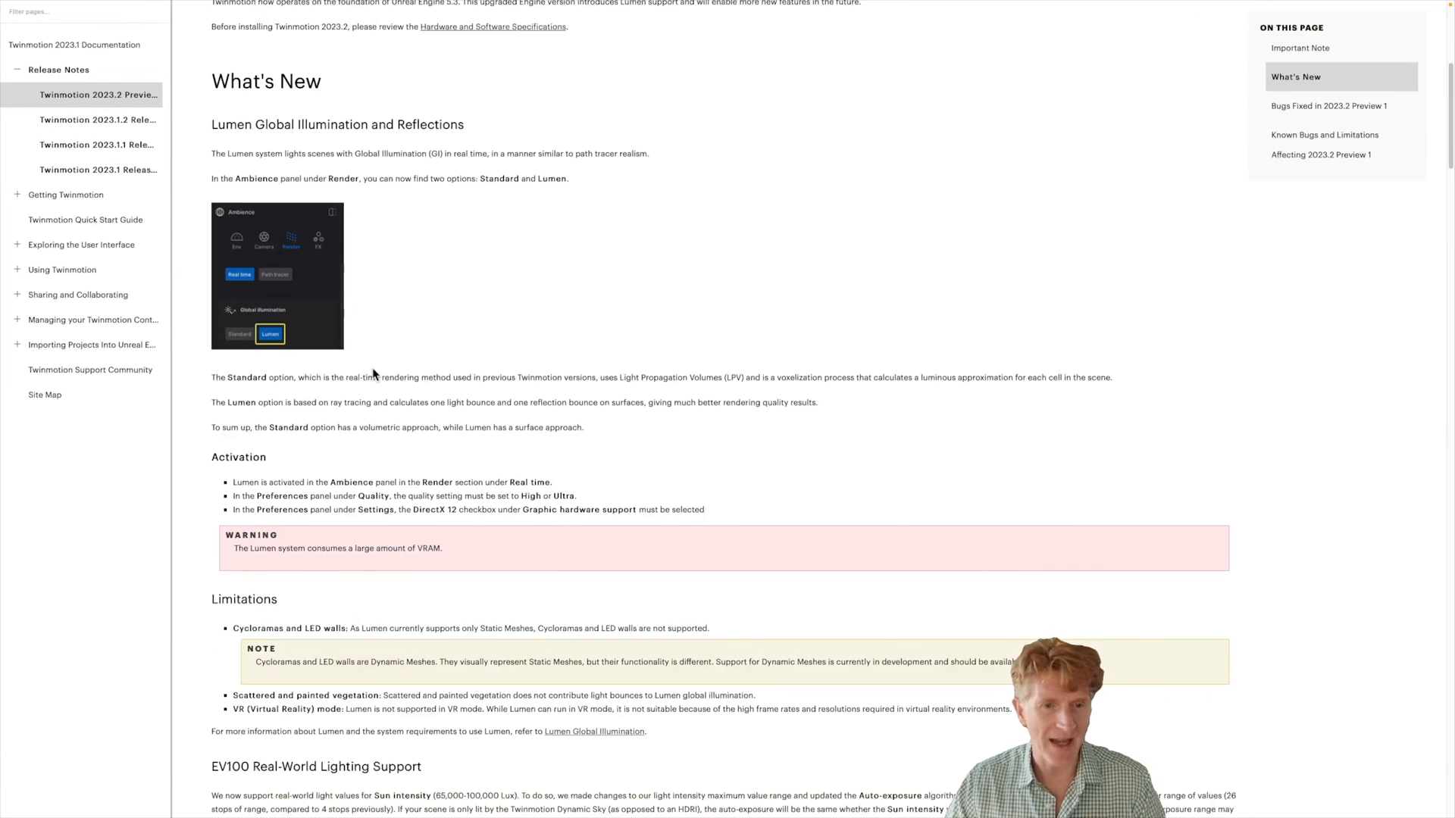
pyautogui.moveTo(524, 559)
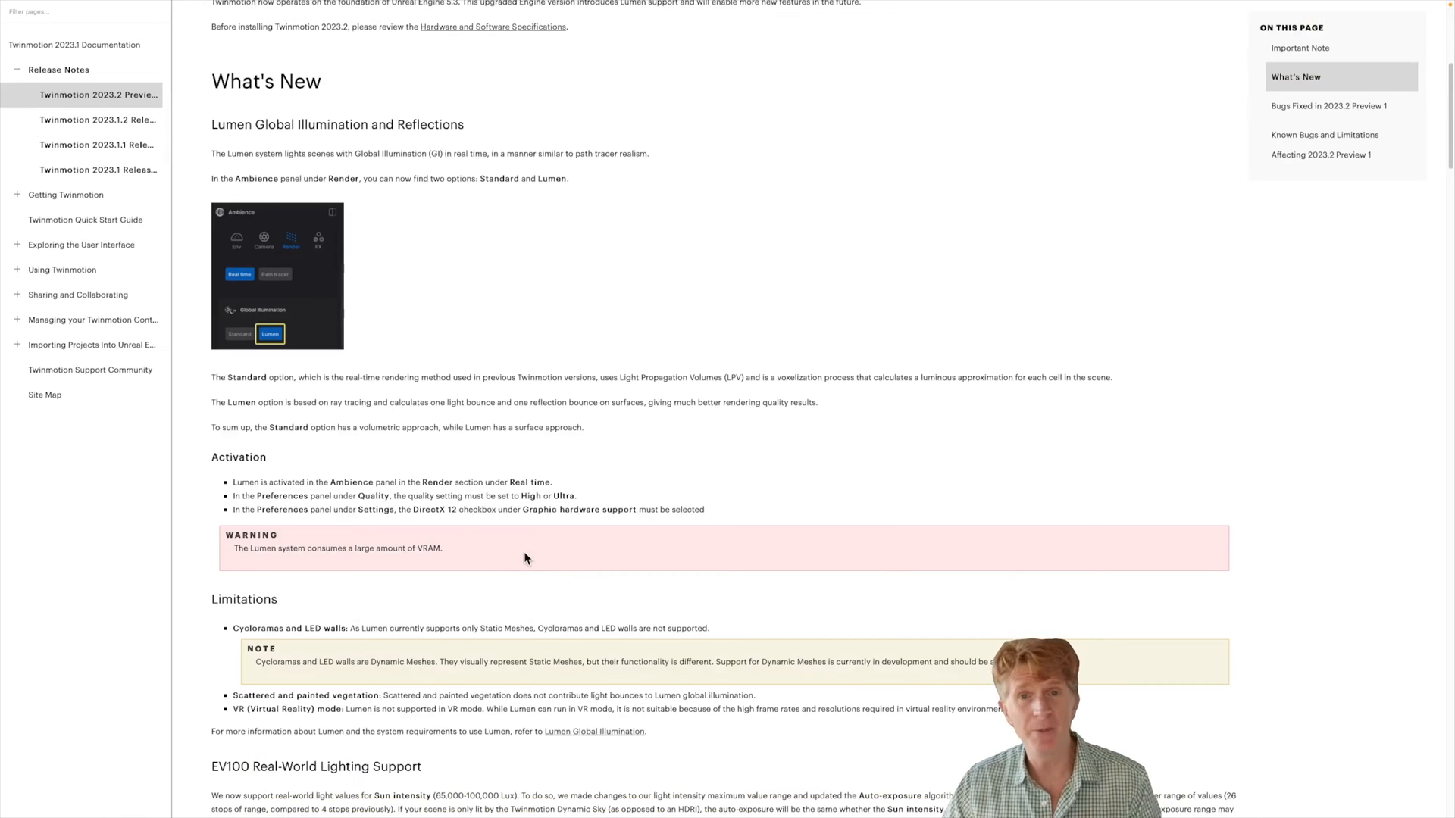
pyautogui.scroll(-3)
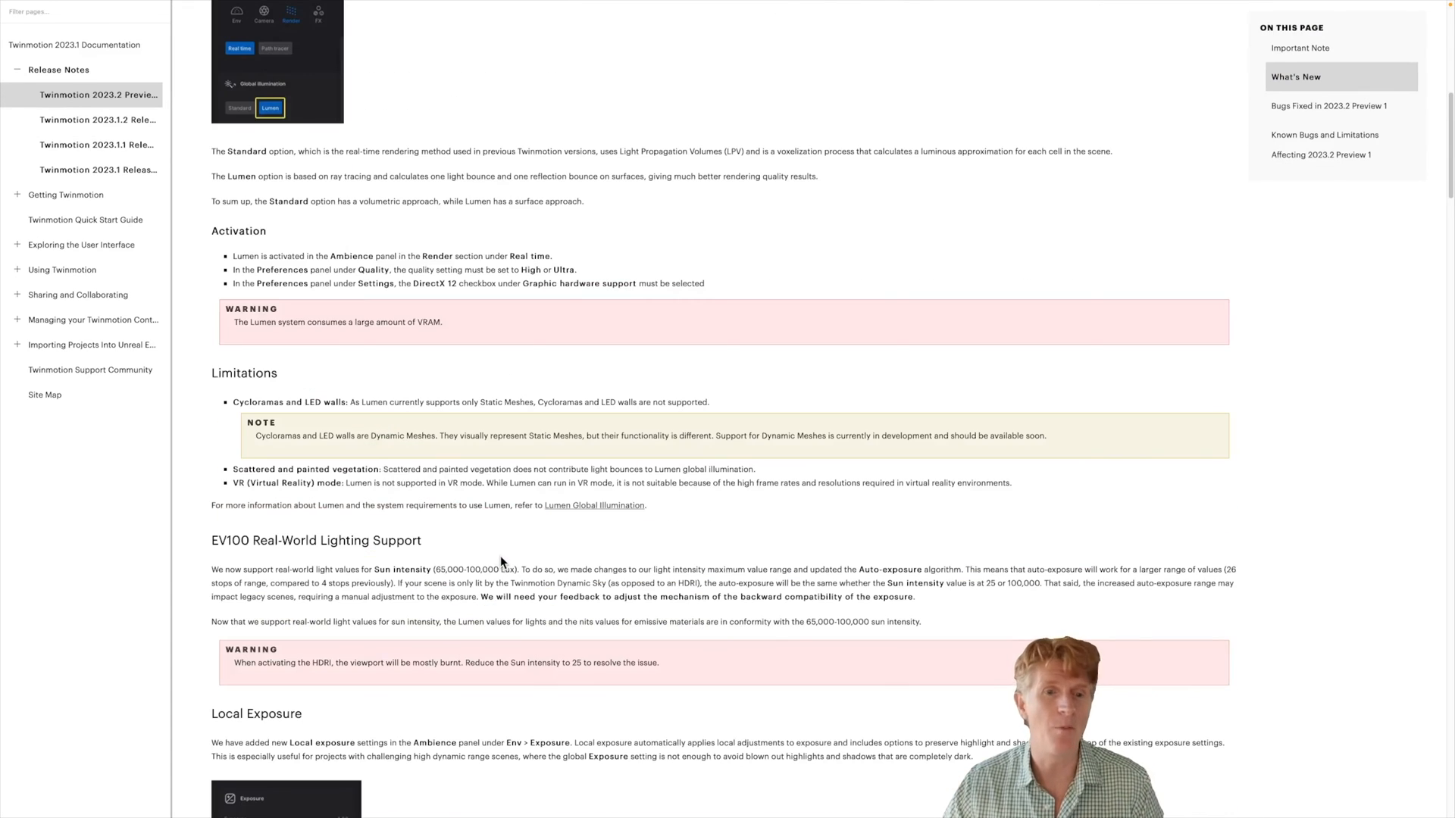
pyautogui.scroll(-3)
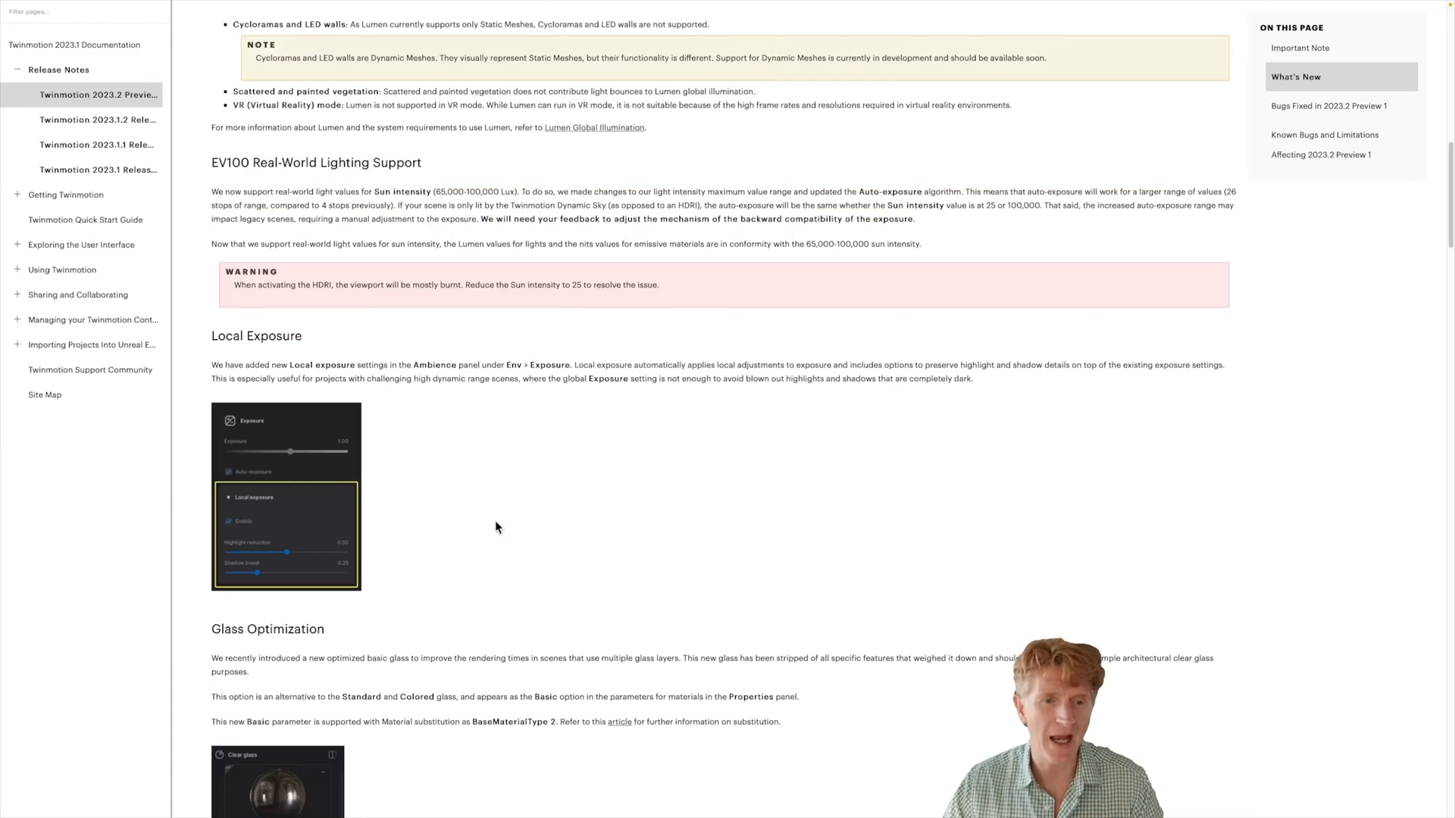
pyautogui.scroll(-3)
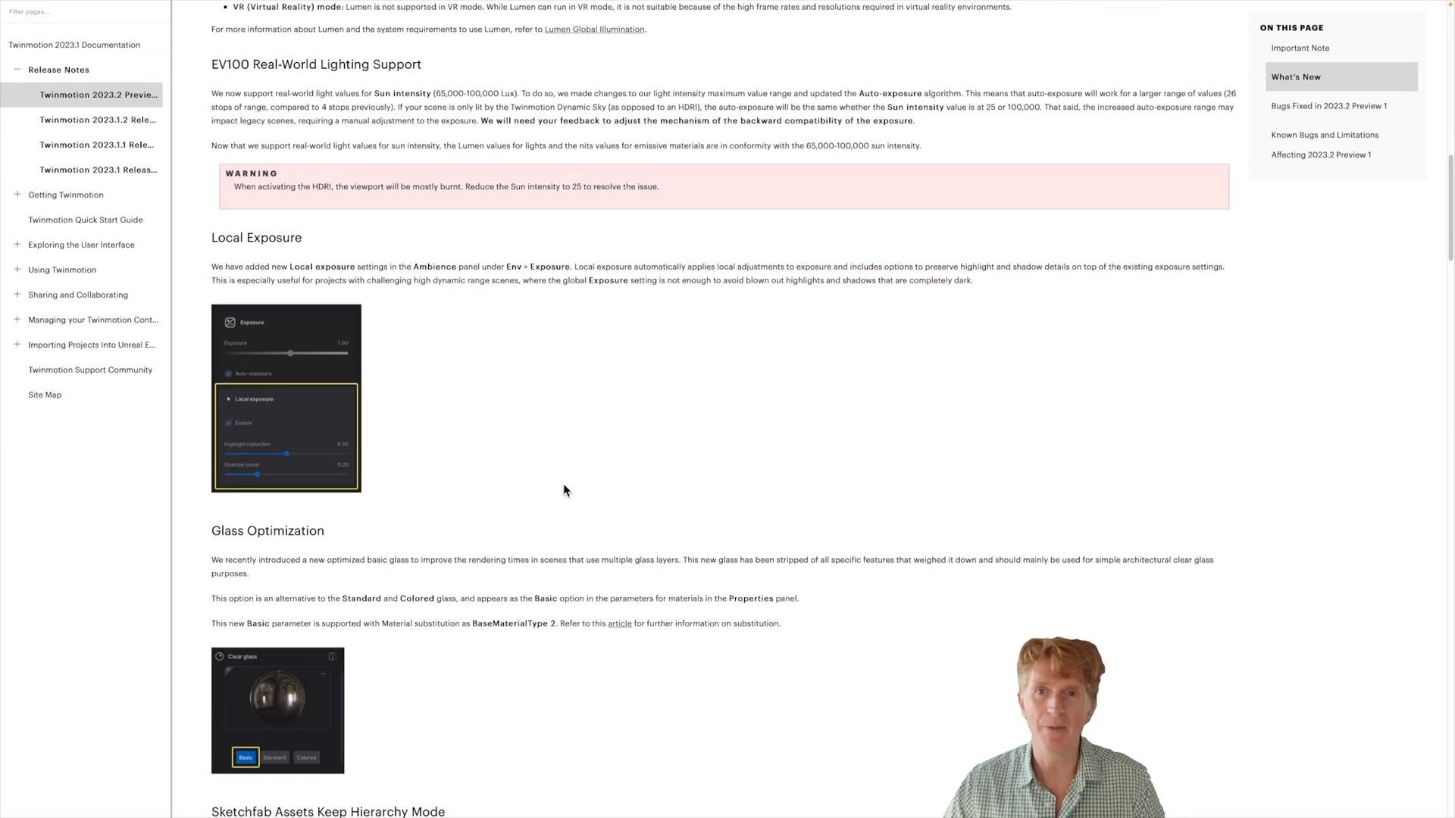
pyautogui.scroll(-3)
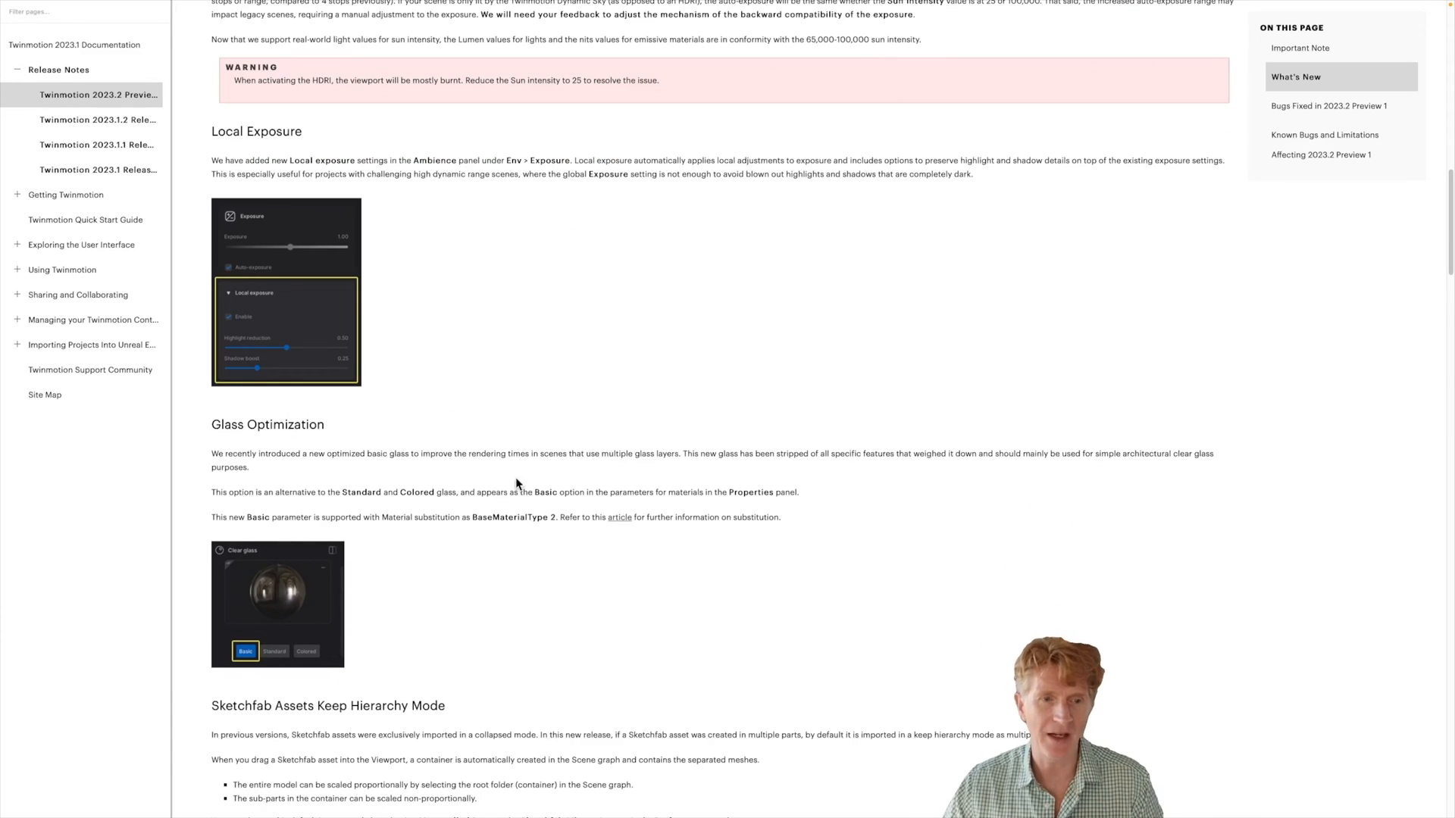
pyautogui.moveTo(549, 475)
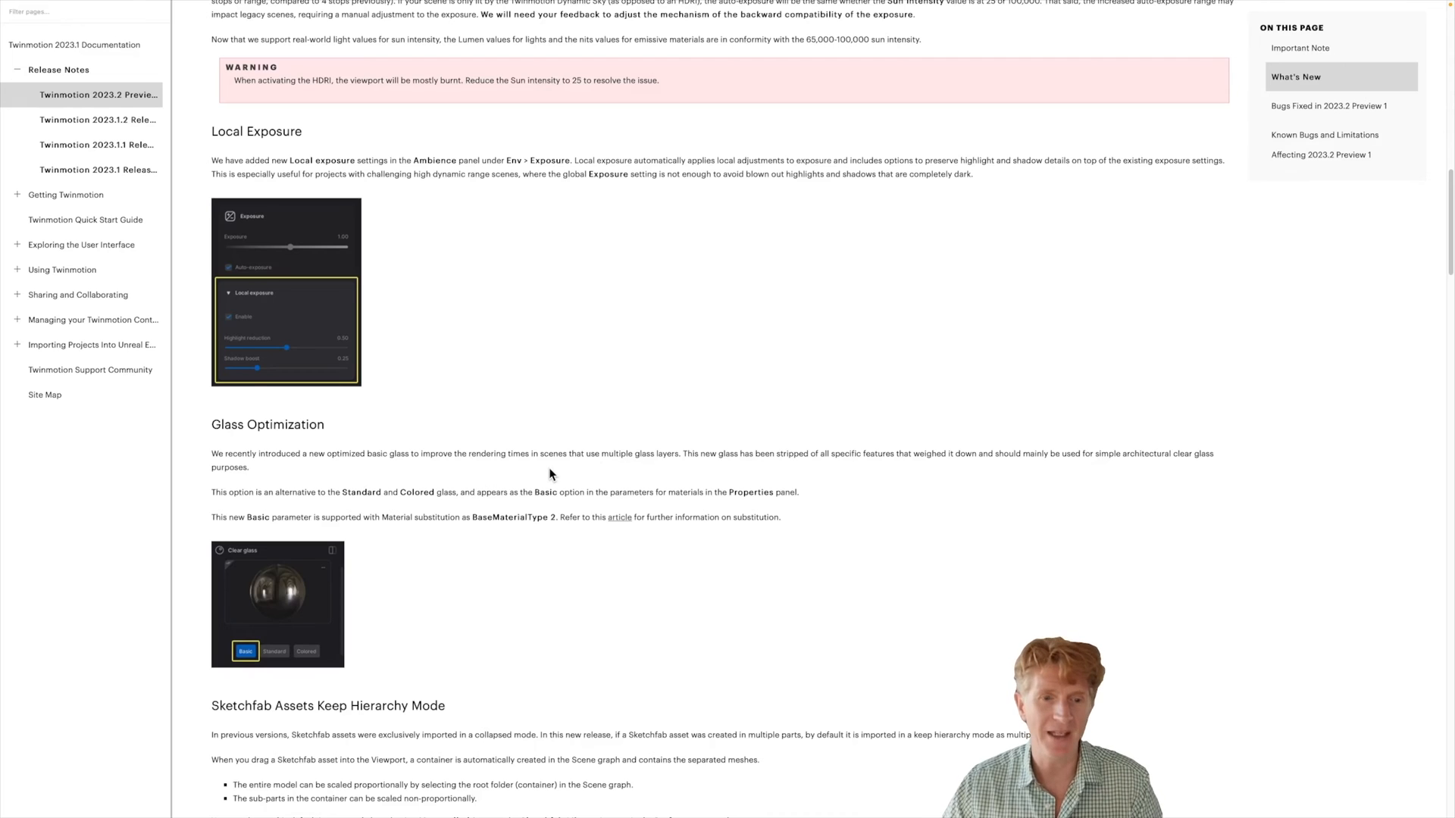
pyautogui.scroll(-3)
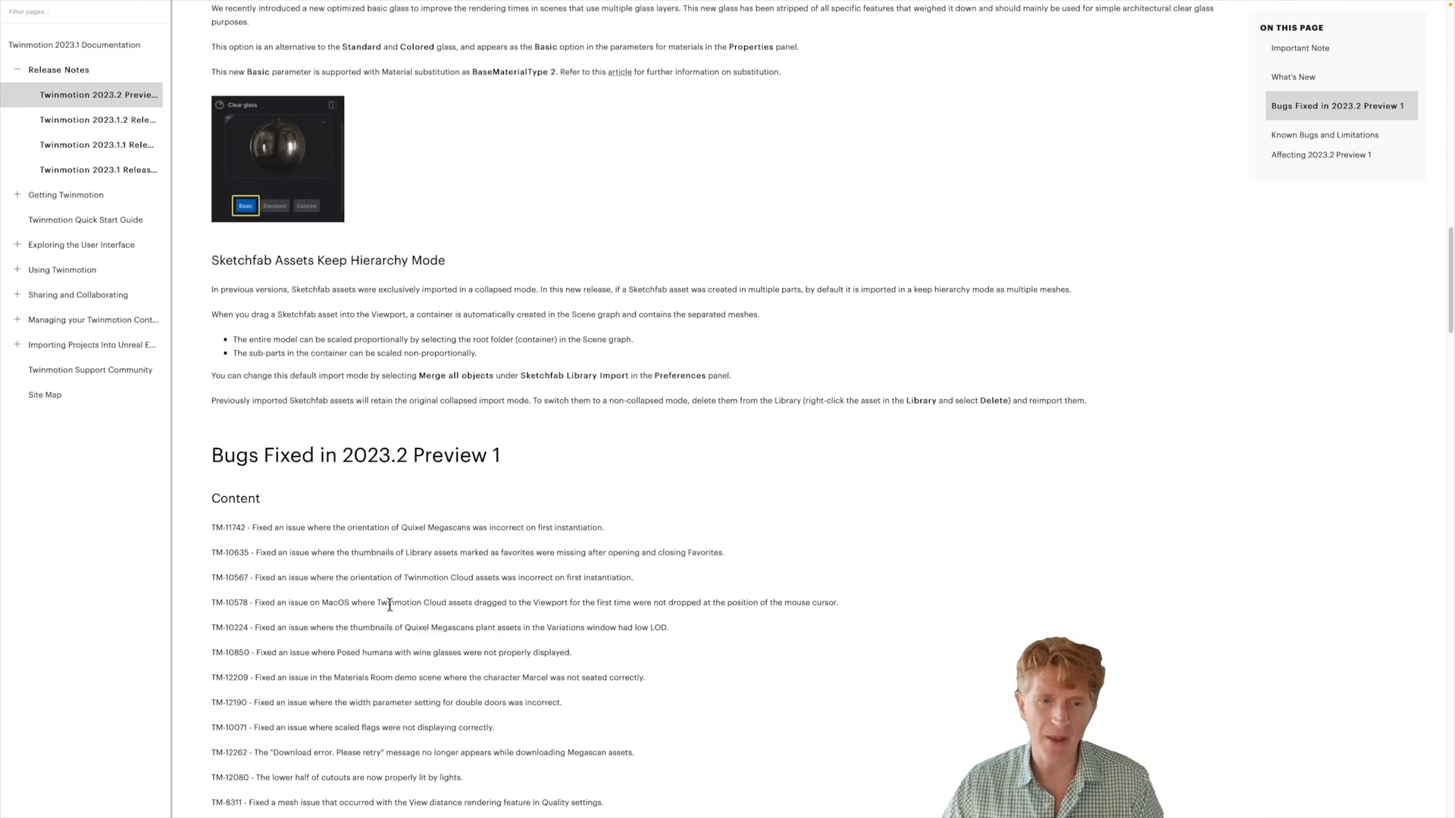
pyautogui.scroll(3)
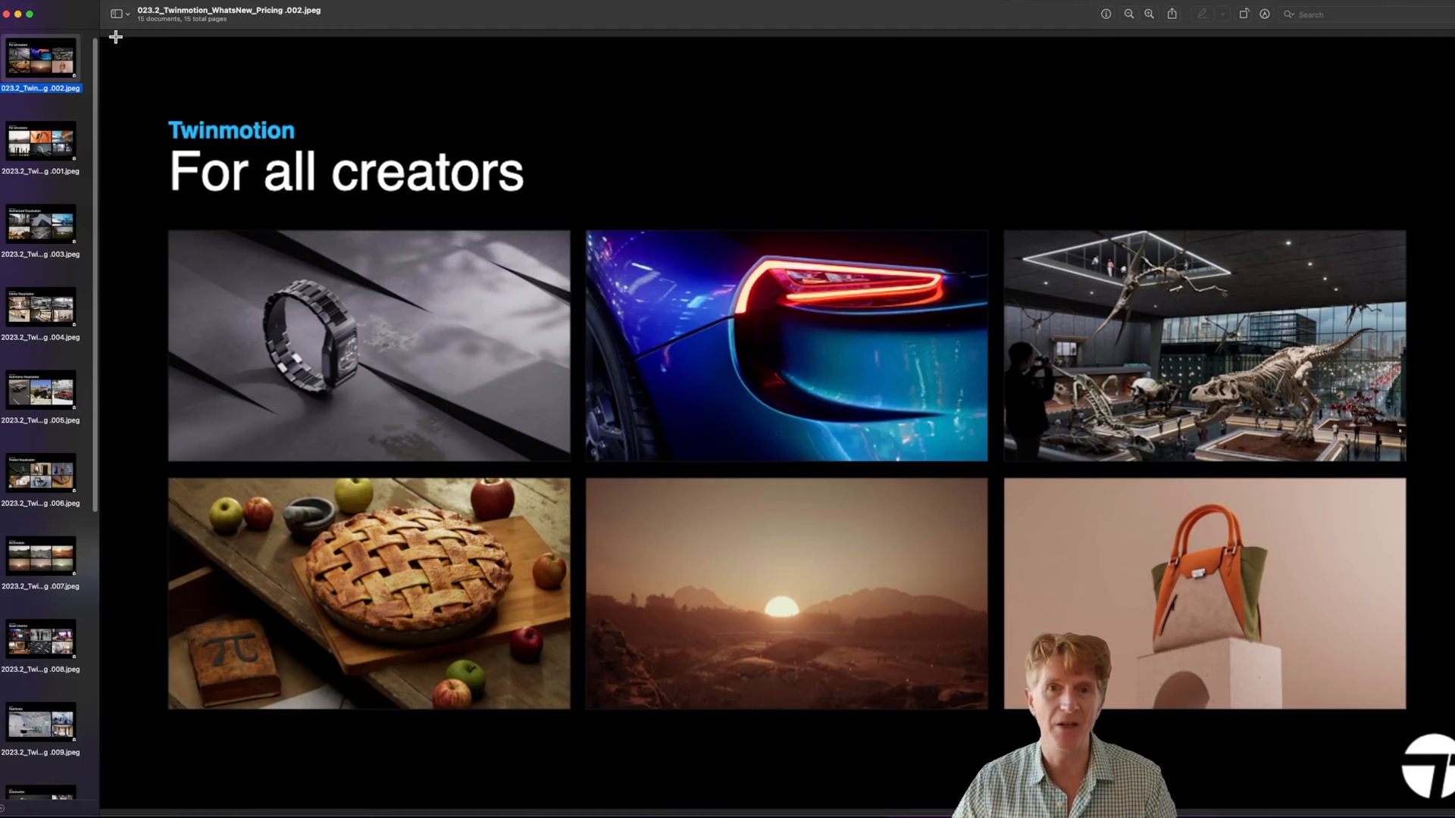
# View the .001 'For all creators' slide and the next thumbnail in Preview's sidebar.
pyautogui.click(41, 141)
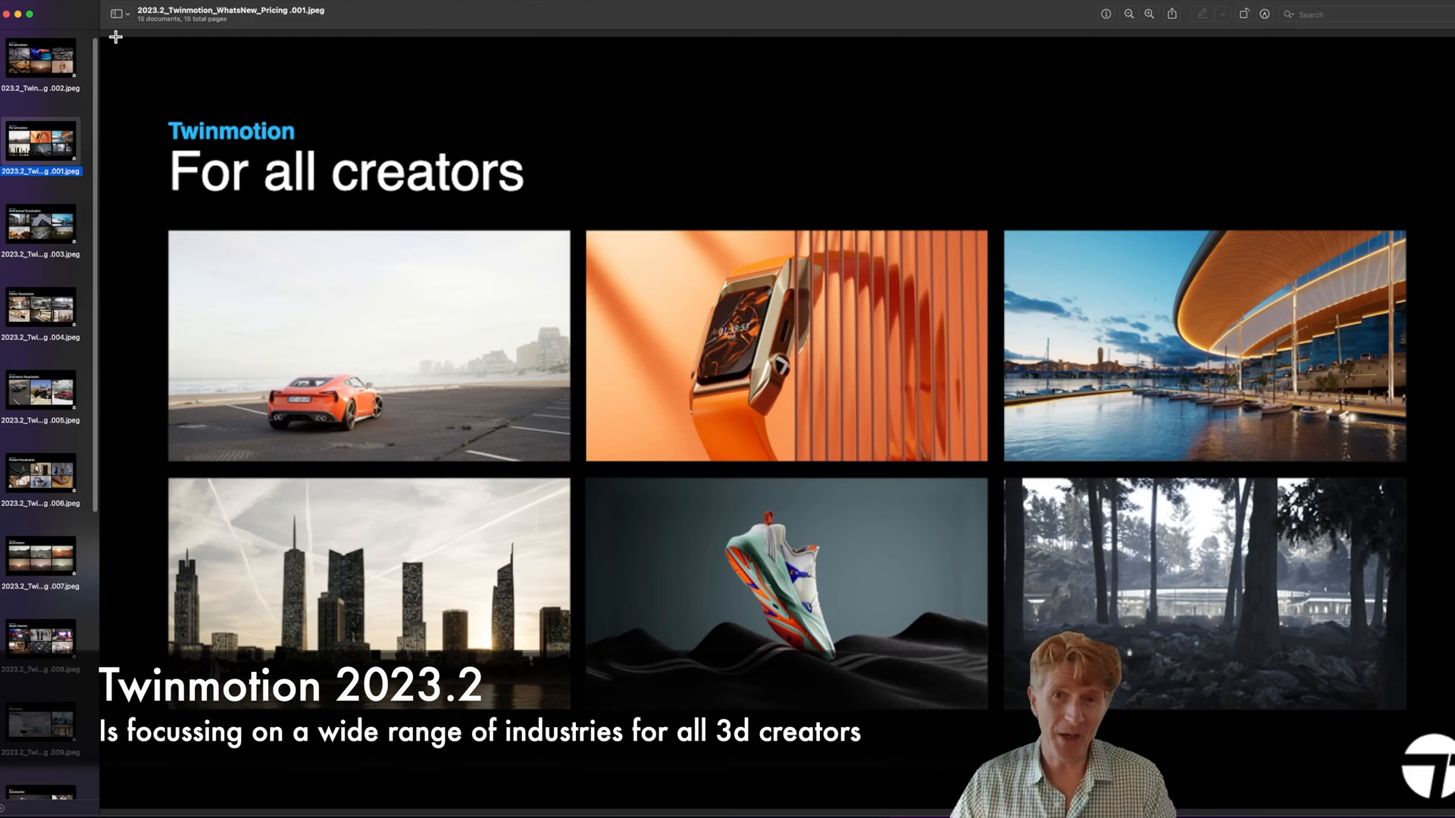
pyautogui.click(41, 223)
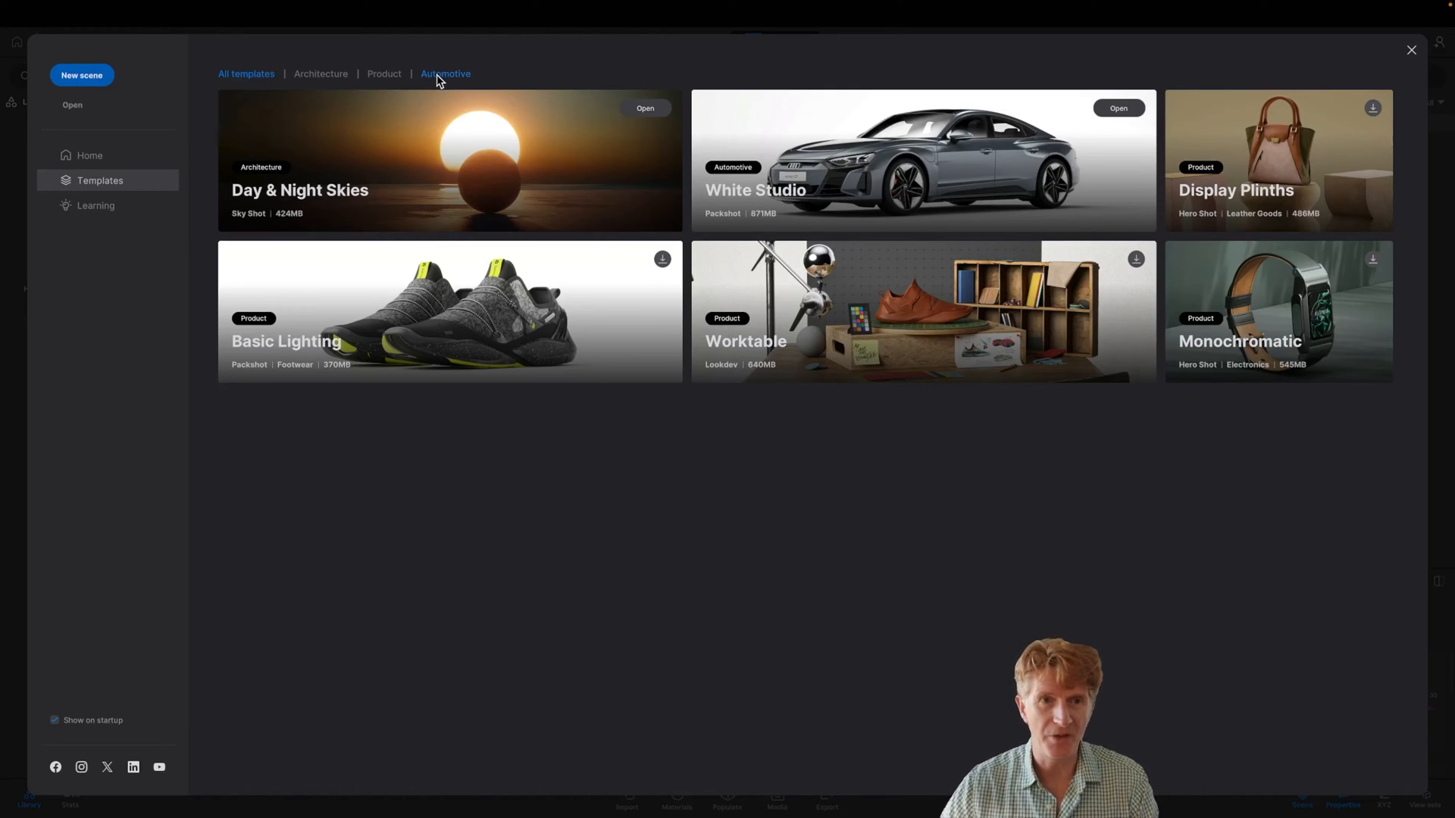
# Filter templates to Automotive and open White Studio, discarding the current scene unsaved.
pyautogui.click(444, 74)
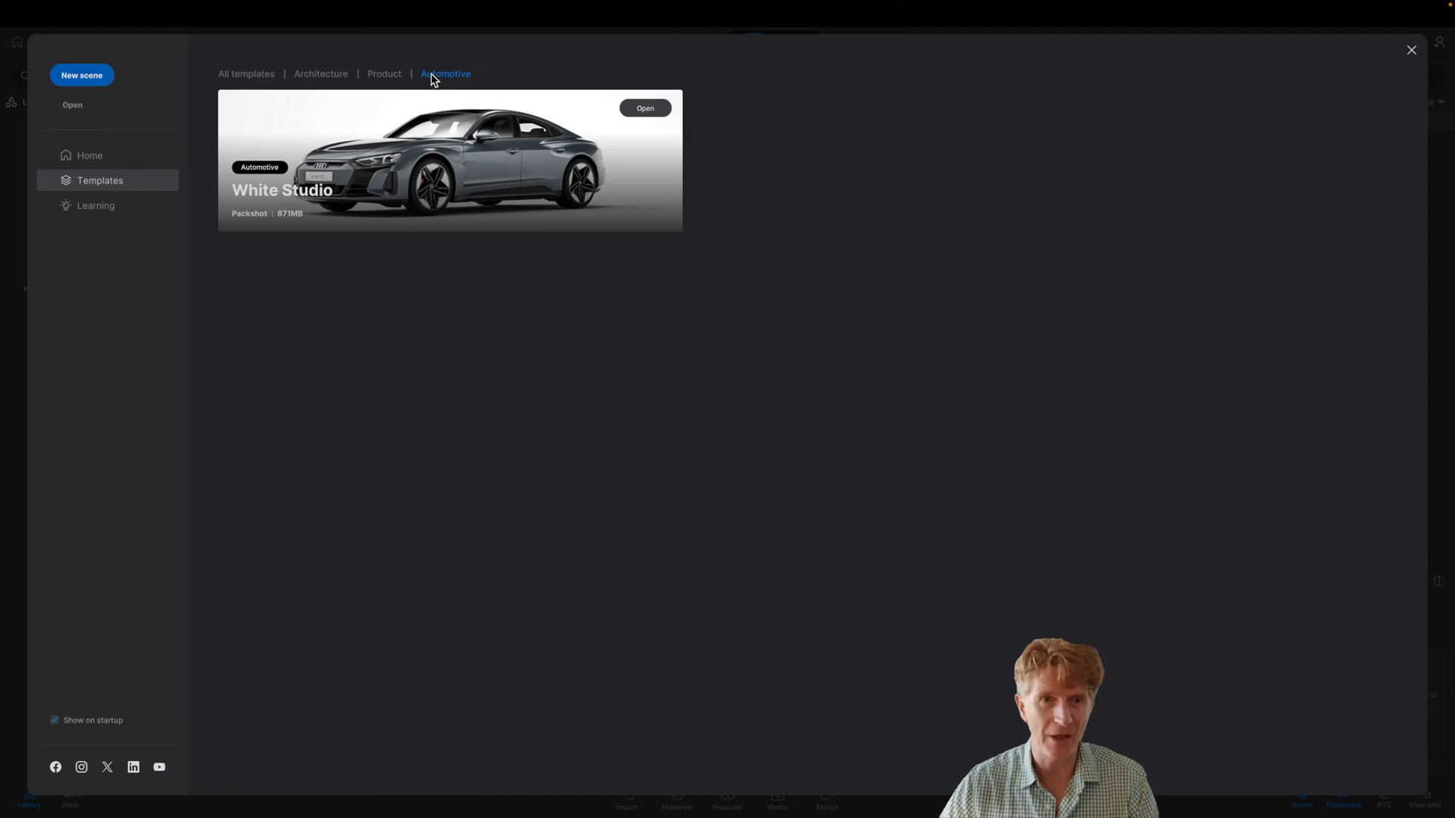
pyautogui.moveTo(368, 173)
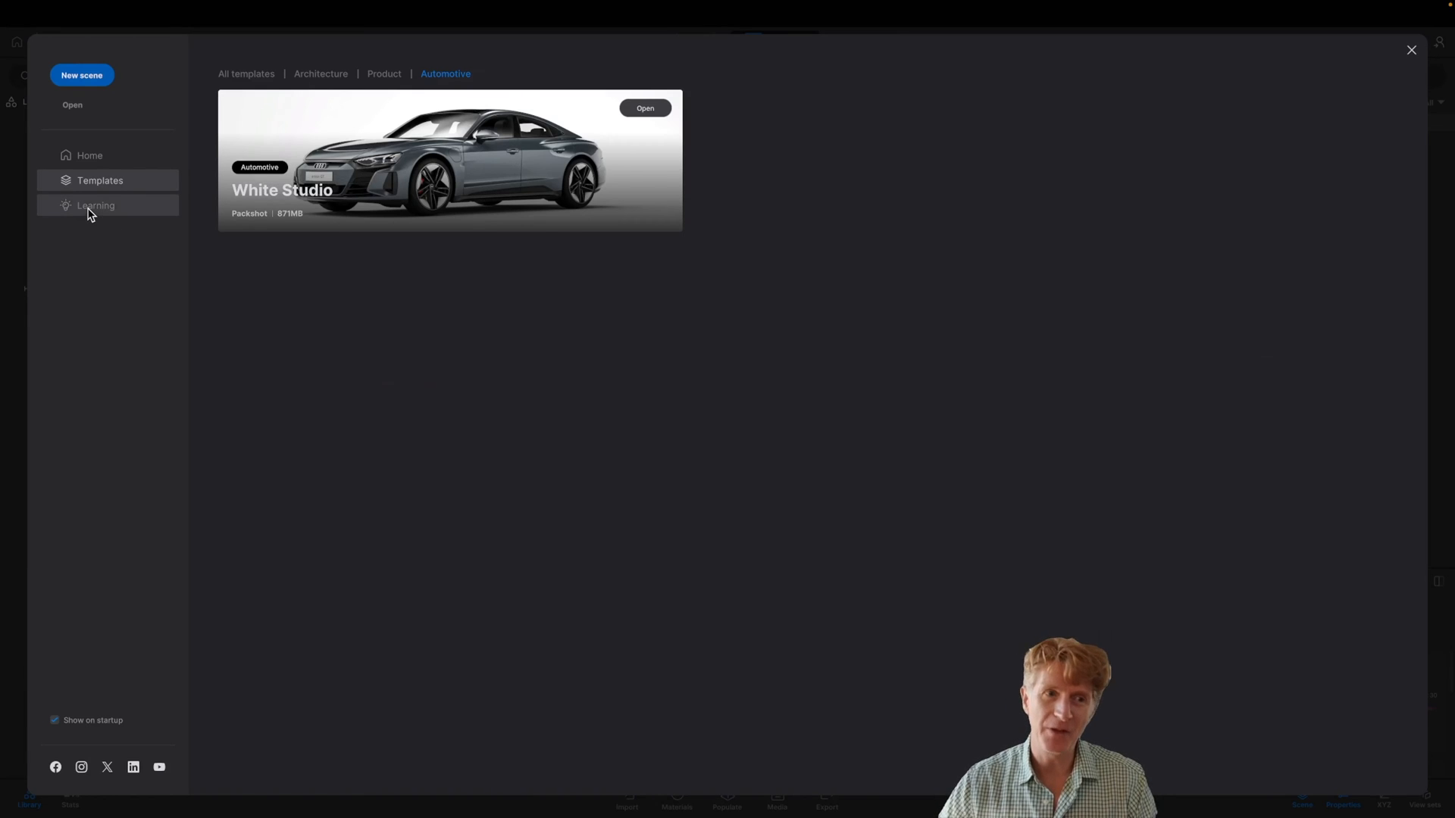
pyautogui.click(96, 205)
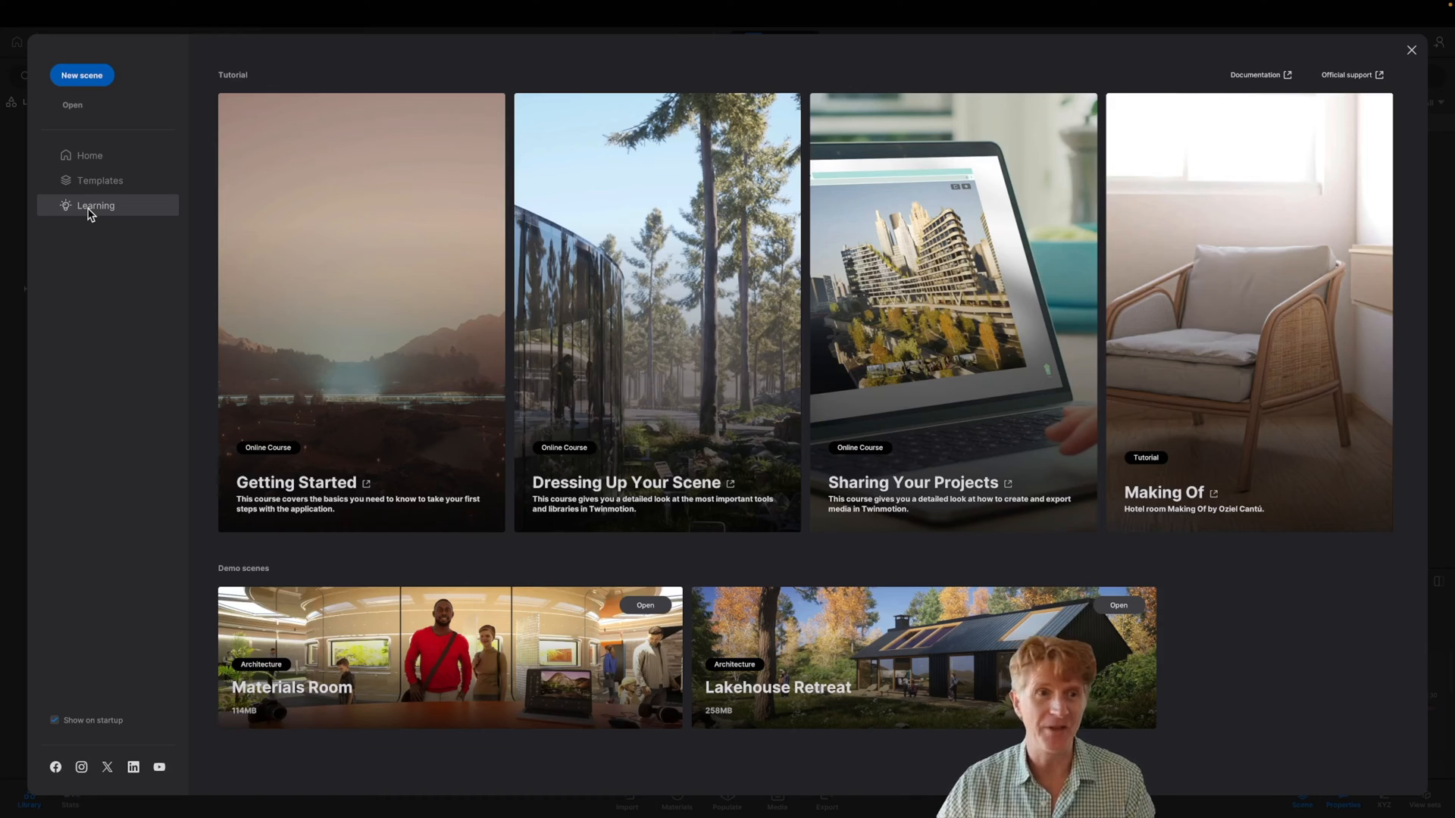
pyautogui.moveTo(99, 180)
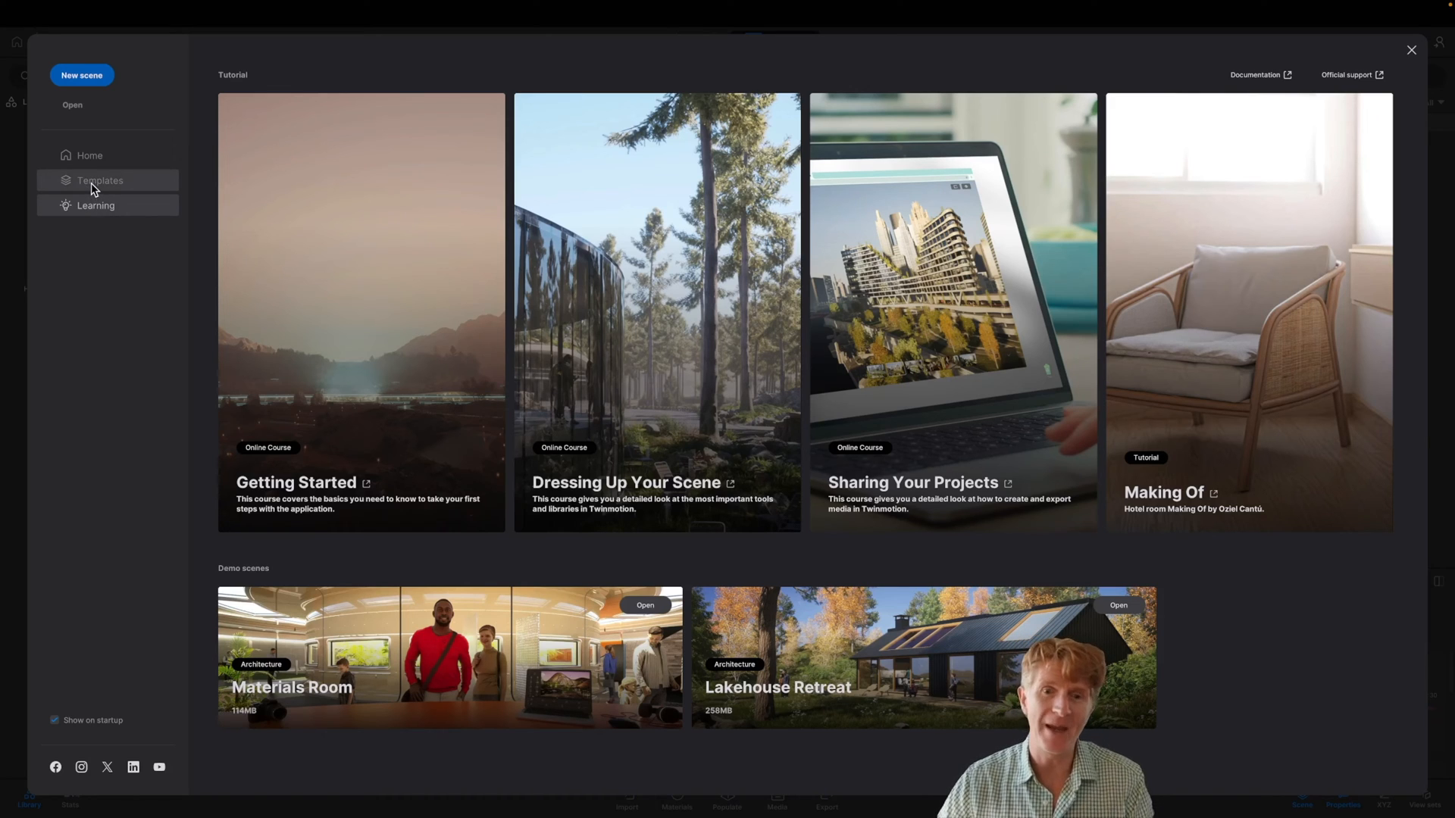
pyautogui.click(99, 180)
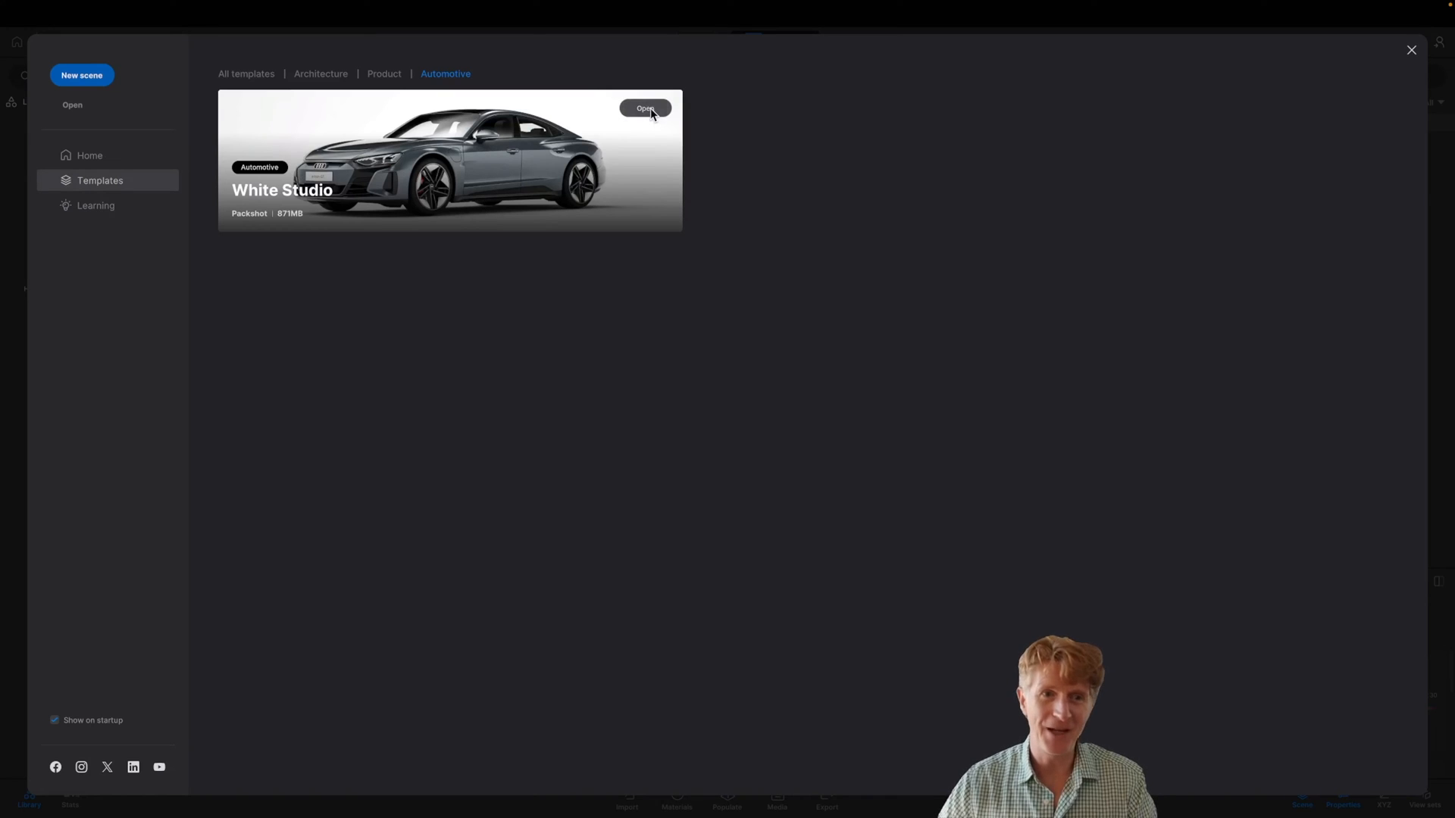
pyautogui.click(644, 107)
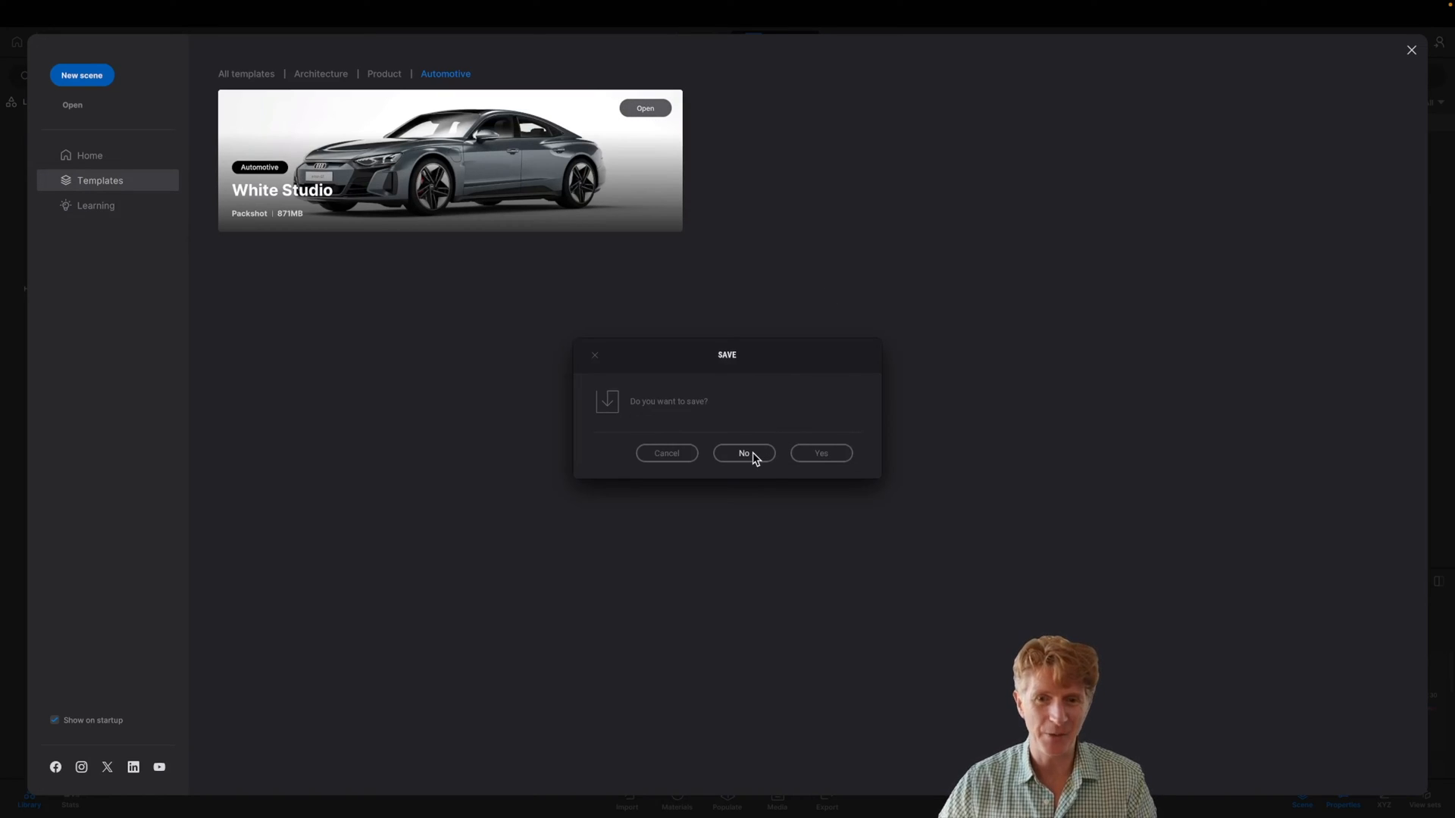
pyautogui.click(744, 453)
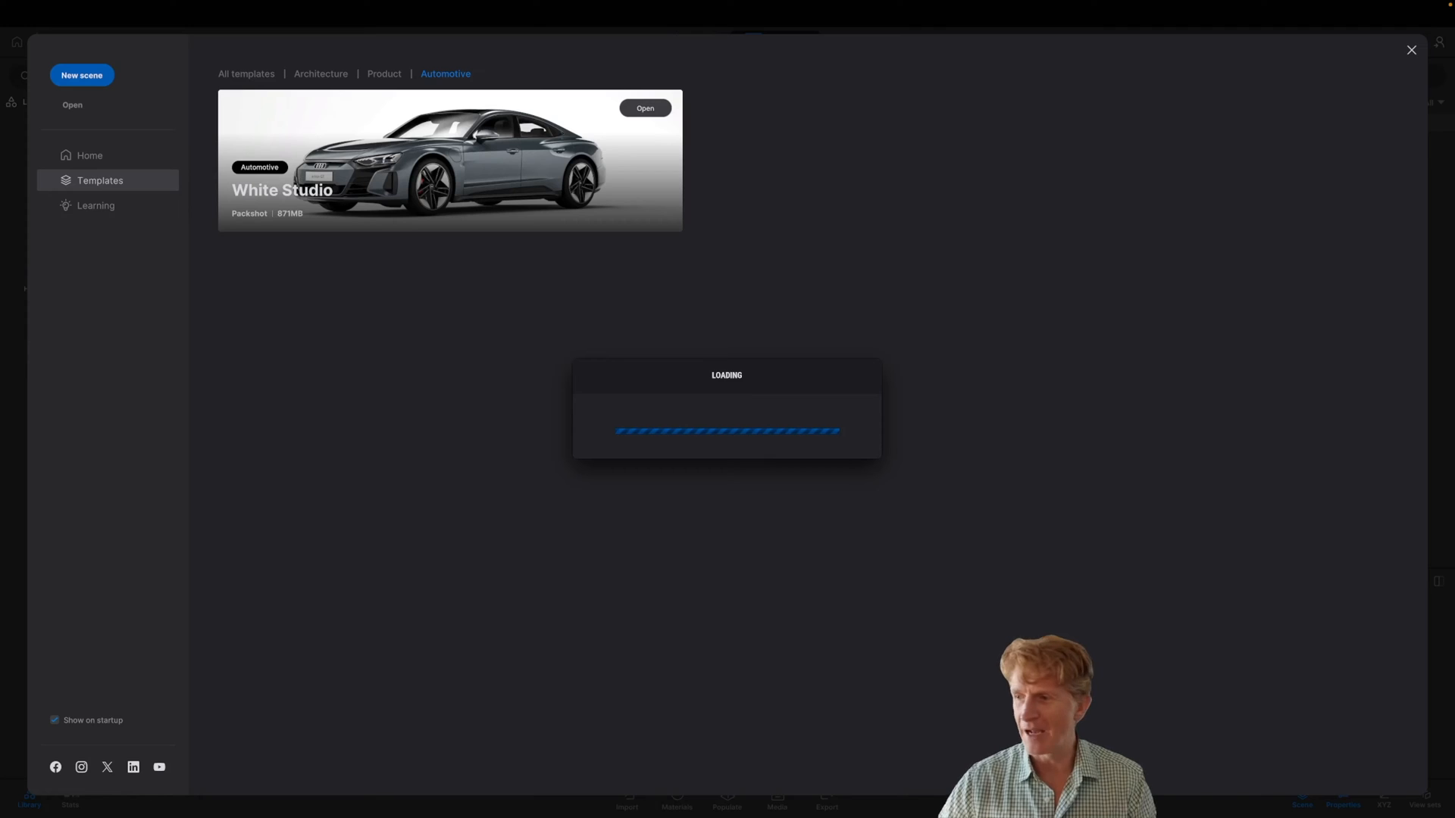
pyautogui.click(644, 108)
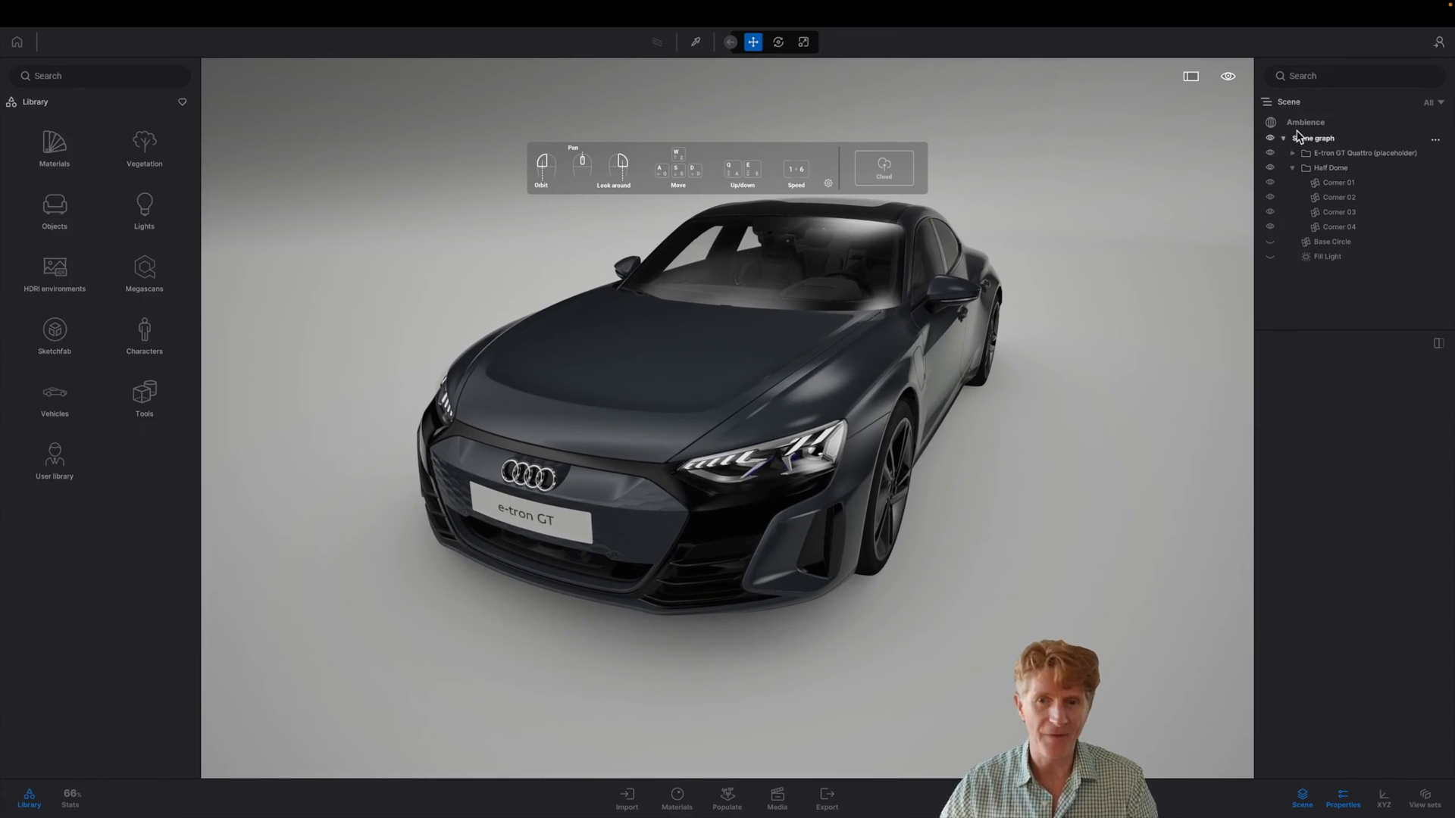
# In Ambience's Render settings, change global illumination from Standard to Lumen.
pyautogui.click(1305, 121)
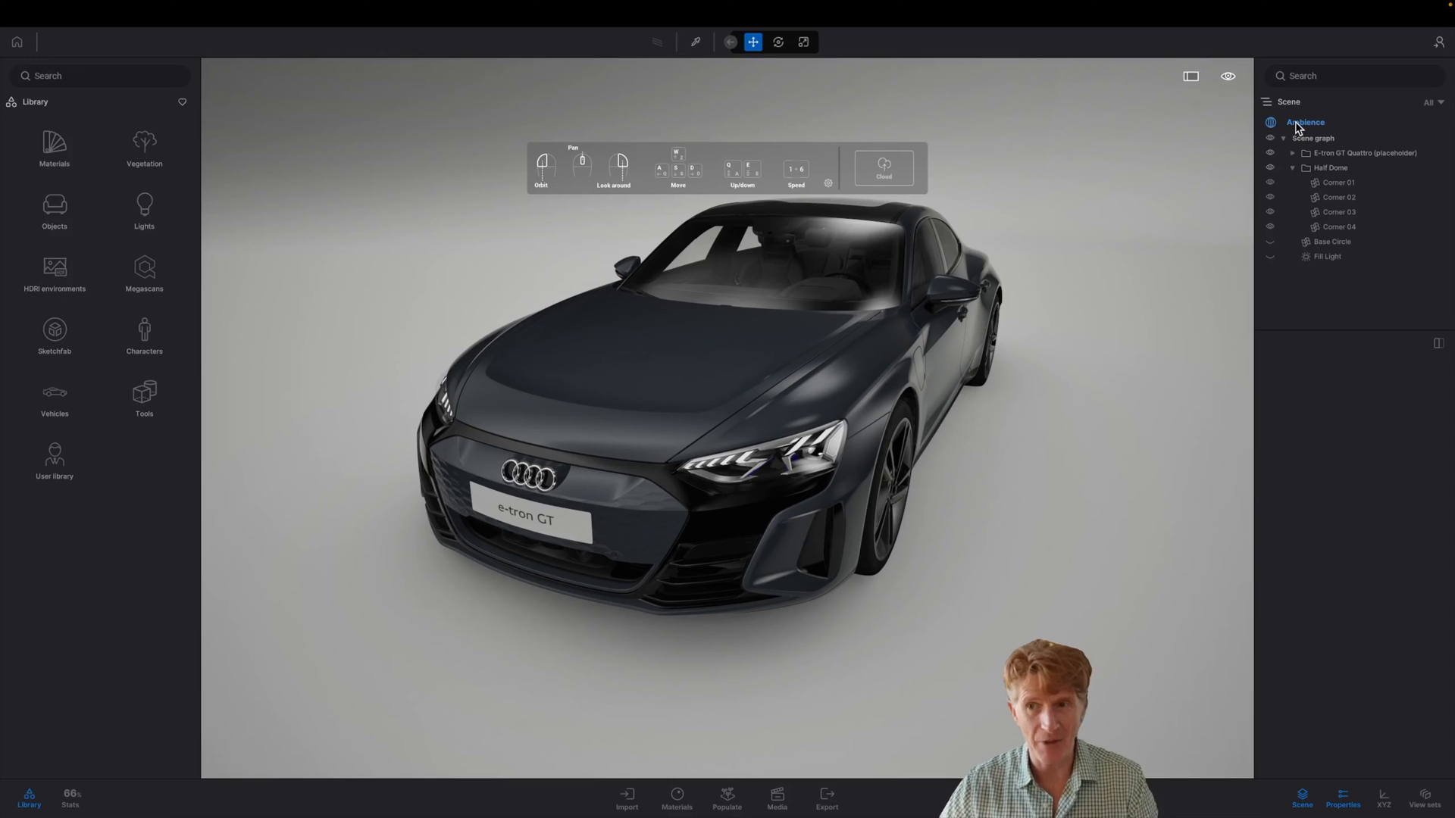
pyautogui.click(1305, 121)
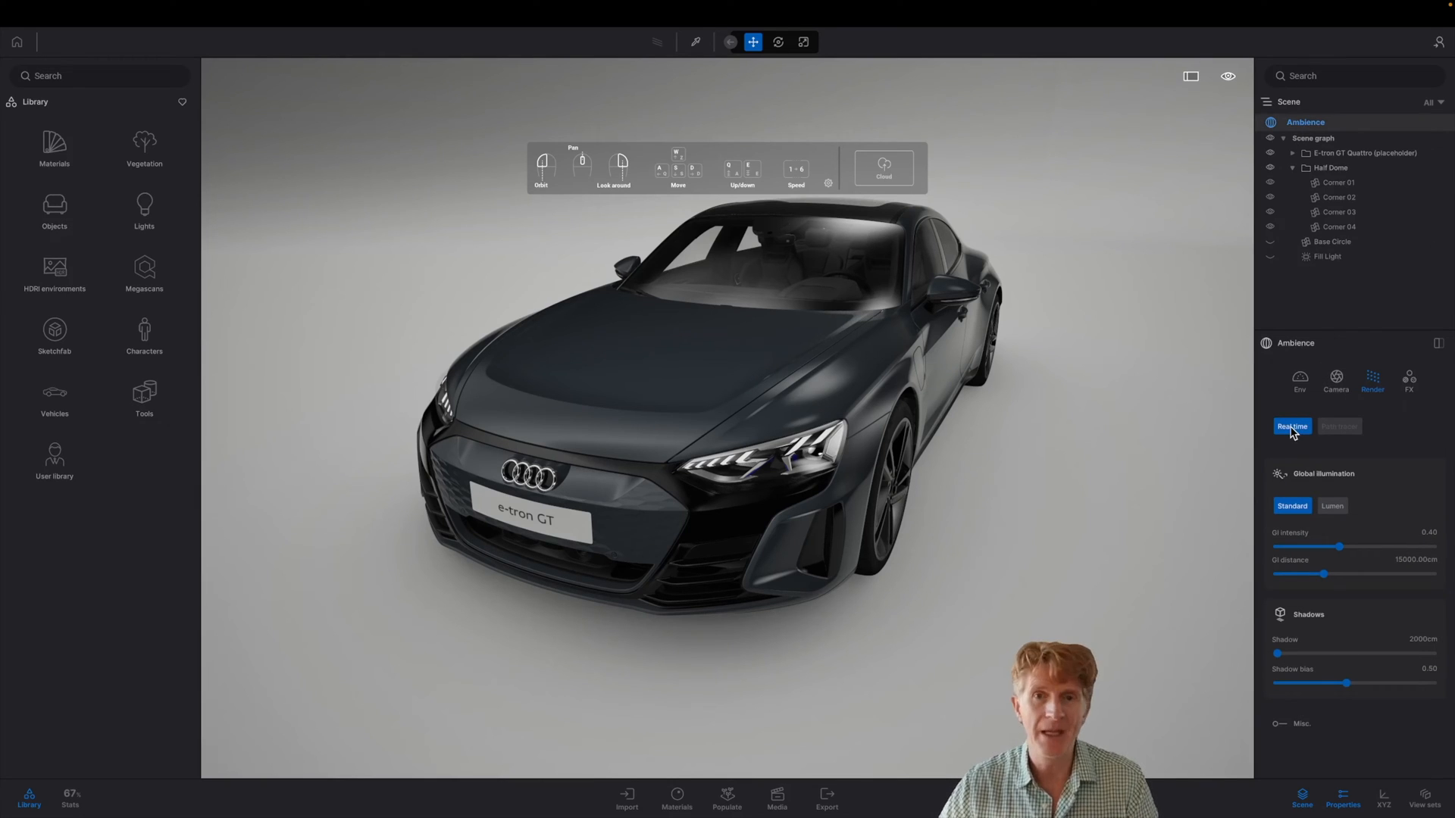
pyautogui.moveTo(1290, 427)
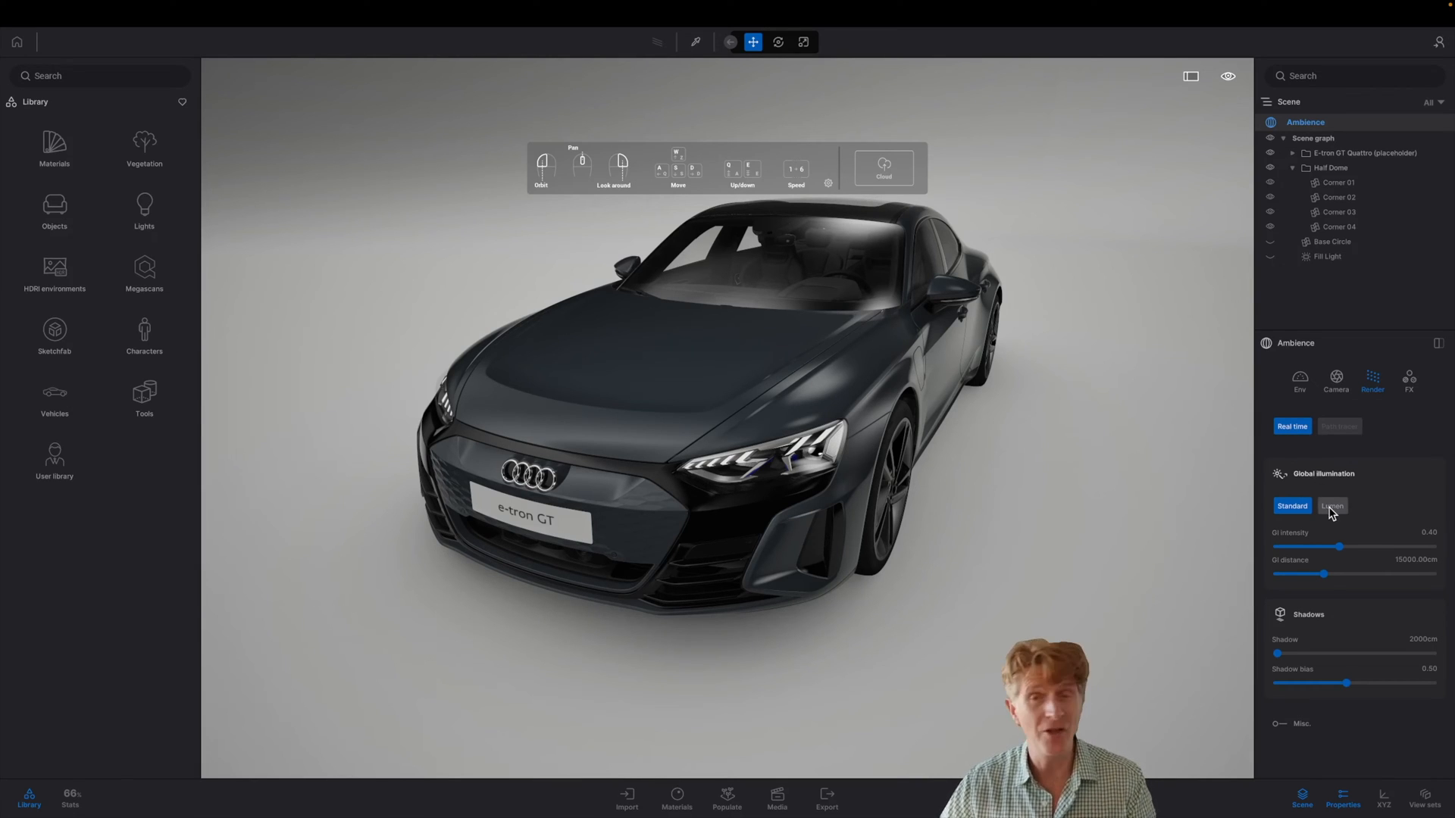
pyautogui.moveTo(1332, 506)
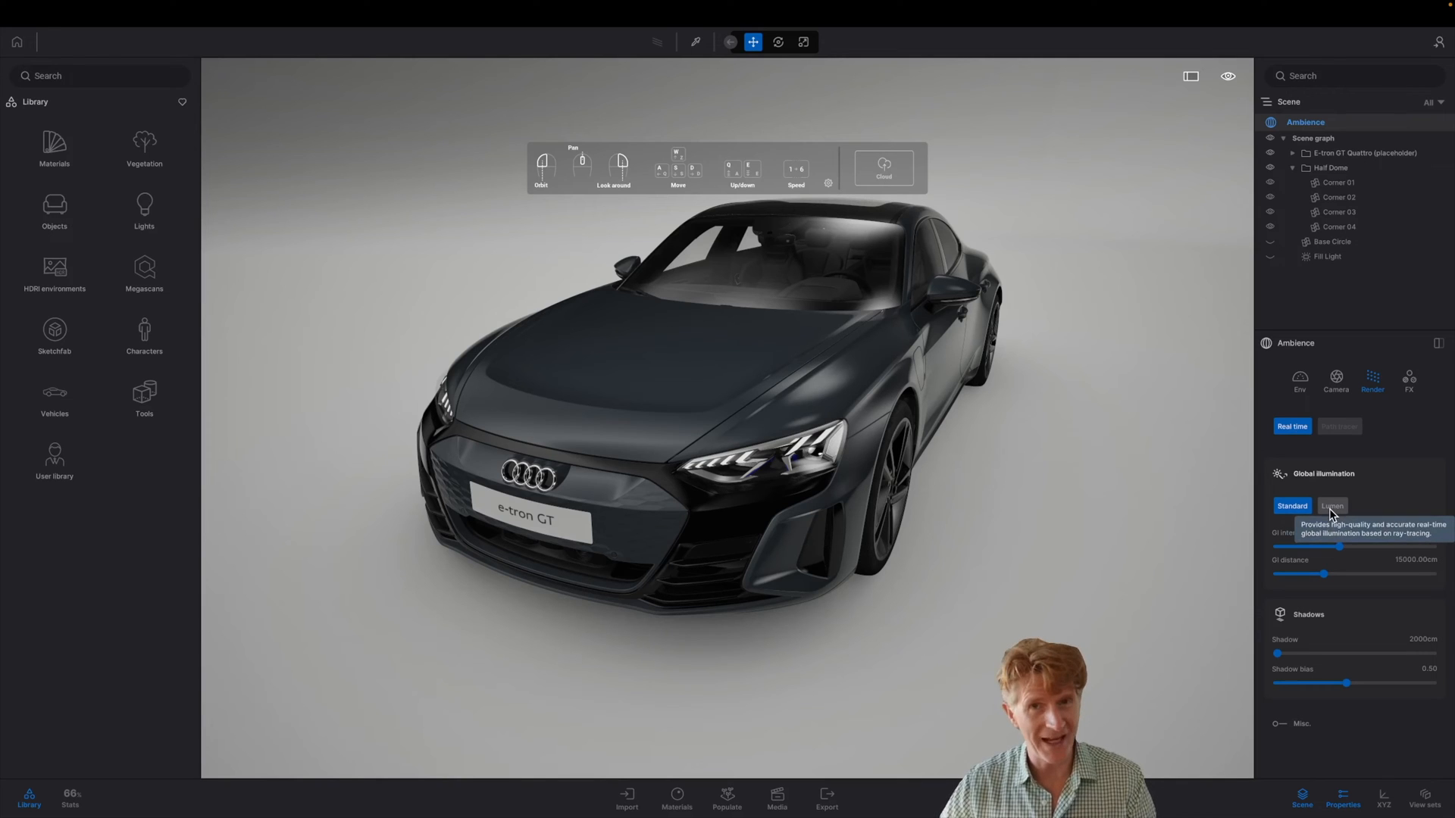
pyautogui.click(1331, 505)
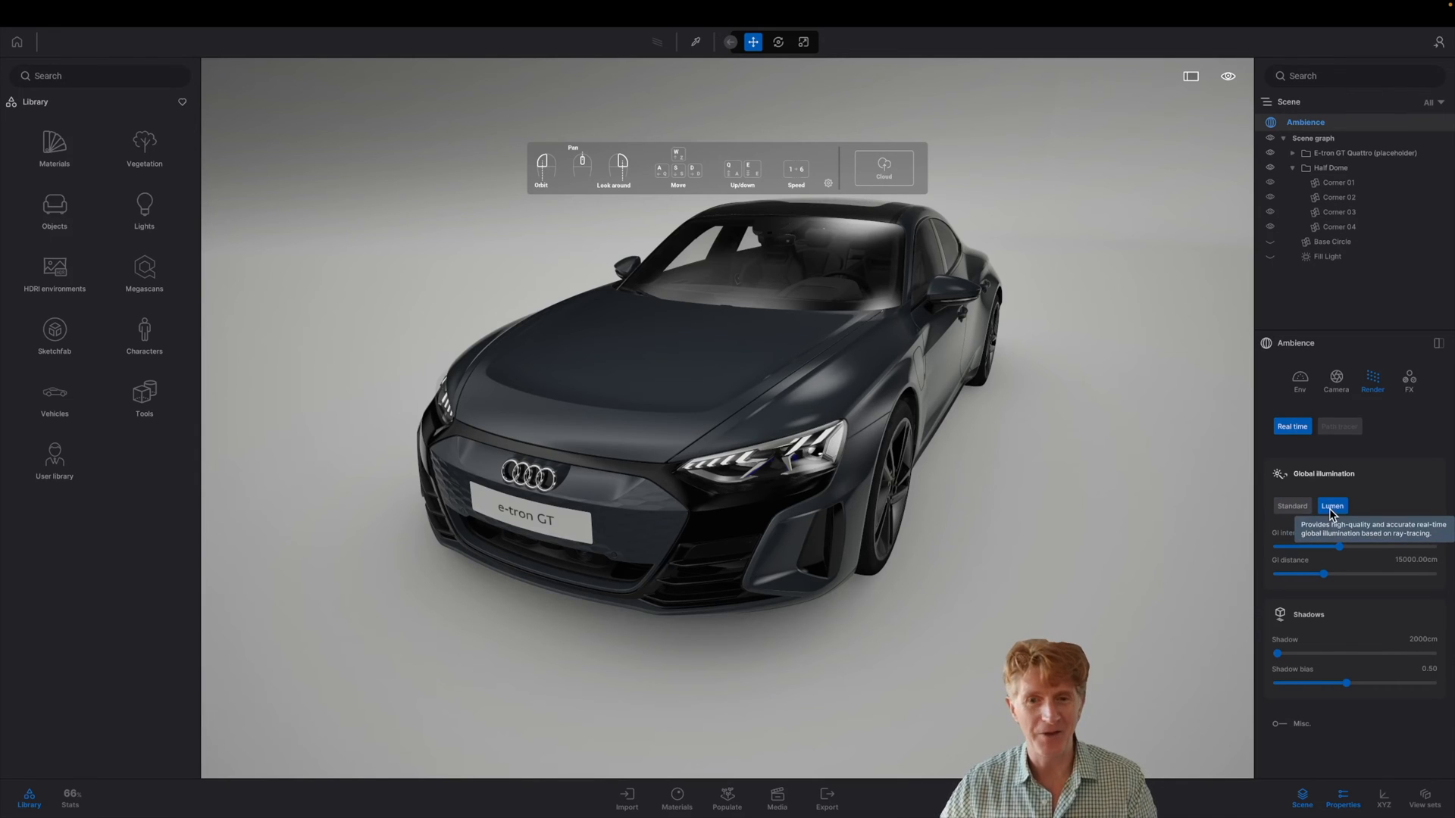
pyautogui.click(1332, 505)
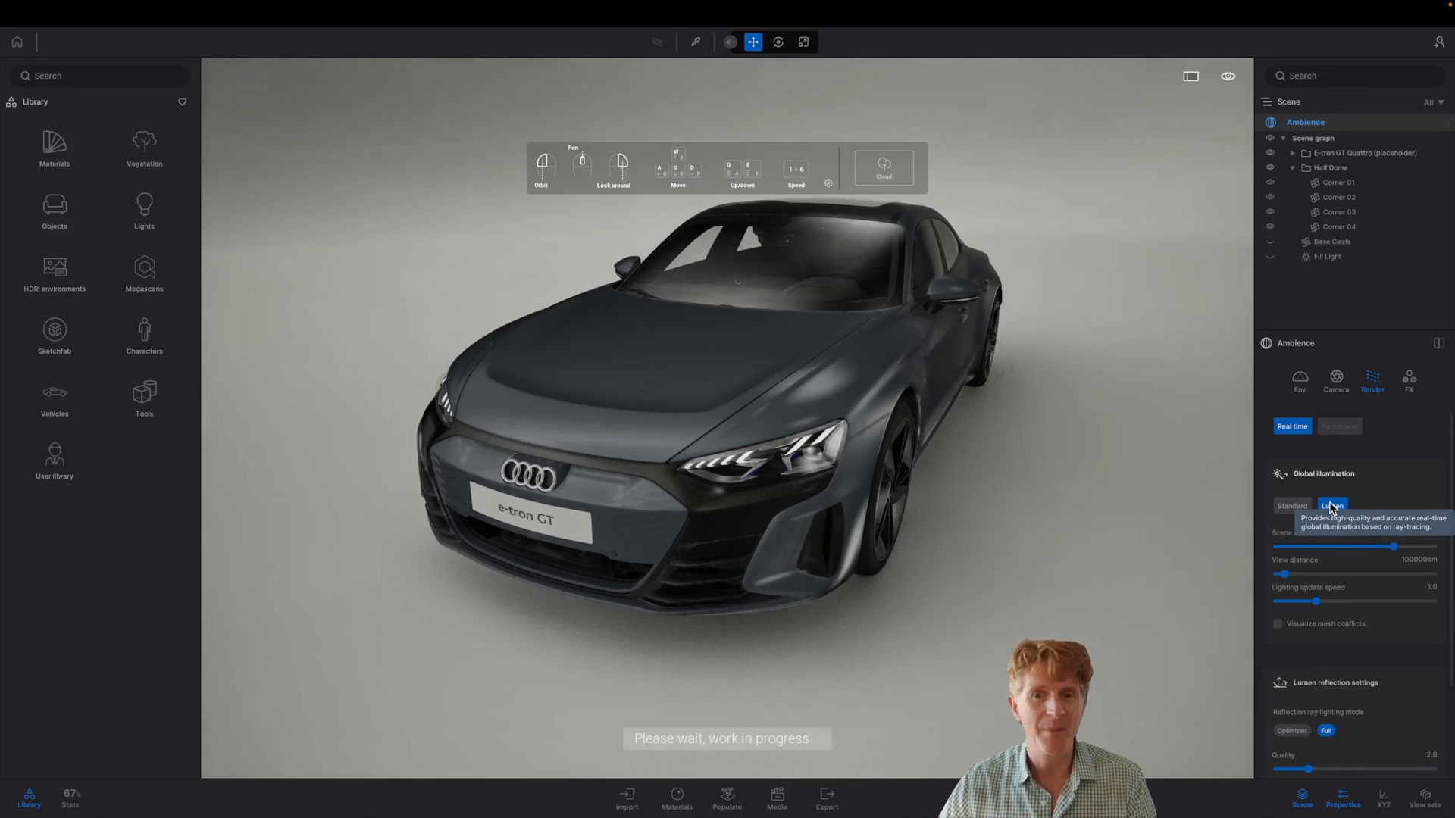
pyautogui.click(1331, 506)
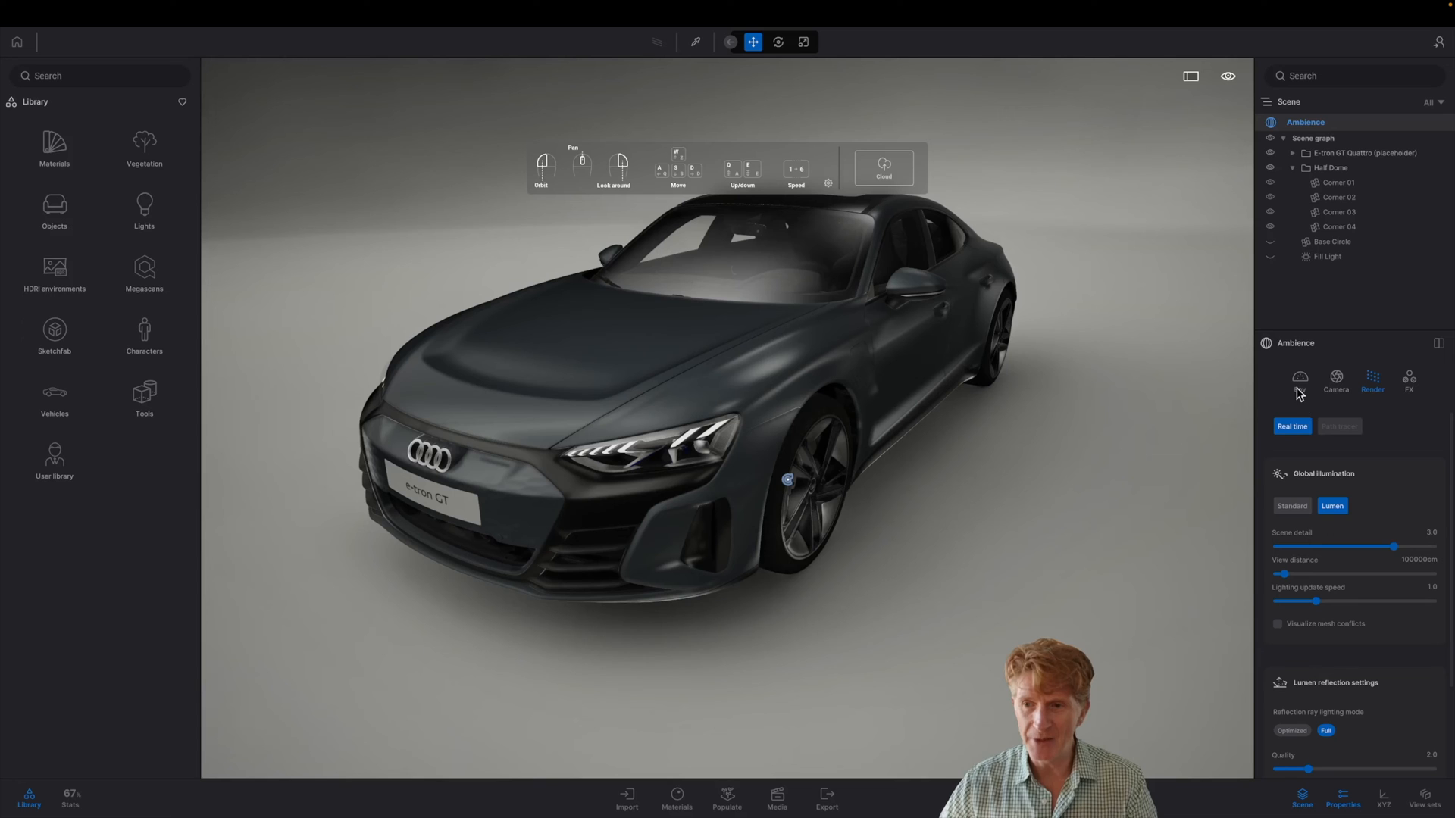
# Expand Ambience Local exposure to show highlight reduction and shadow boost values.
pyautogui.click(1300, 381)
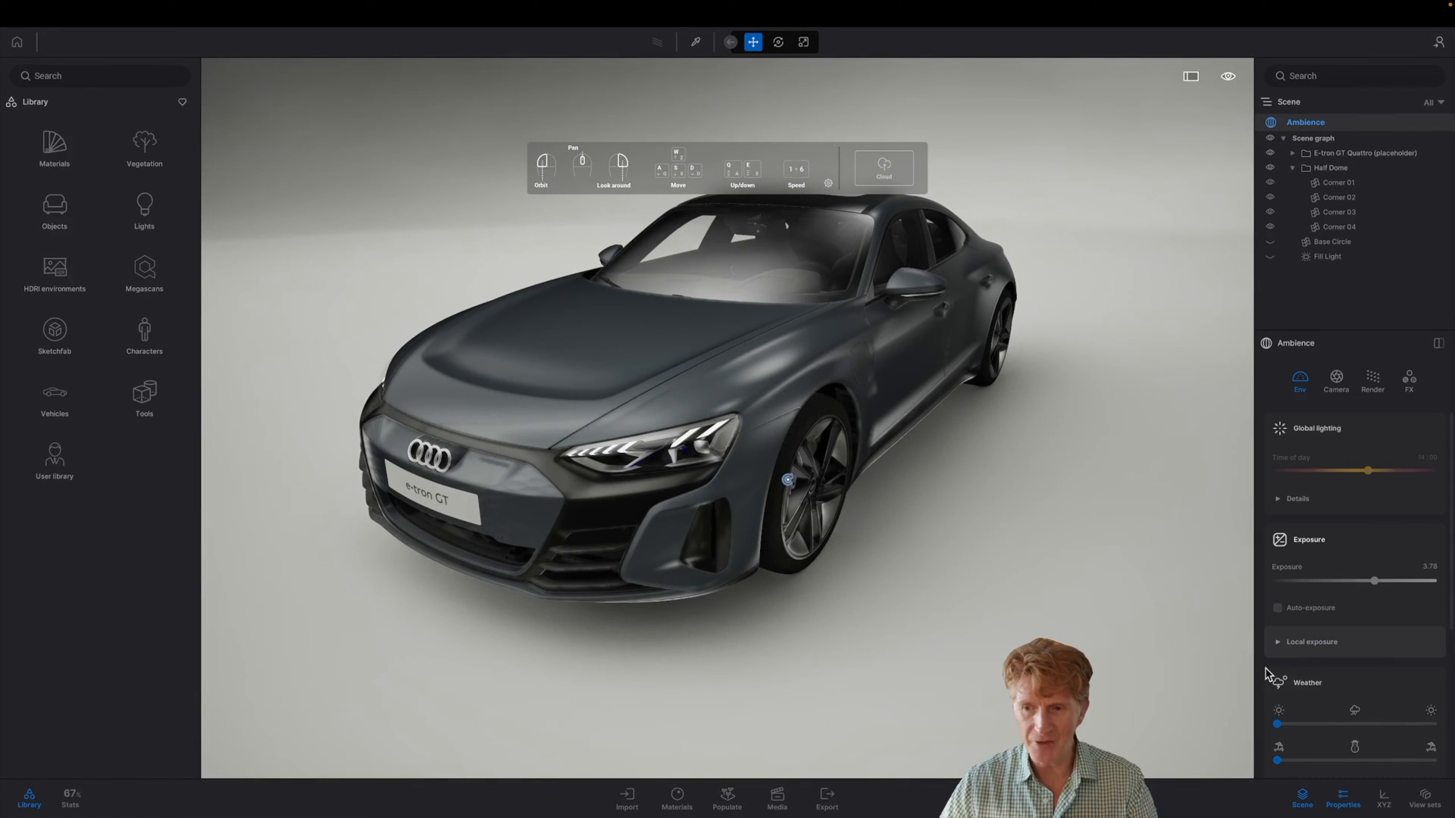
pyautogui.click(1312, 642)
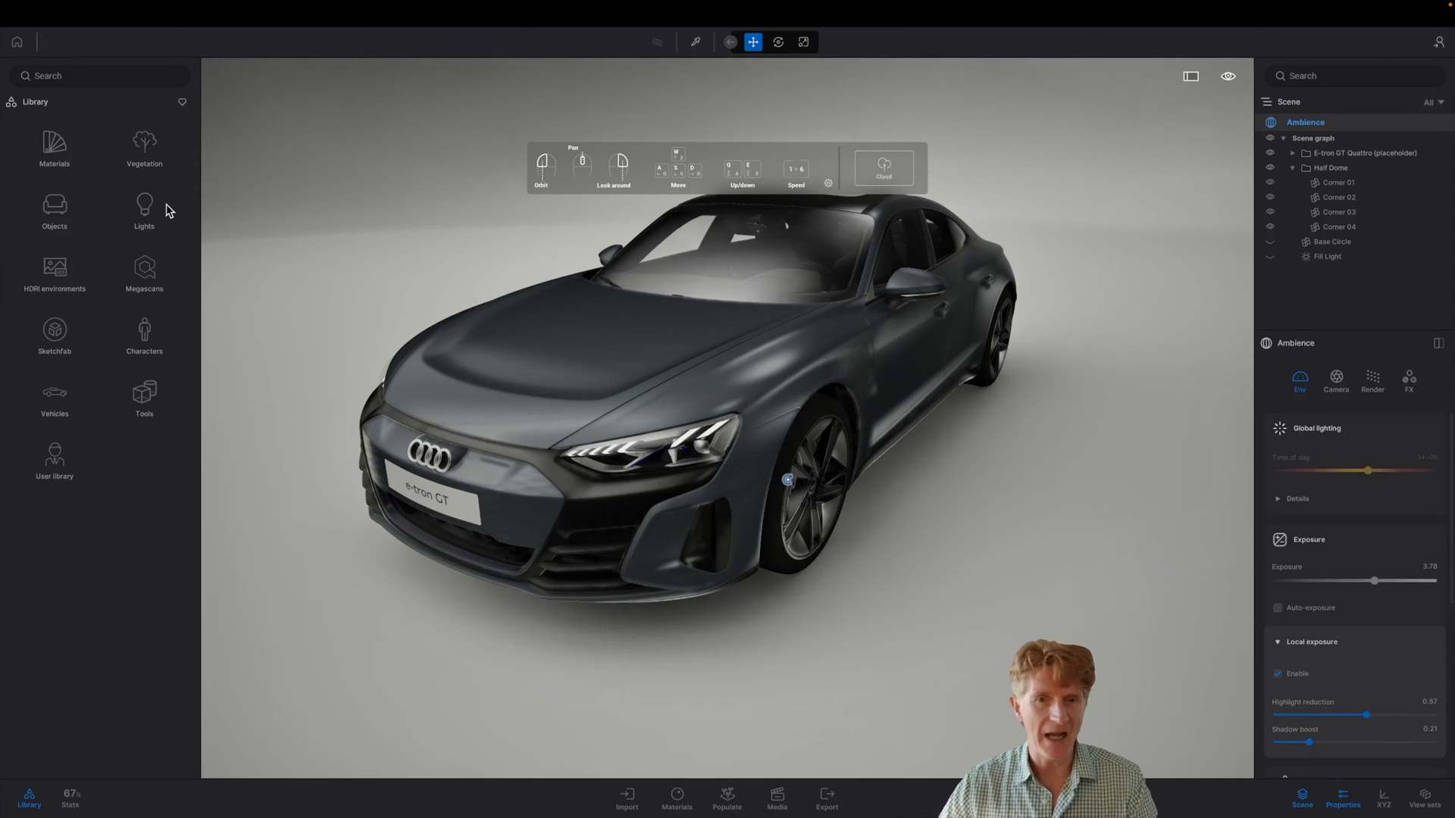
pyautogui.moveTo(73, 165)
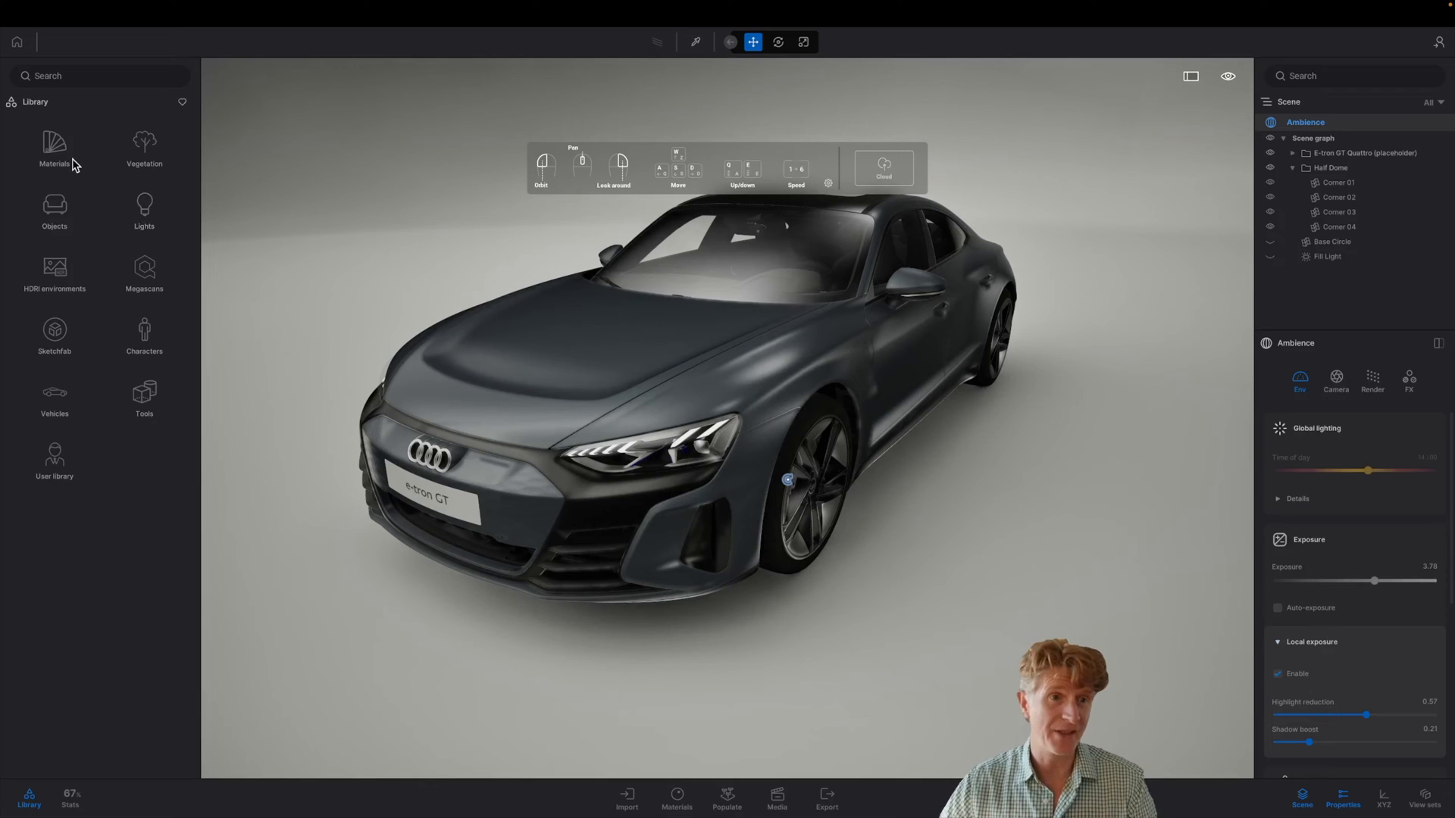
# Apply Car paint Turquoise from Materials > Car paint to the e-tron GT body.
pyautogui.click(54, 148)
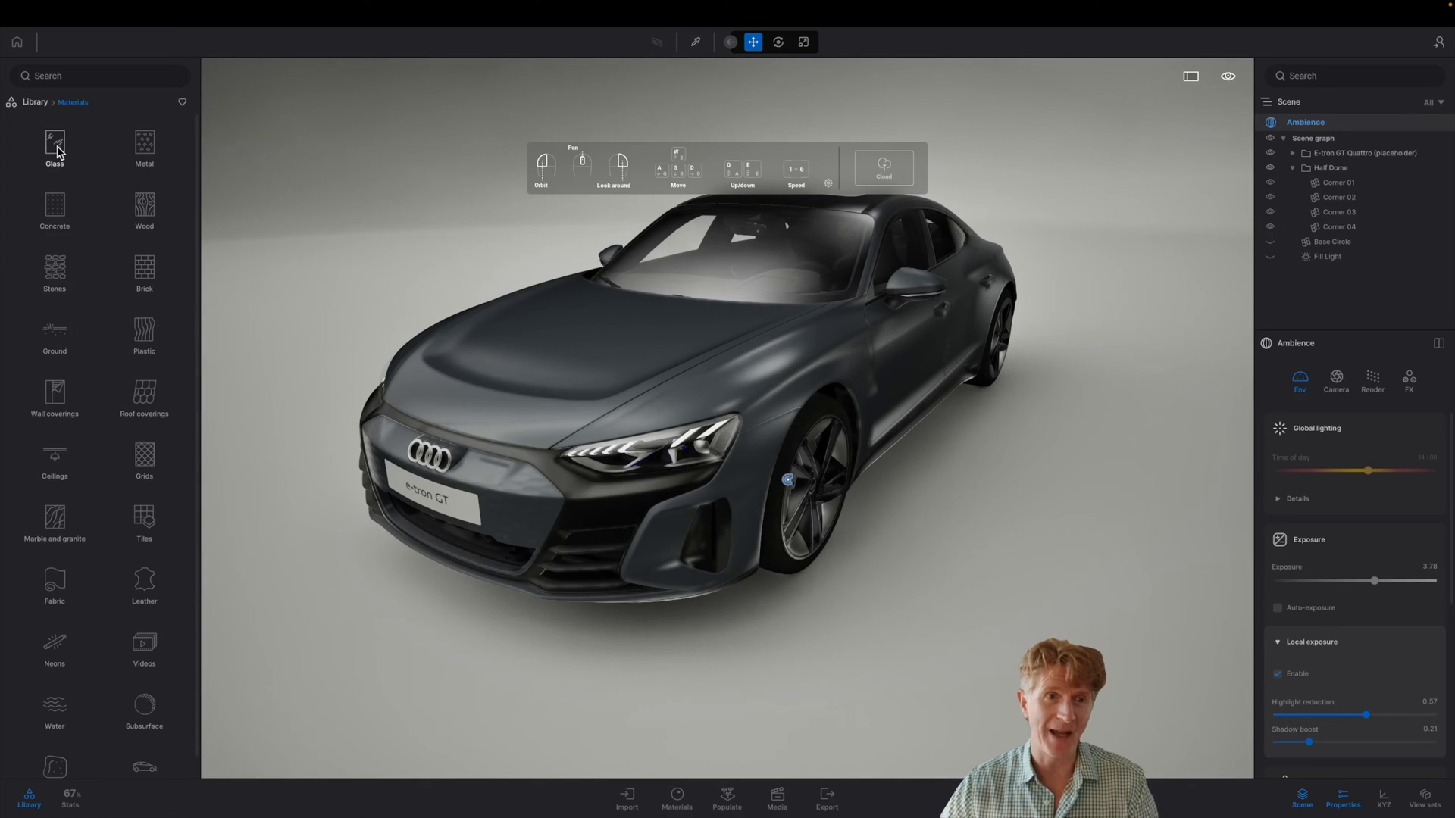
pyautogui.scroll(-3)
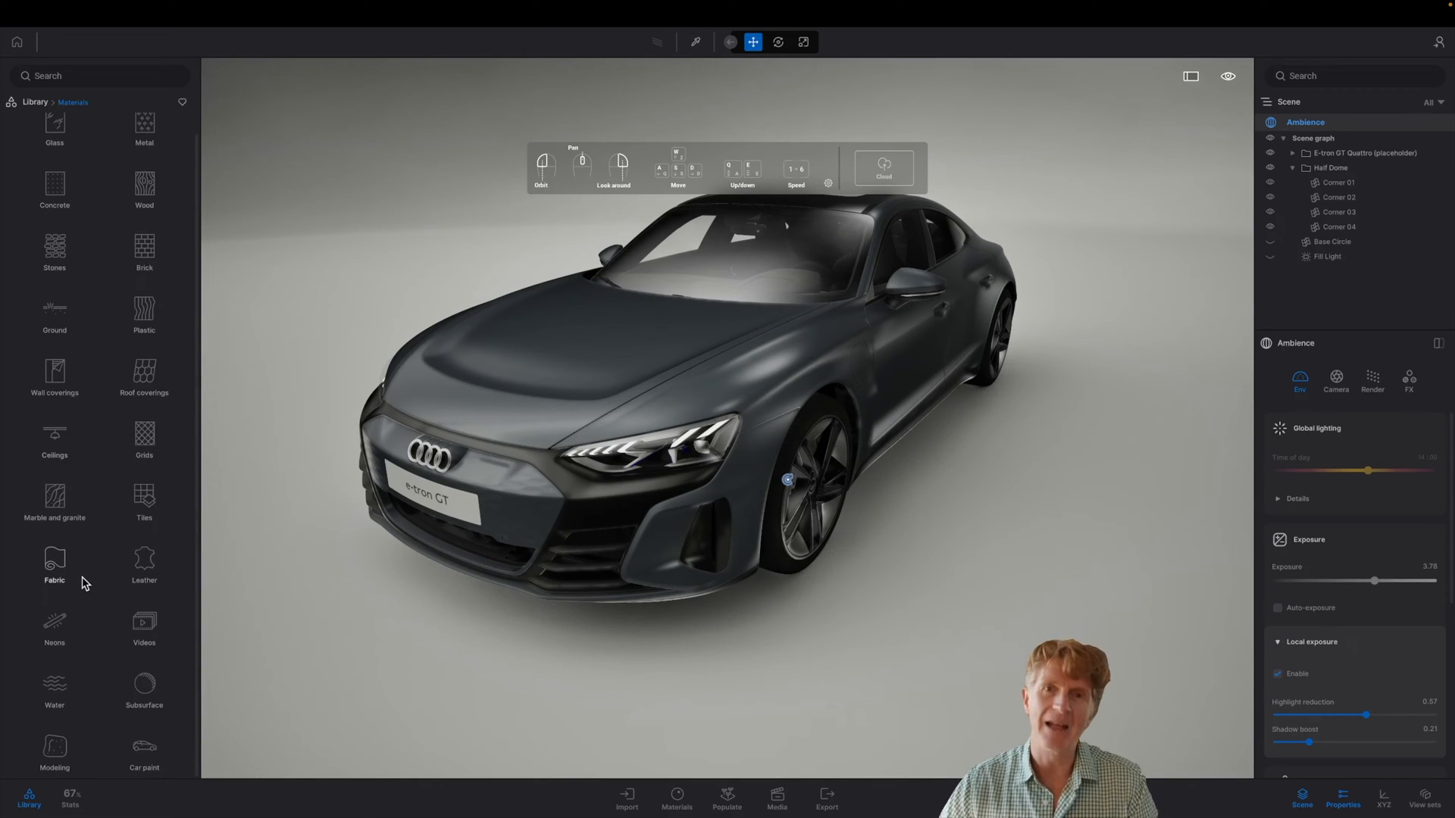
pyautogui.moveTo(160, 757)
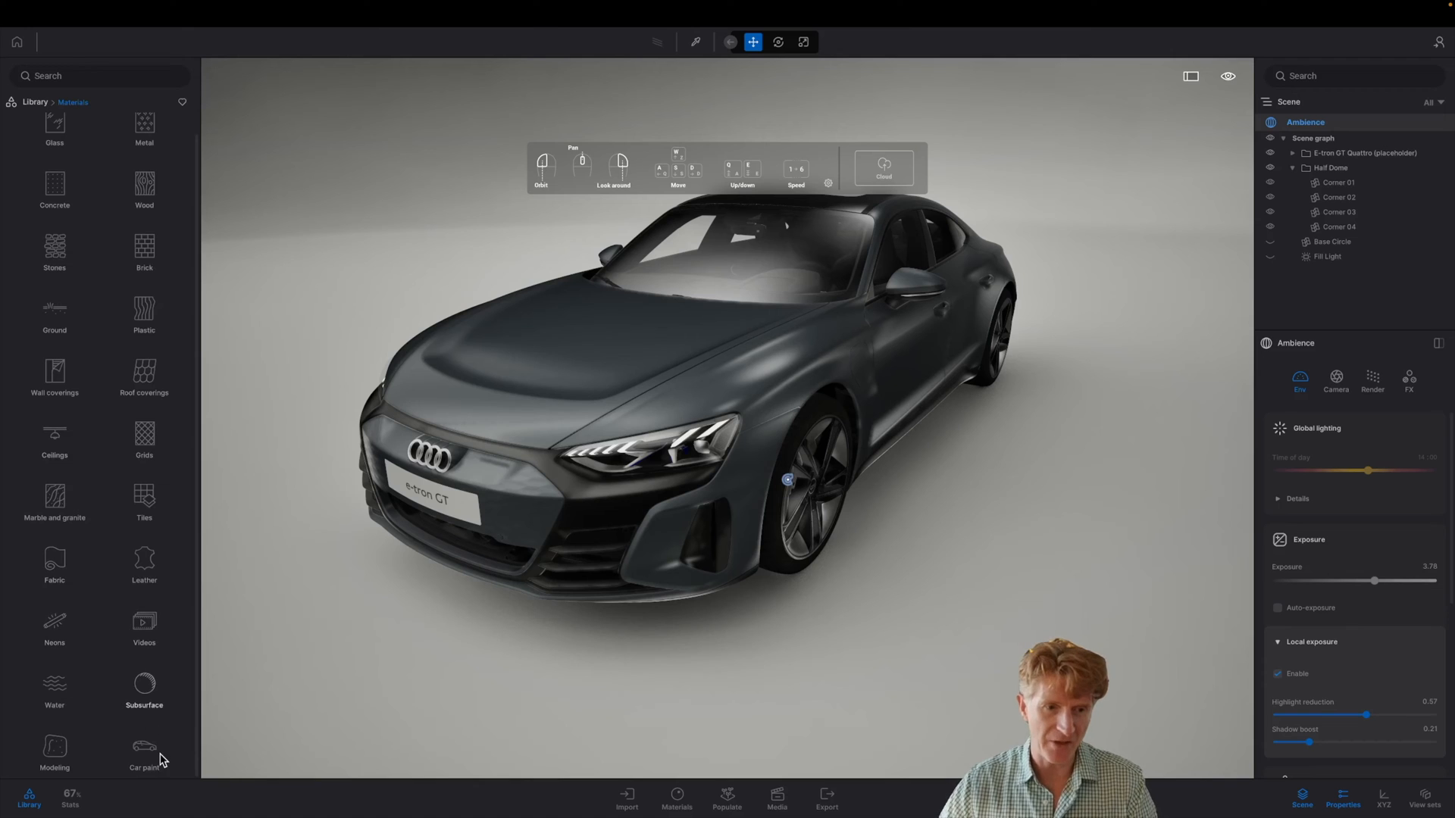
pyautogui.click(144, 747)
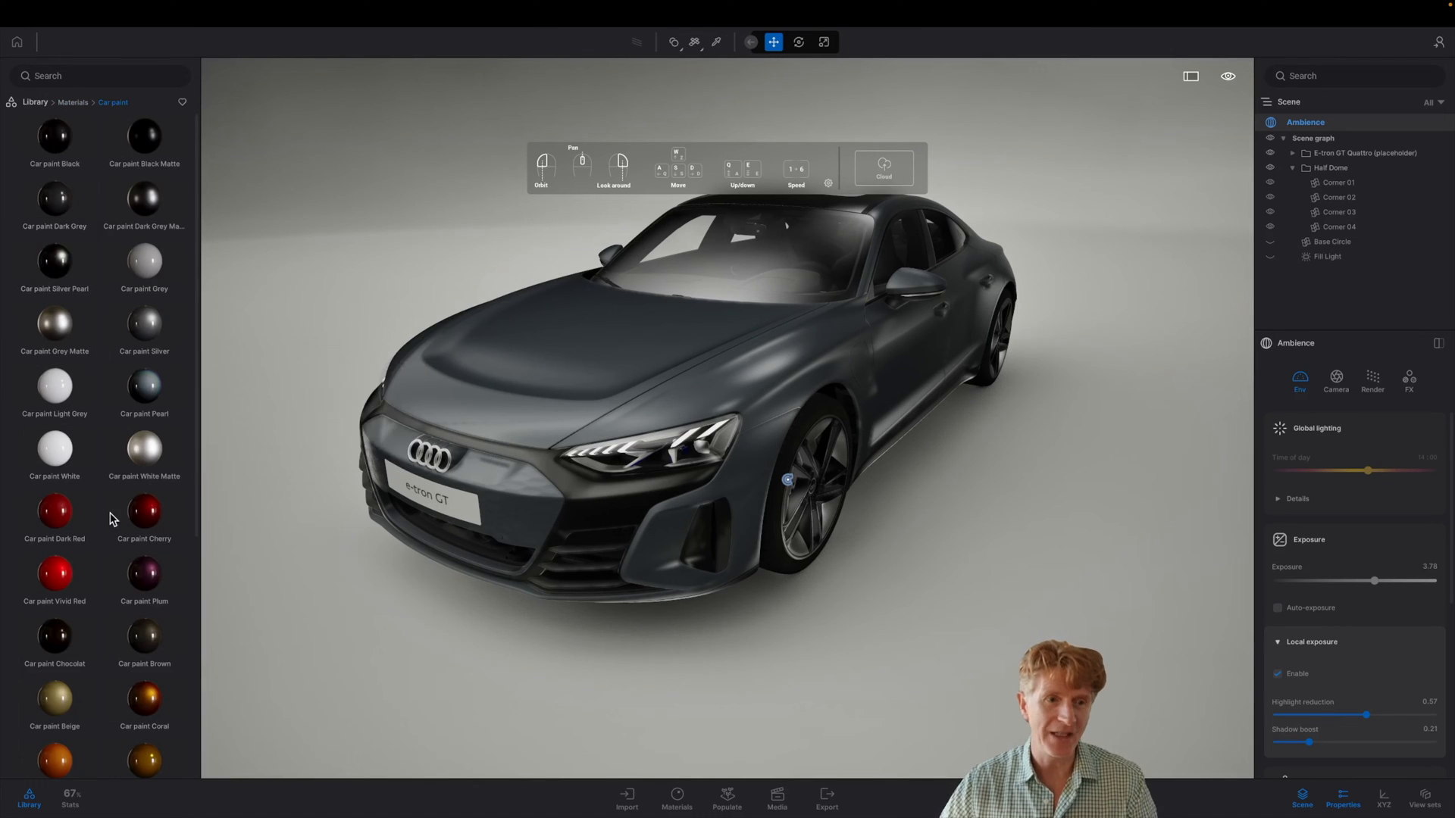
pyautogui.scroll(-3)
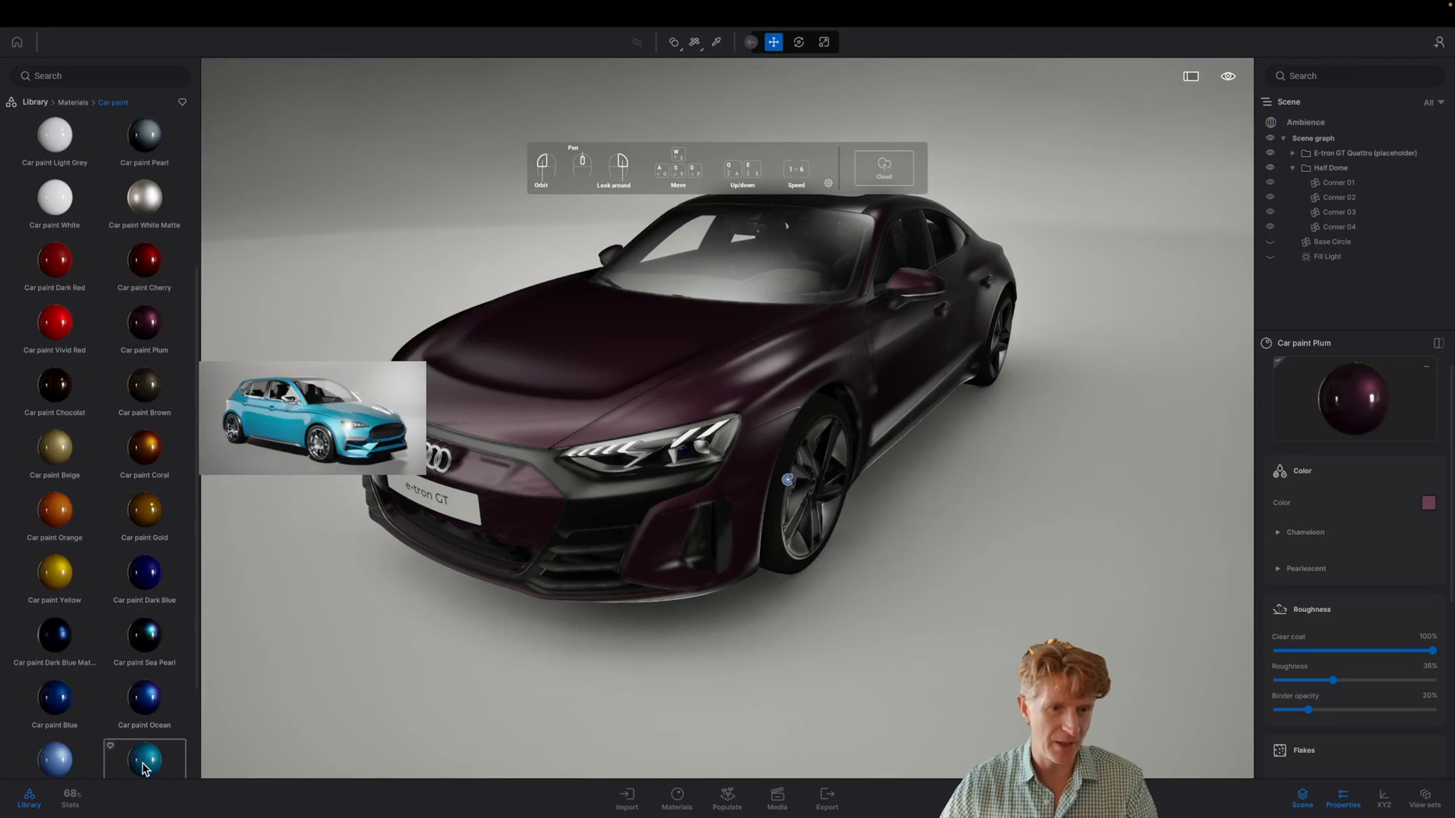
pyautogui.click(144, 760)
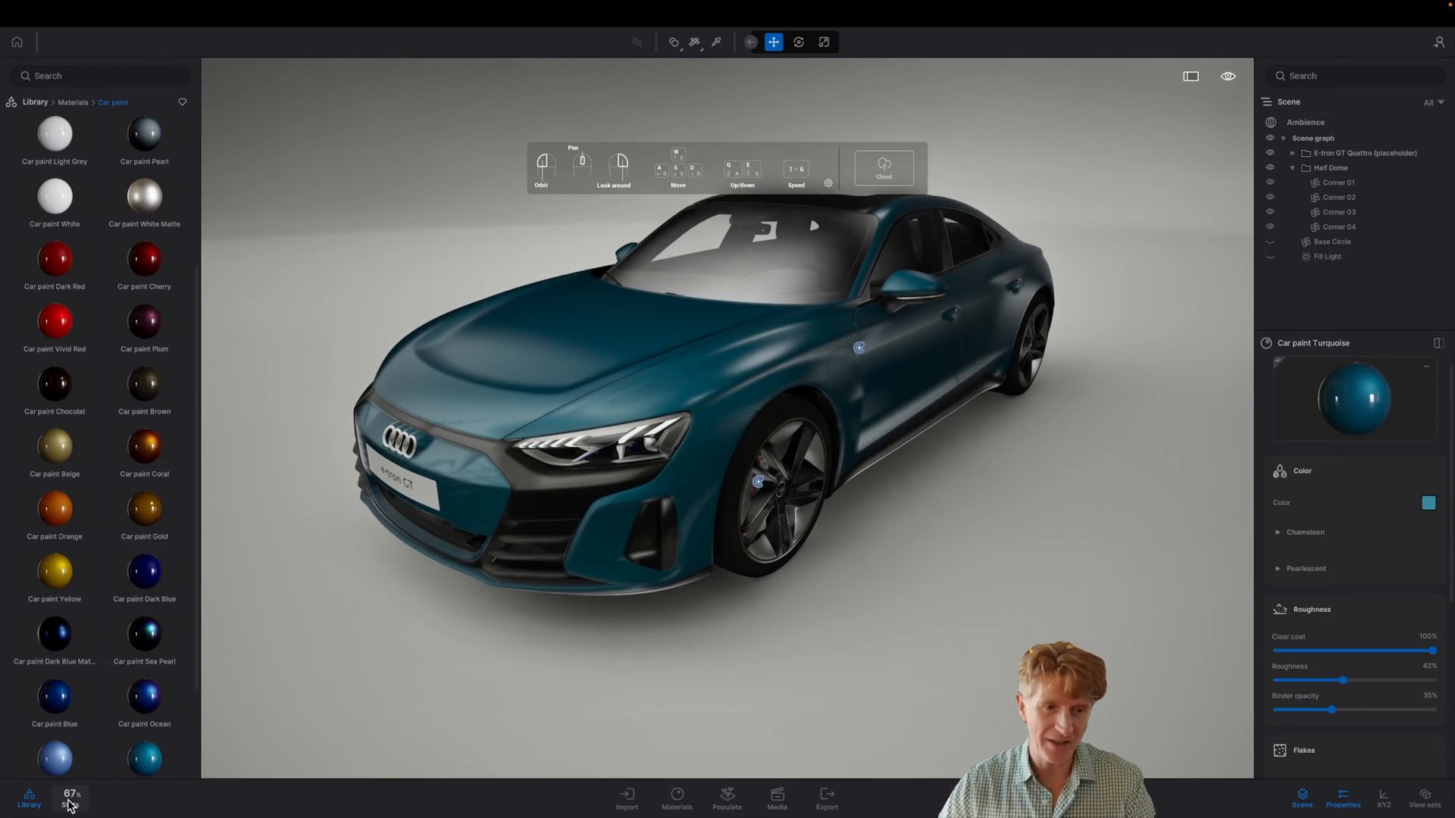
# Drop the viewport rendering quality preset from High to Medium via Stats.
pyautogui.click(69, 798)
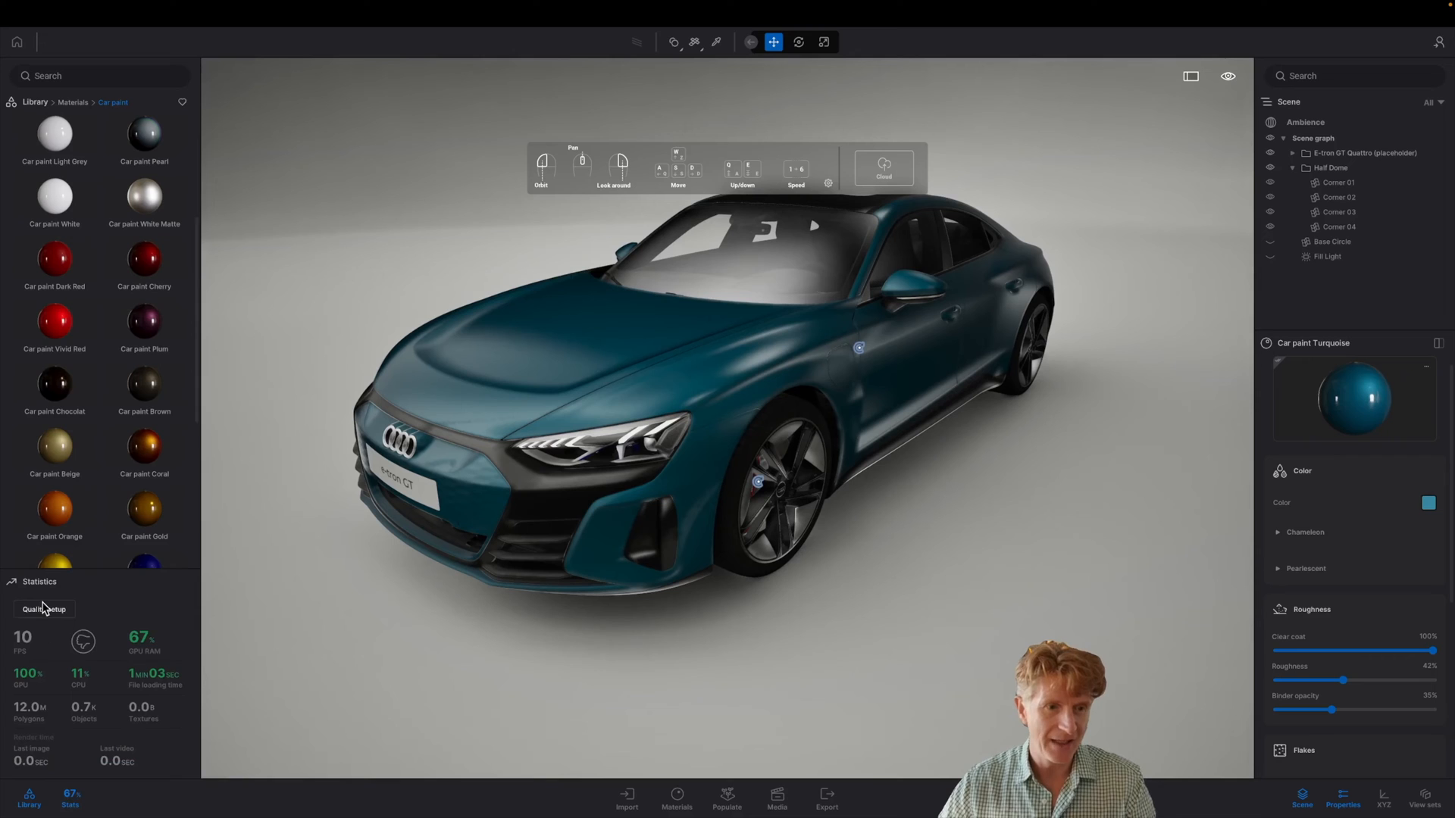
pyautogui.click(44, 610)
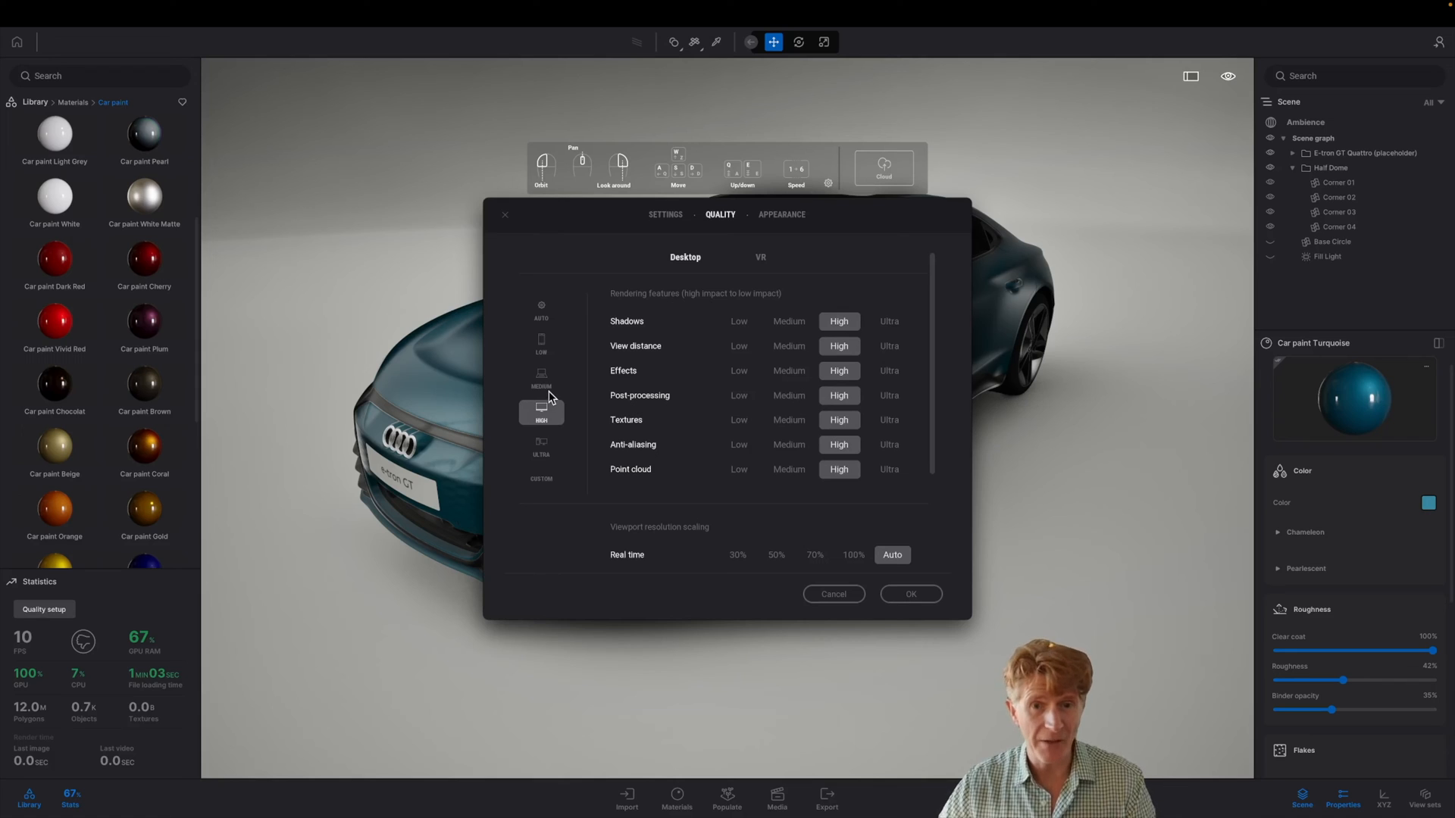
pyautogui.click(541, 380)
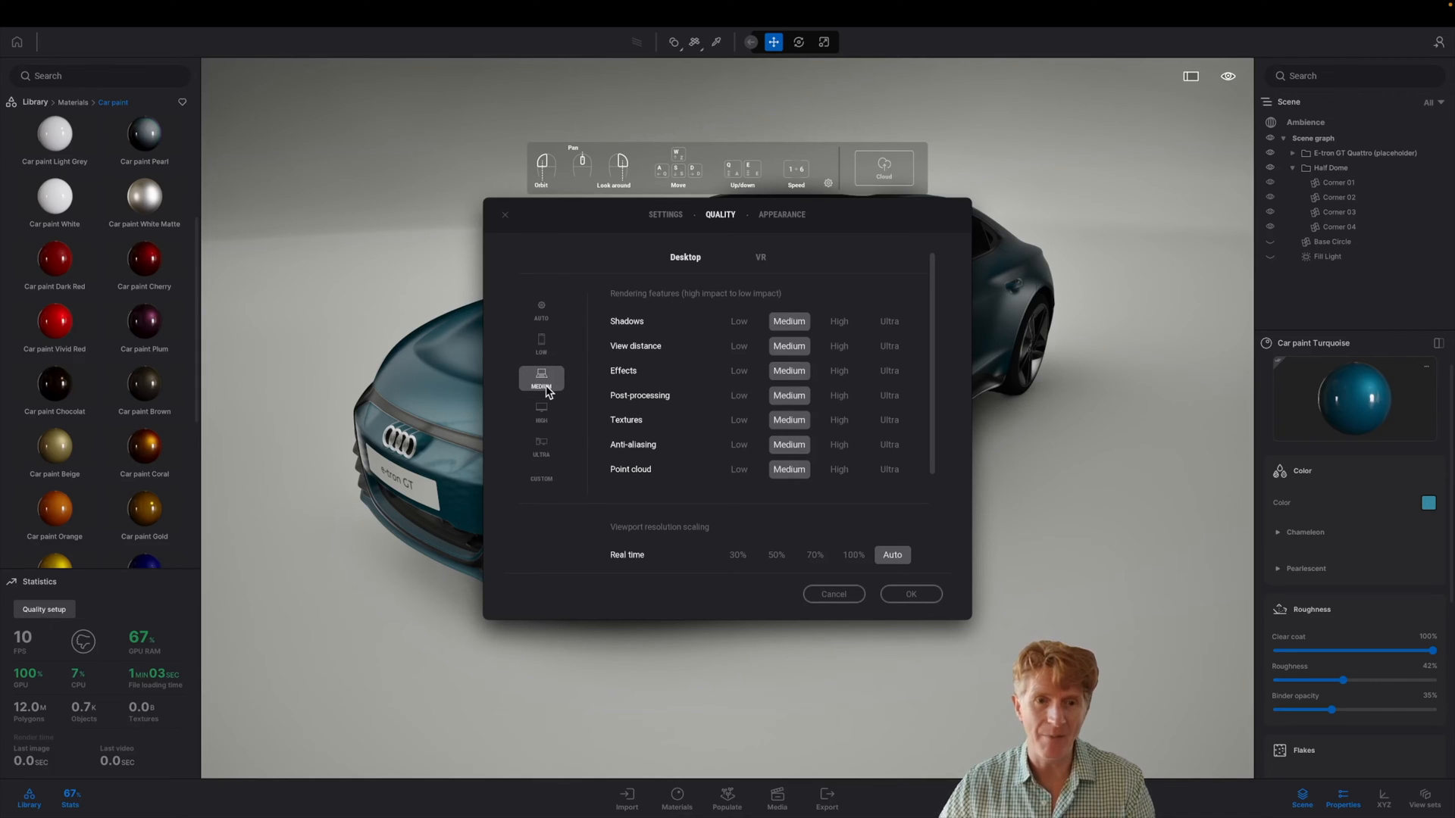
pyautogui.click(909, 594)
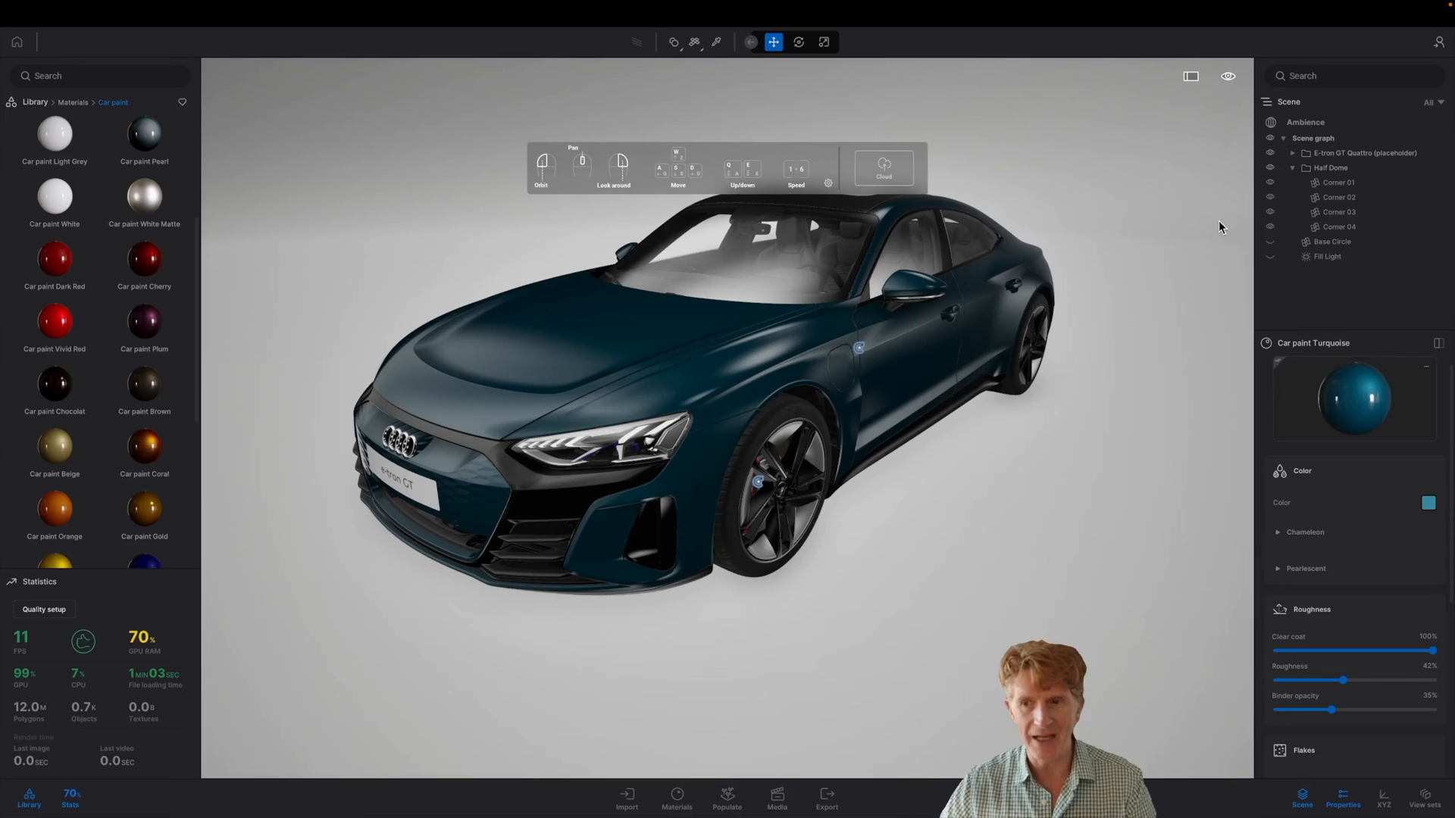
pyautogui.moveTo(514, 412)
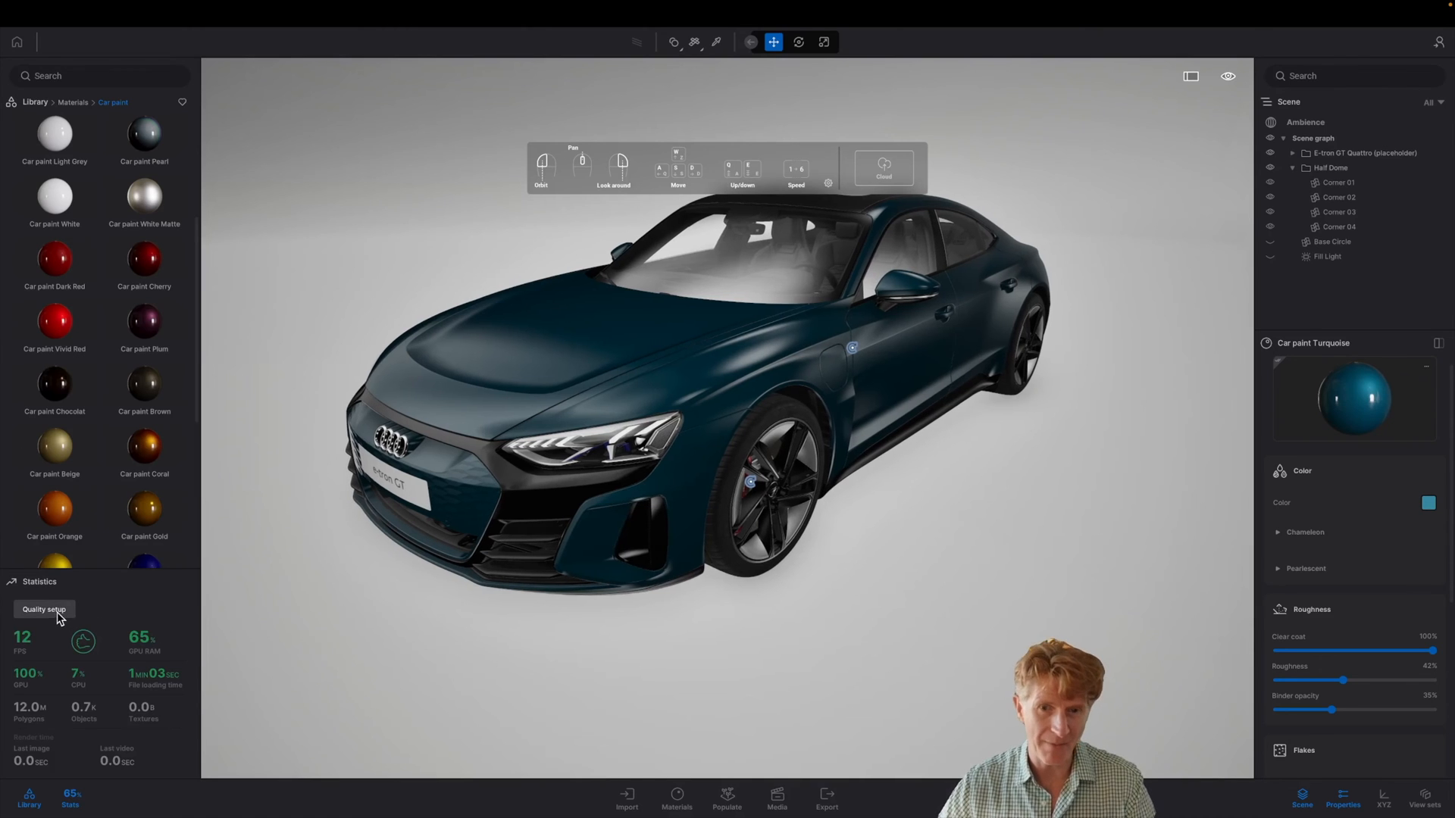
# Orbit the car to a new angle and restore the High quality preset.
pyautogui.moveTo(724, 371); pyautogui.dragTo(687, 389)
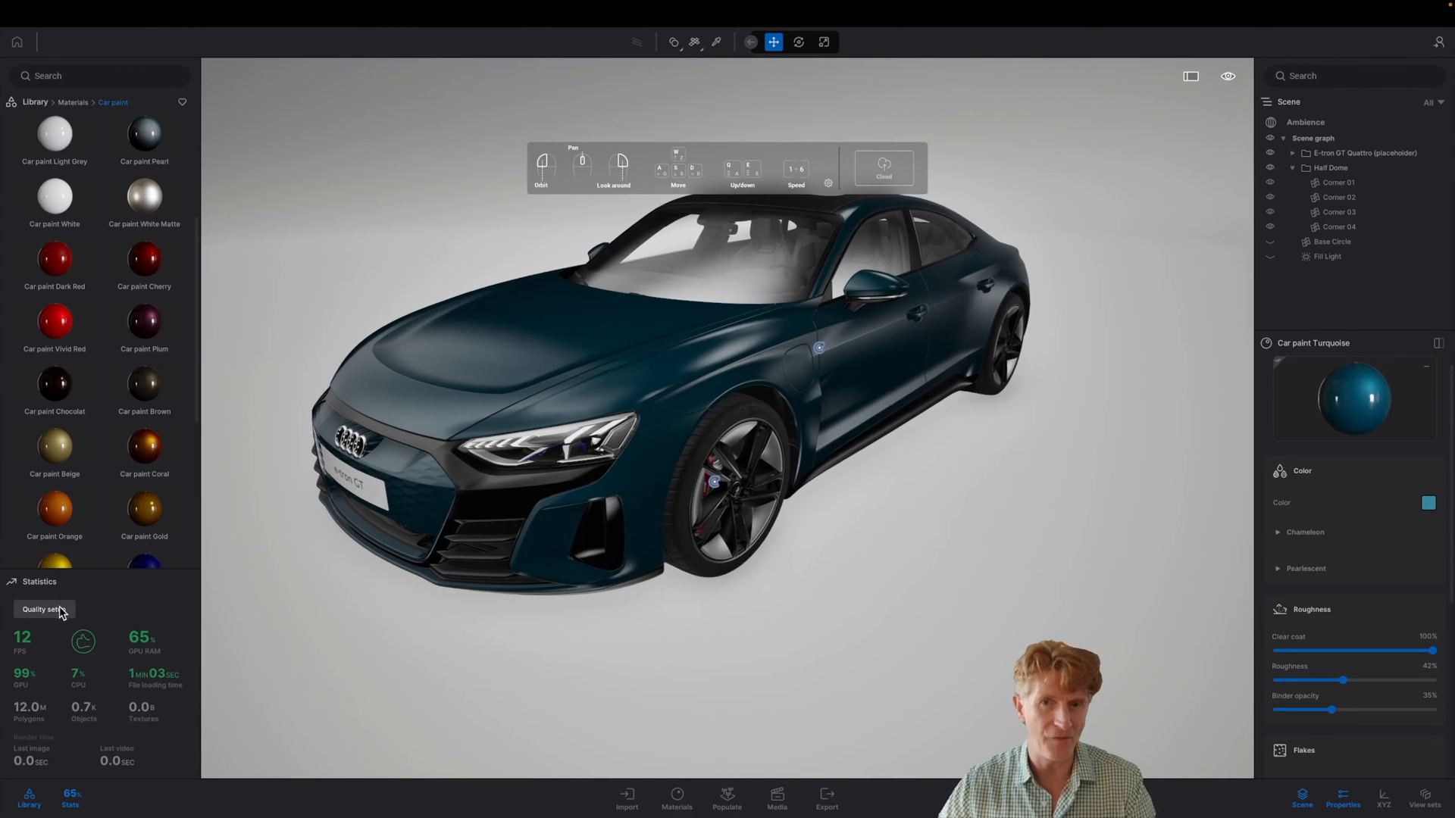
pyautogui.click(43, 609)
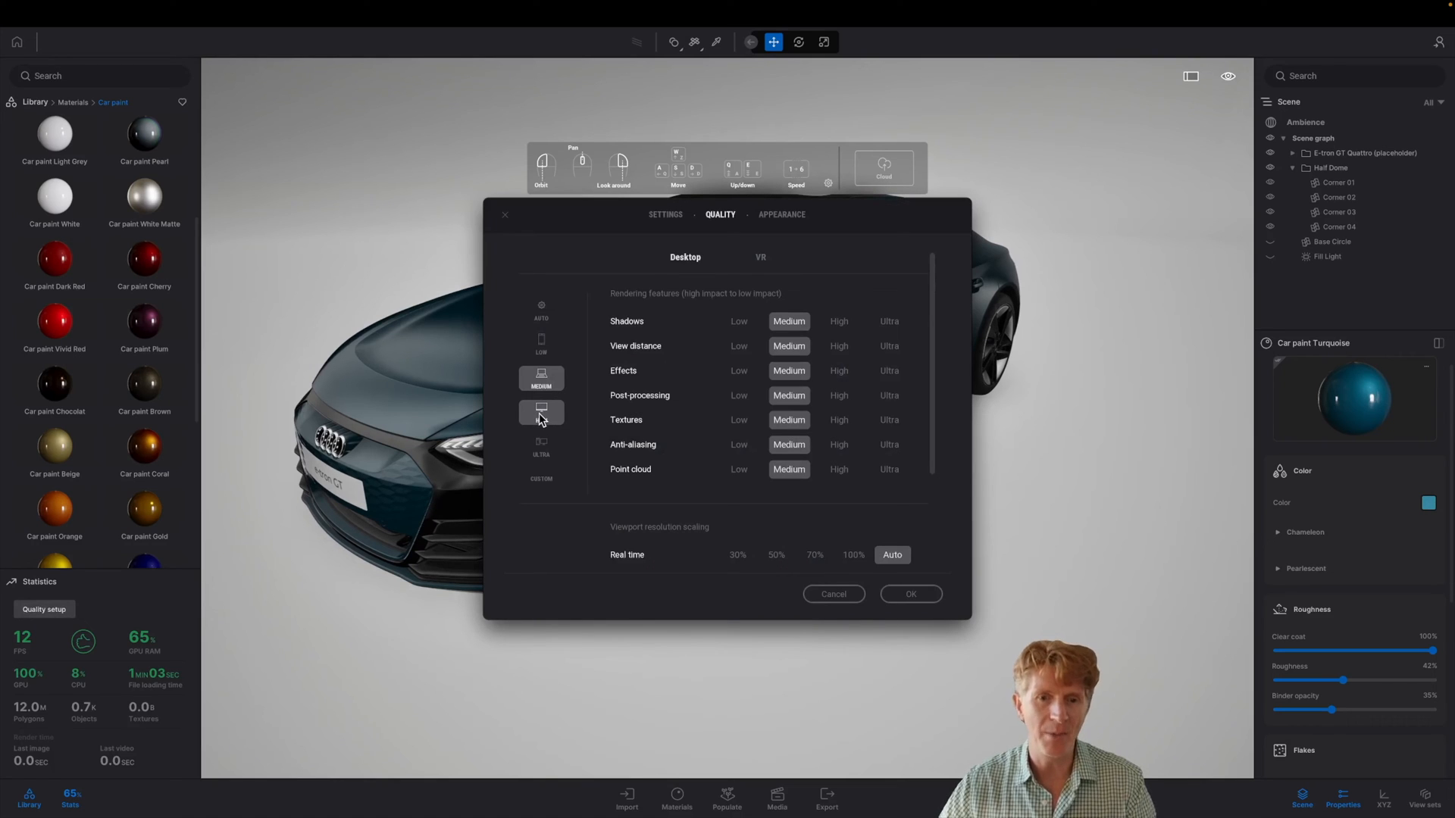
pyautogui.click(909, 594)
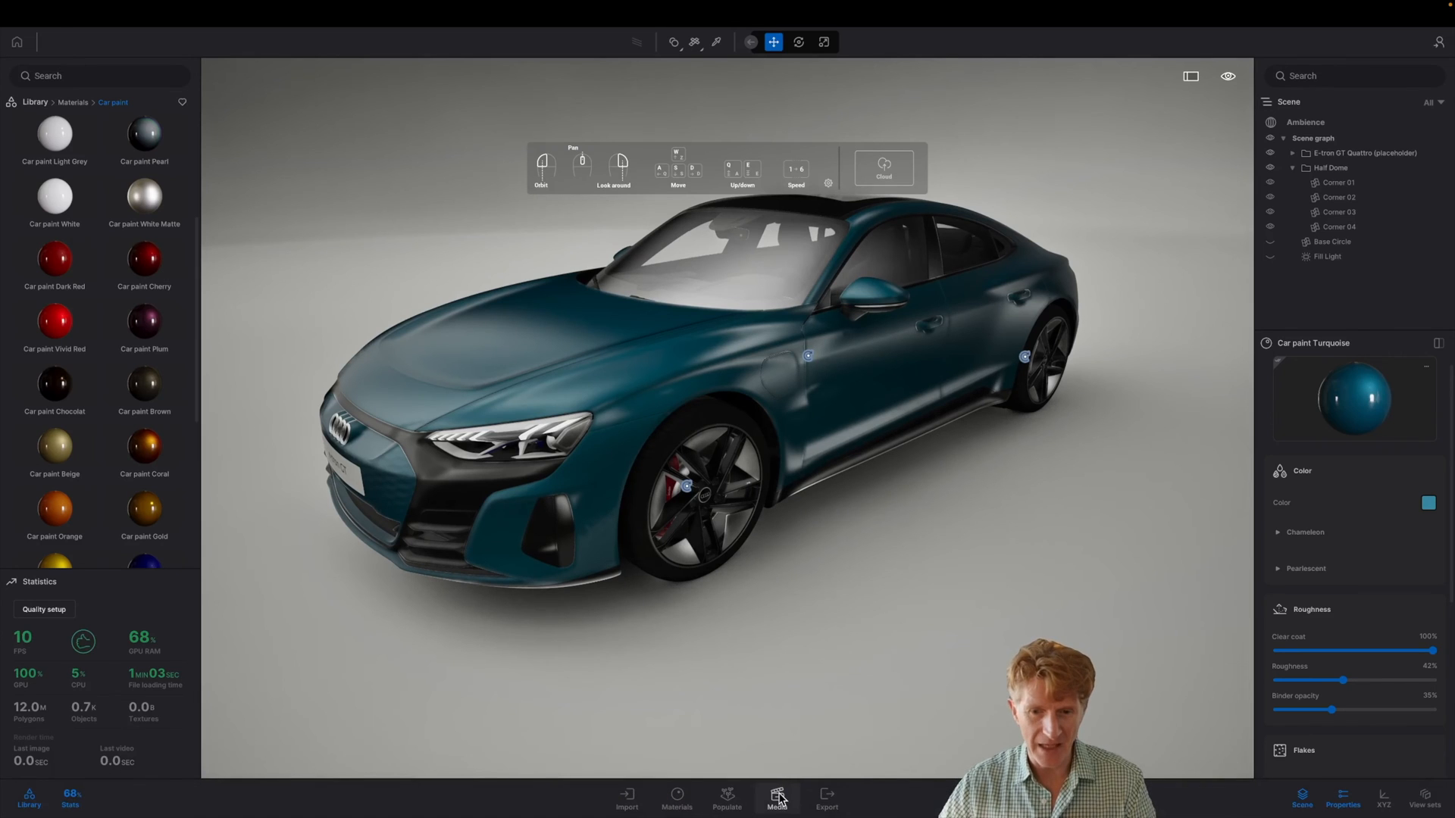
# Open the Media image gallery and load the Image 01 side-profile view.
pyautogui.click(776, 797)
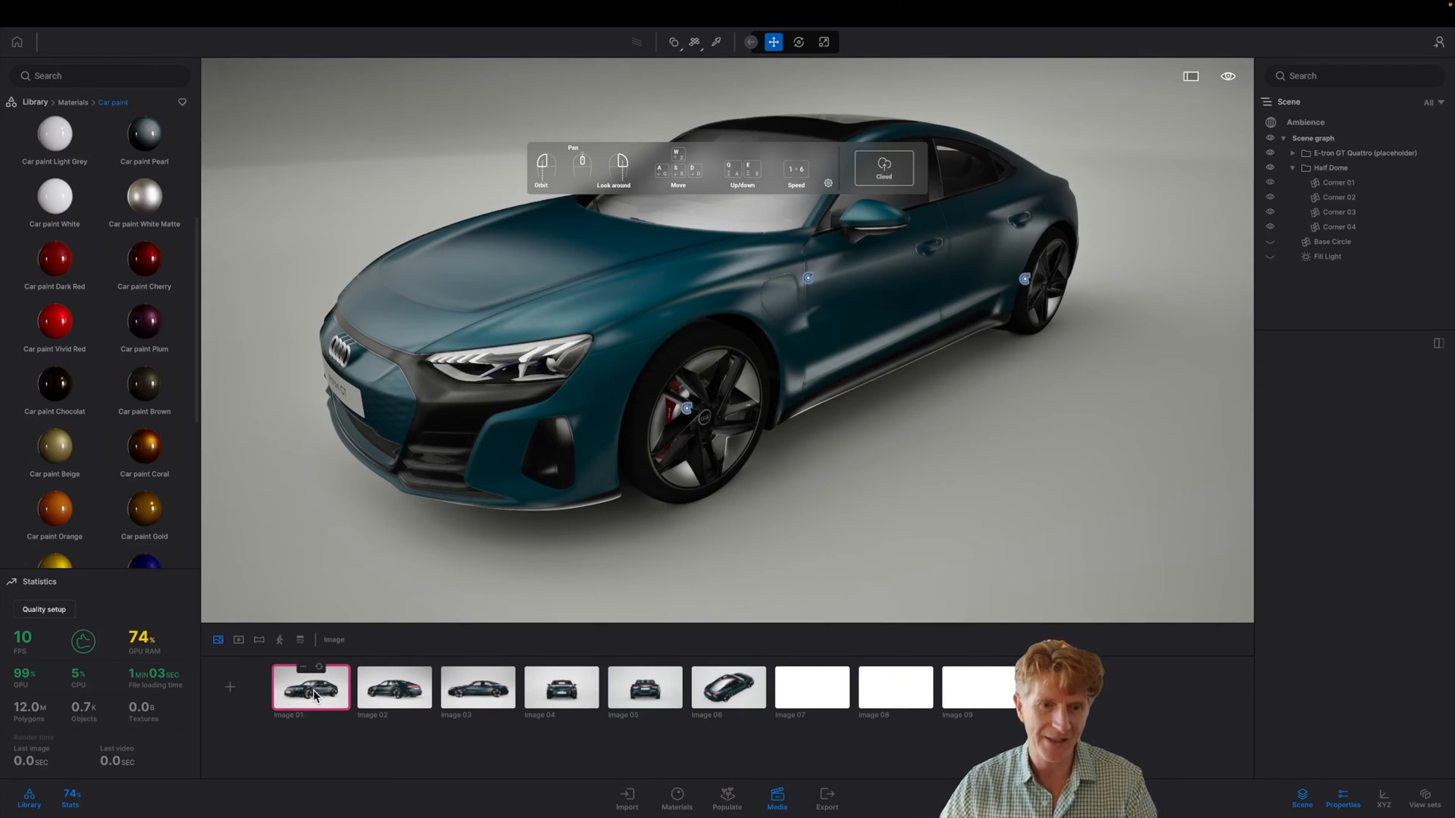
pyautogui.click(311, 687)
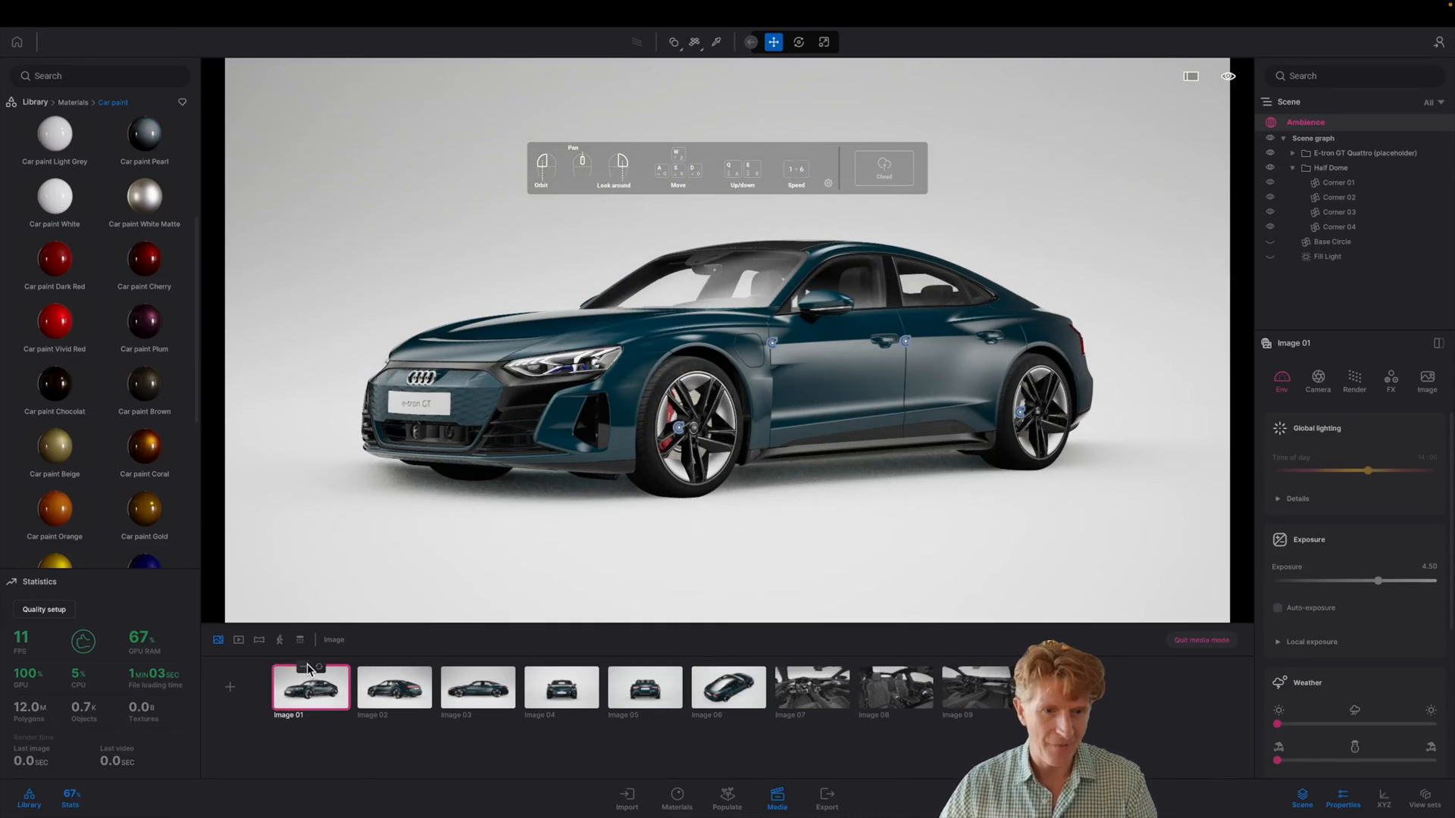
# Duplicate Image 01 and set the copy's global illumination to Lumen.
pyautogui.rightClick(311, 686)
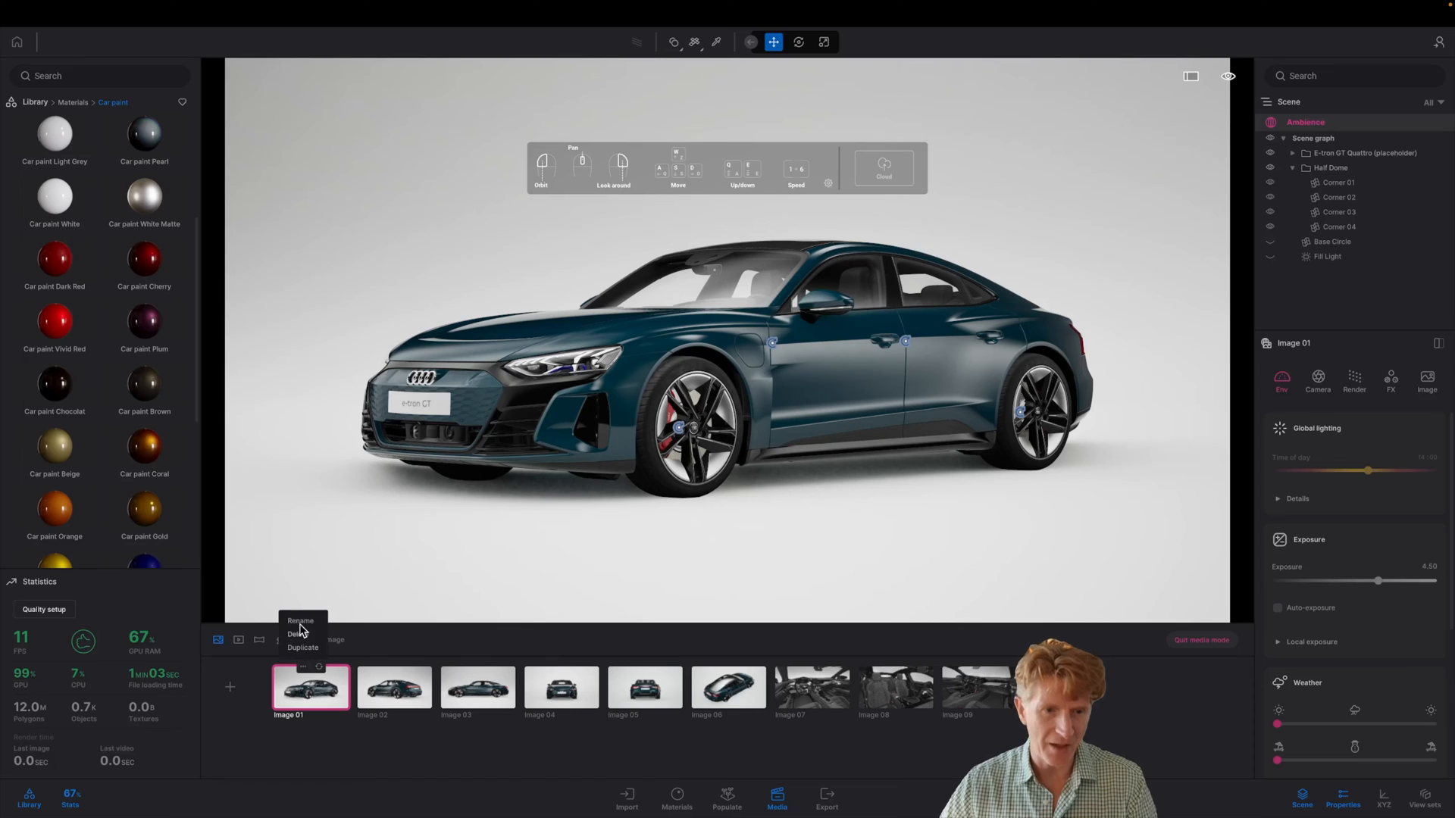
pyautogui.click(303, 648)
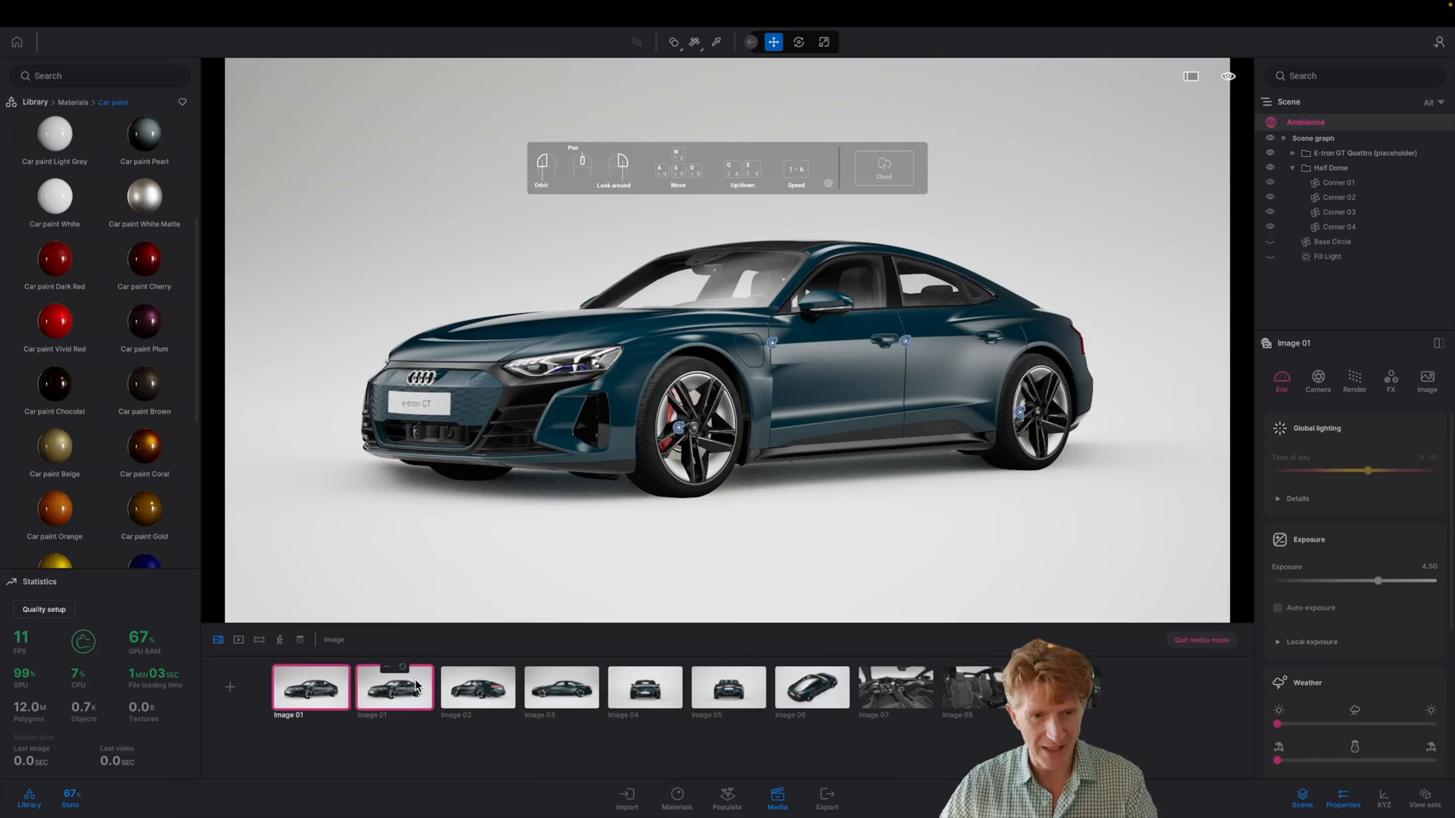
pyautogui.click(394, 688)
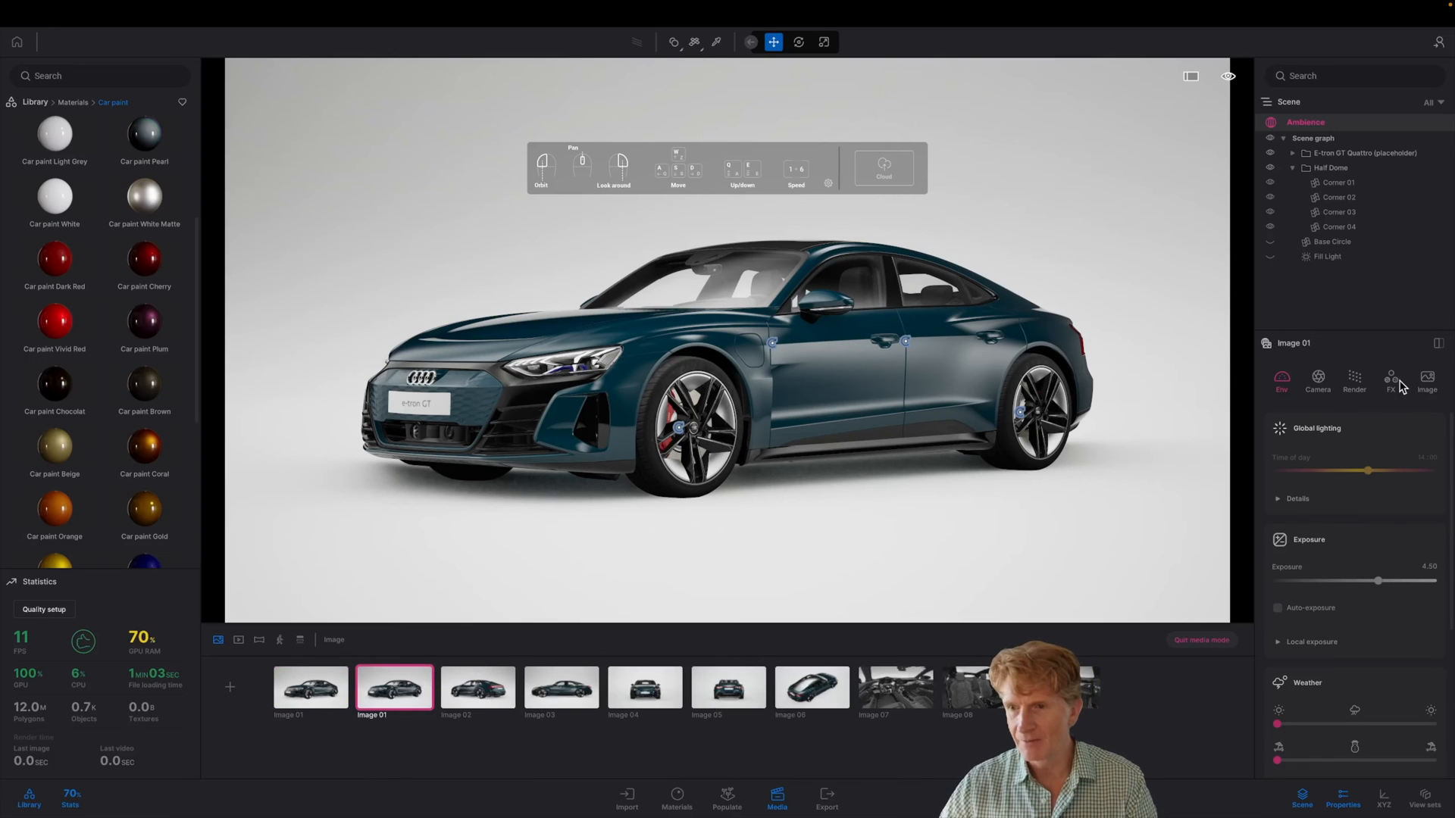
pyautogui.click(1354, 381)
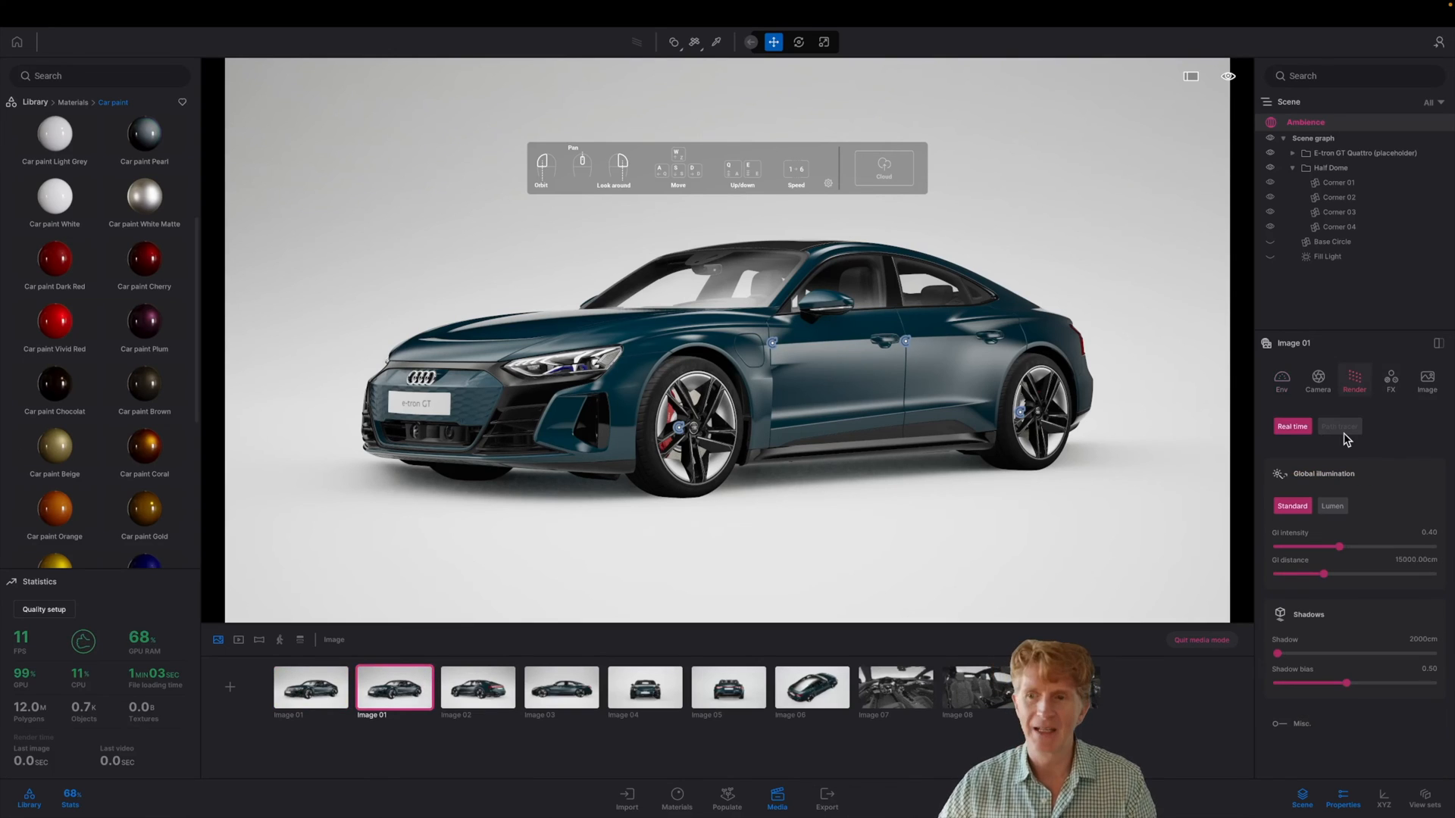
pyautogui.click(1332, 505)
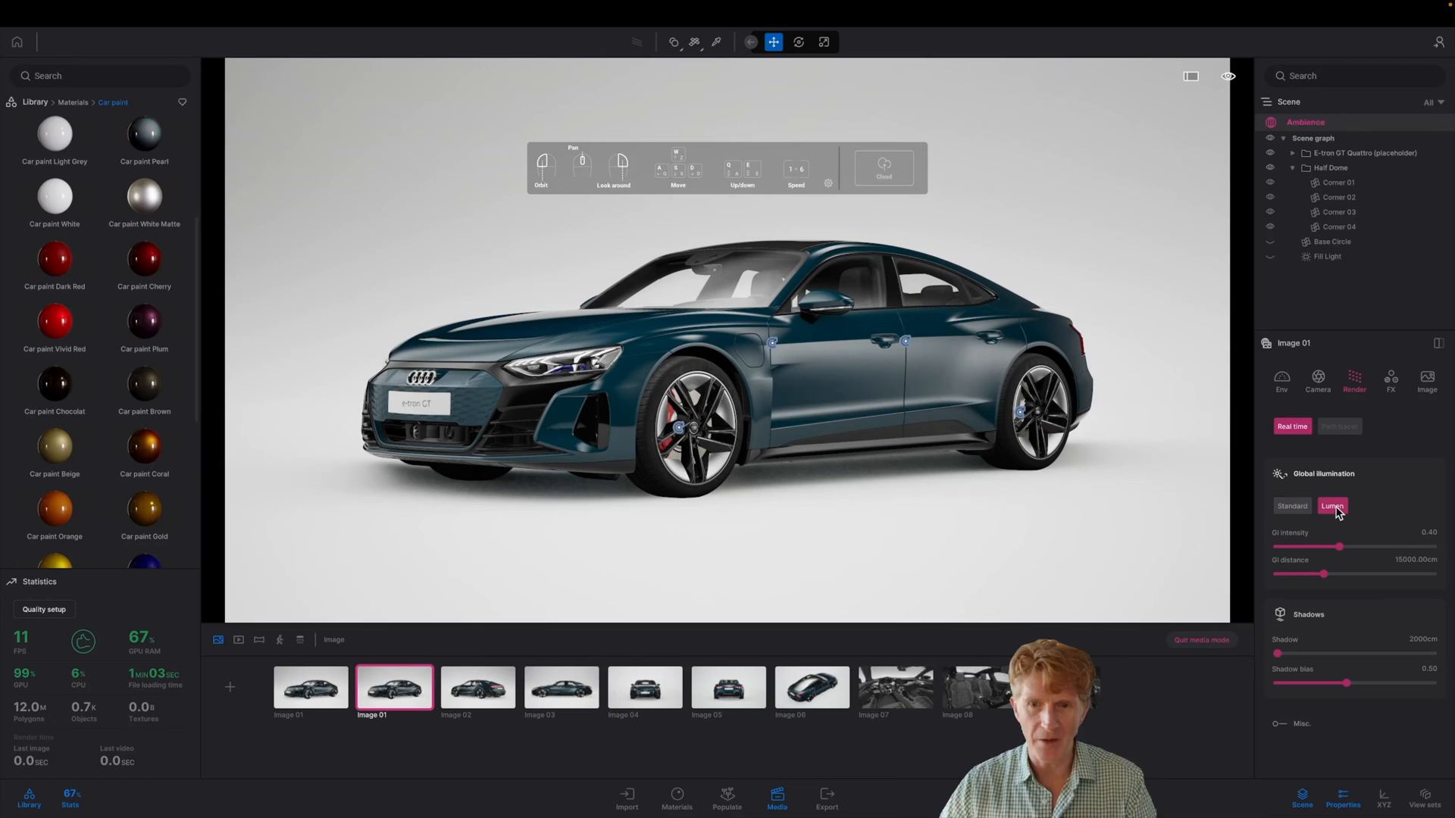
pyautogui.click(1331, 505)
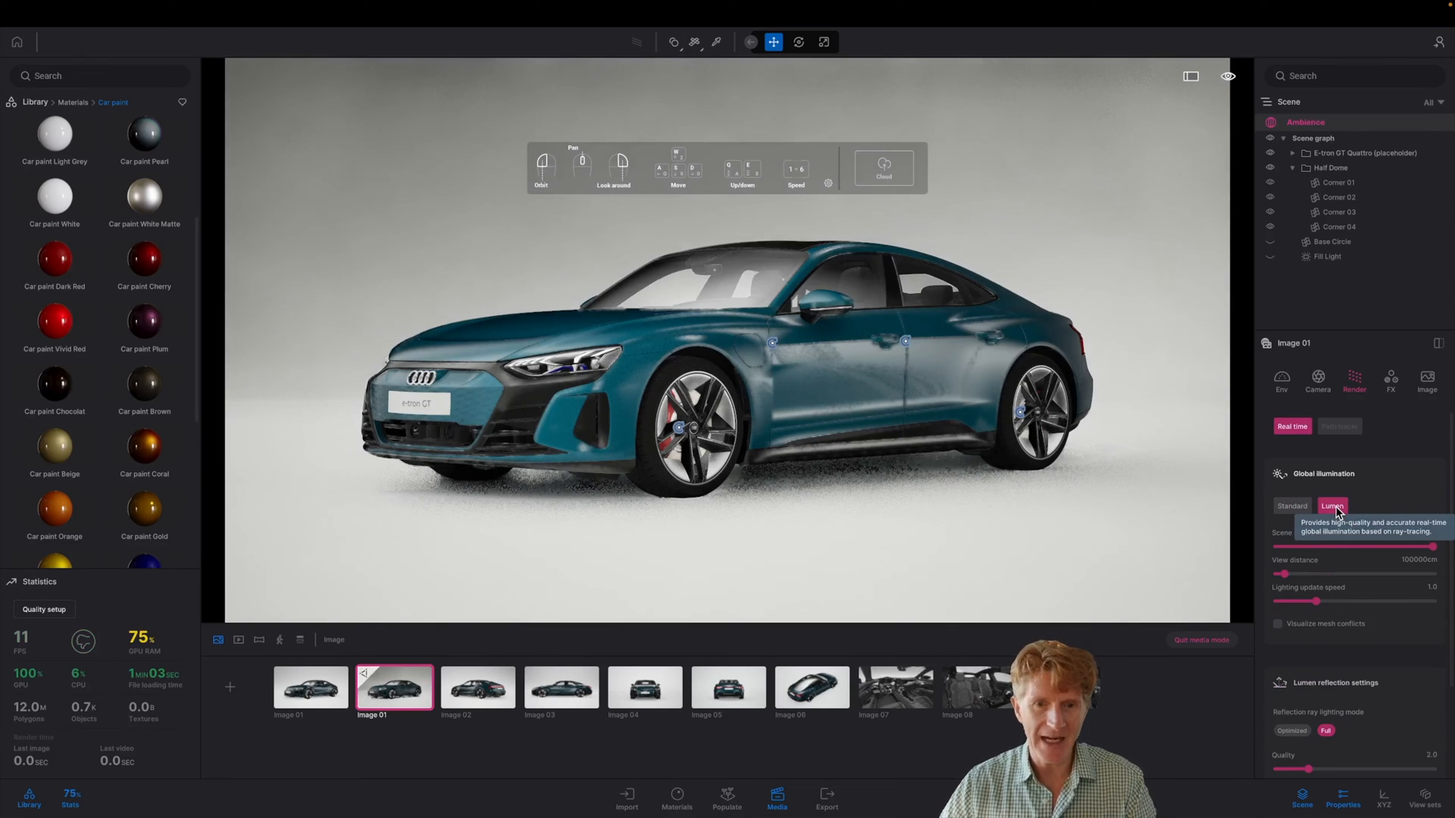
pyautogui.click(1331, 505)
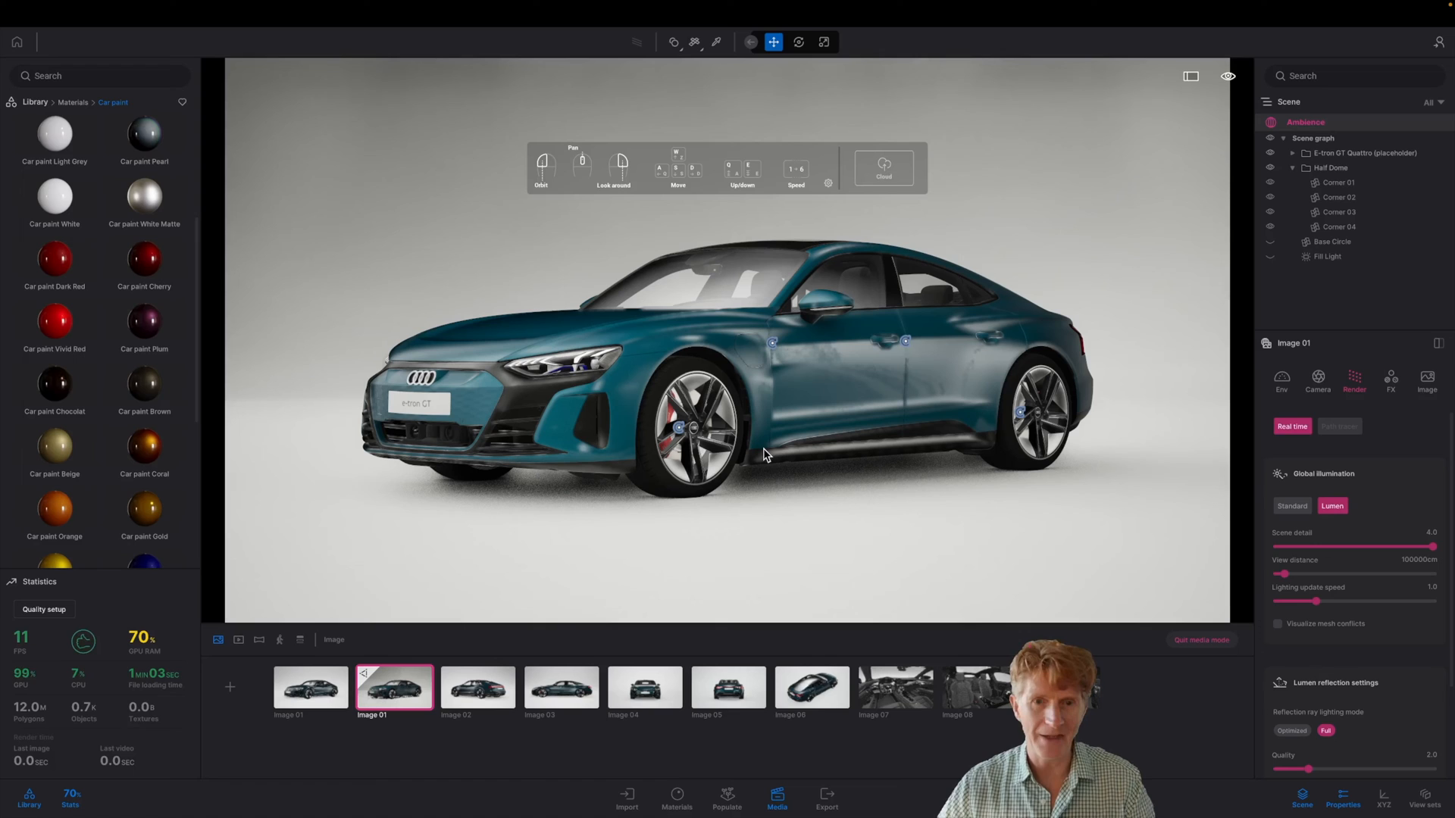
pyautogui.moveTo(993, 406)
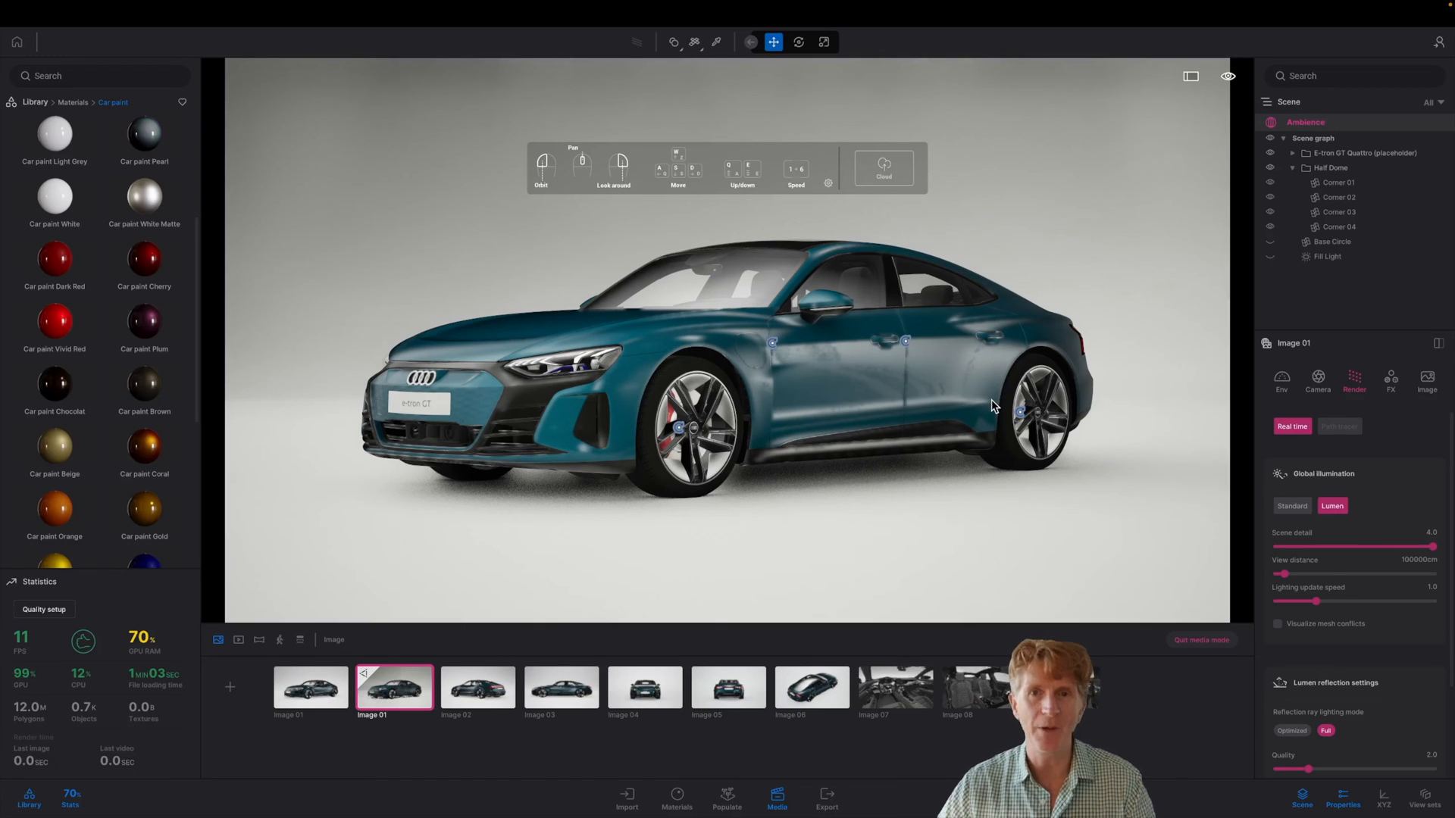
pyautogui.moveTo(309, 686)
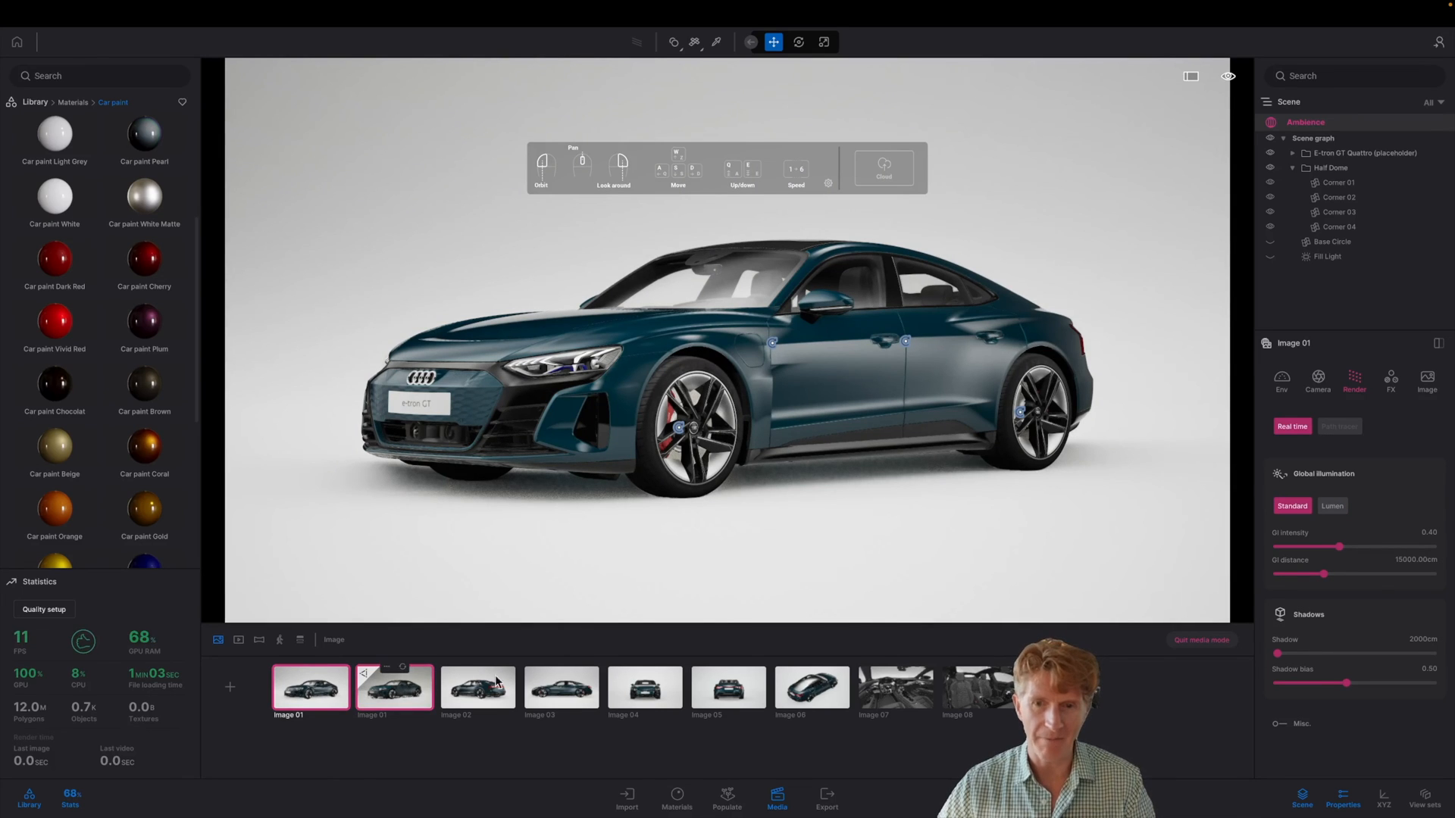
# Set the Image 07 interior shot to Lumen global illumination and show its Env settings.
pyautogui.click(1331, 505)
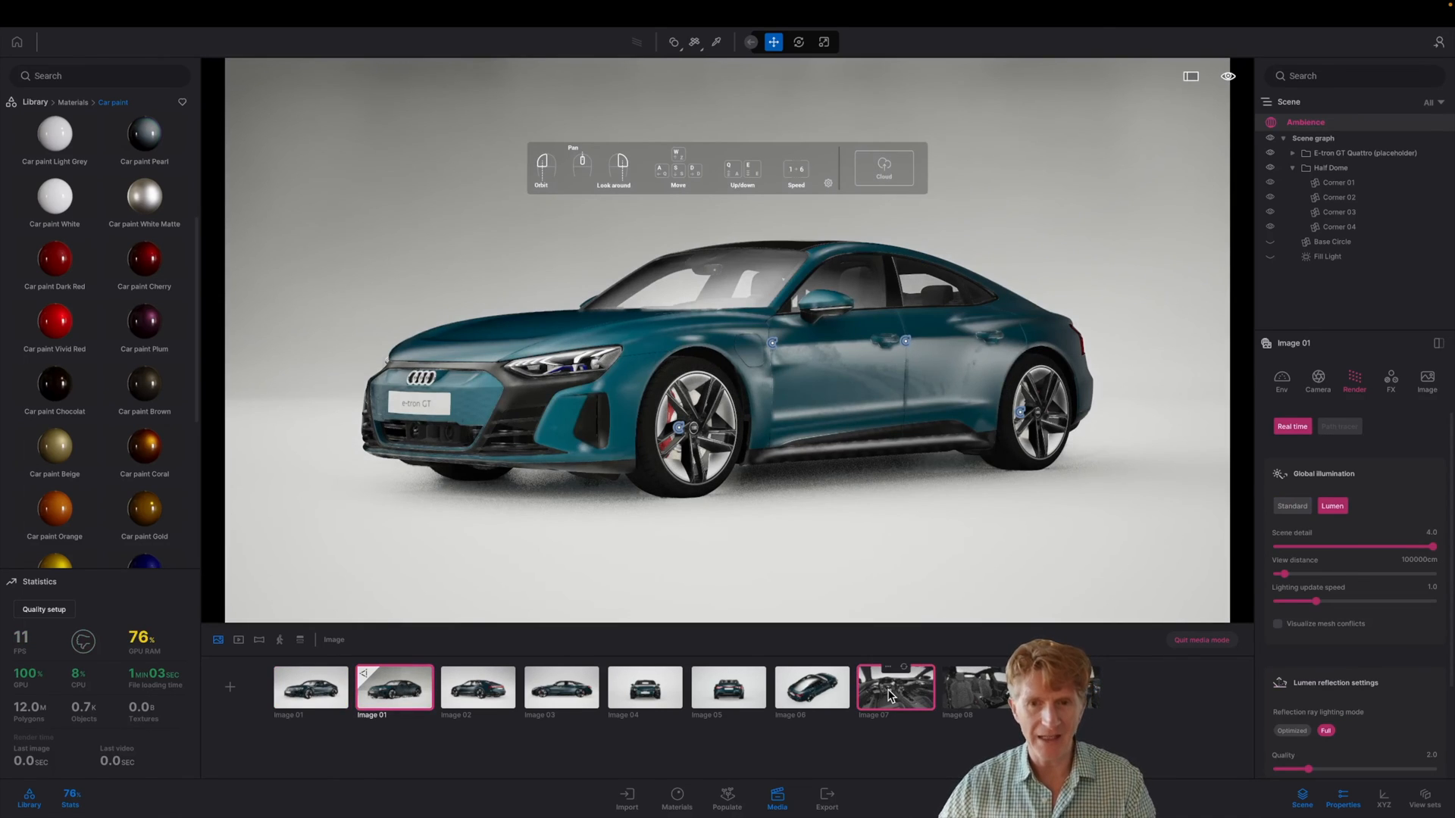
pyautogui.click(895, 687)
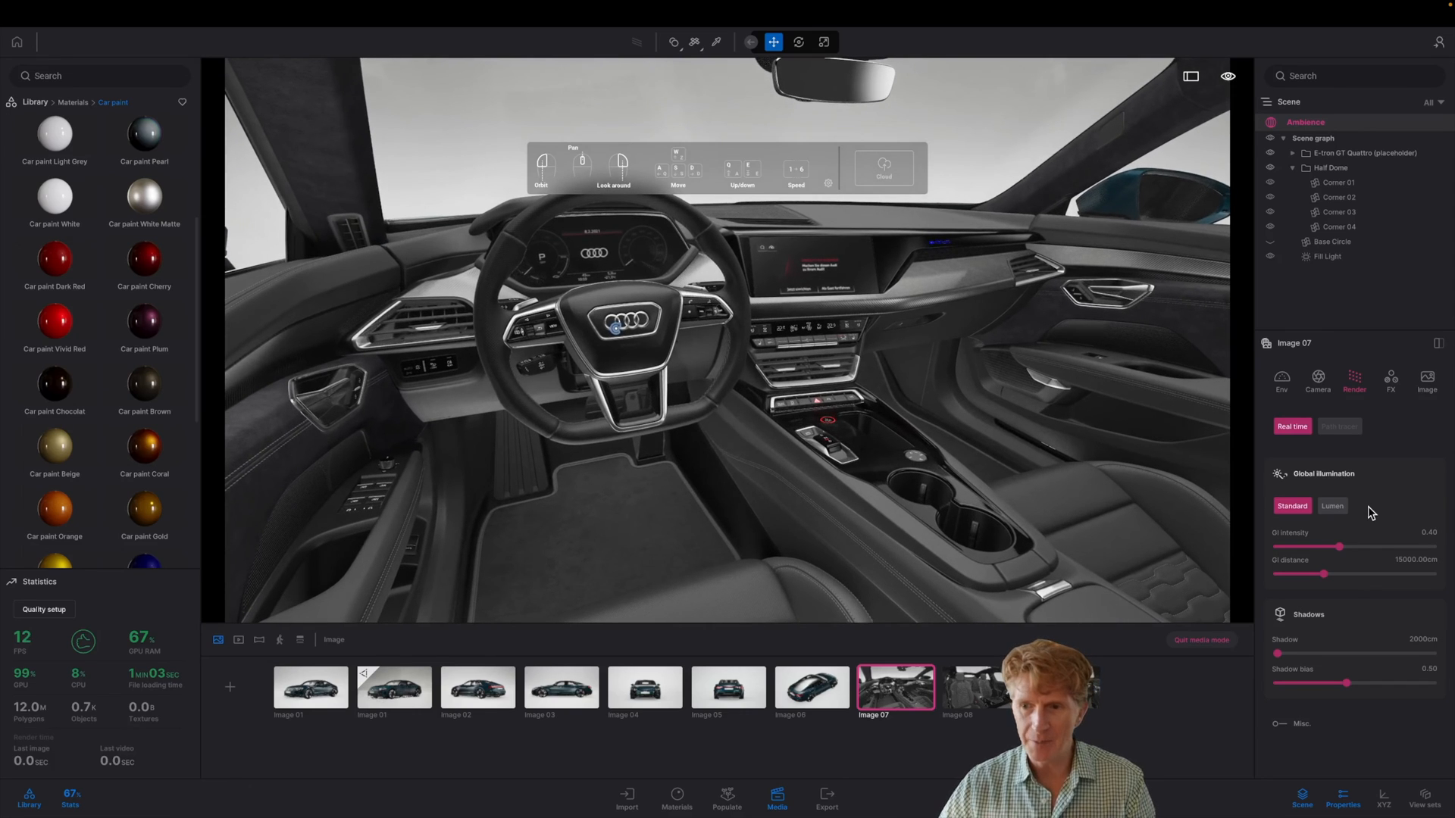
pyautogui.click(1331, 506)
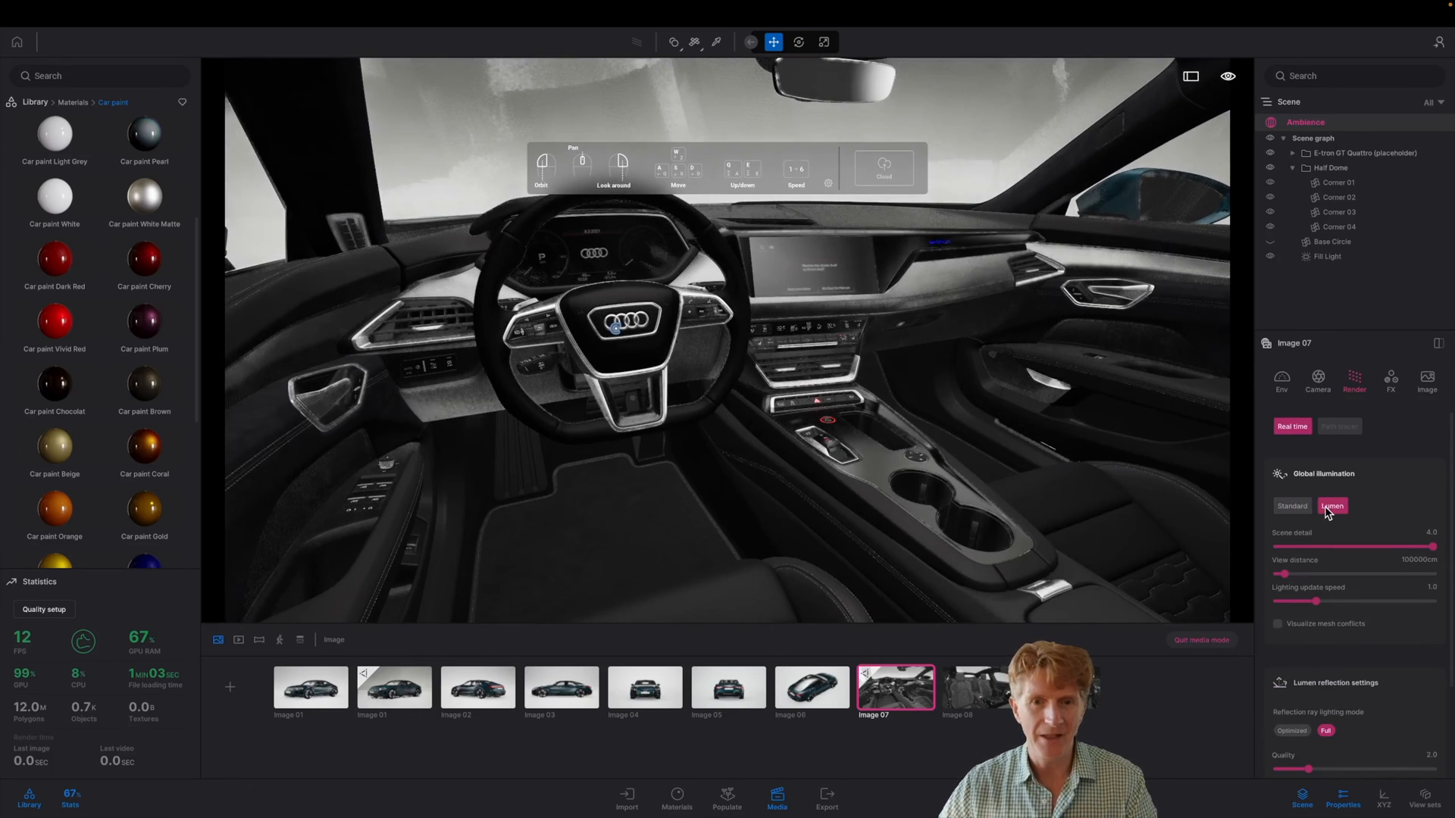
pyautogui.moveTo(1332, 506)
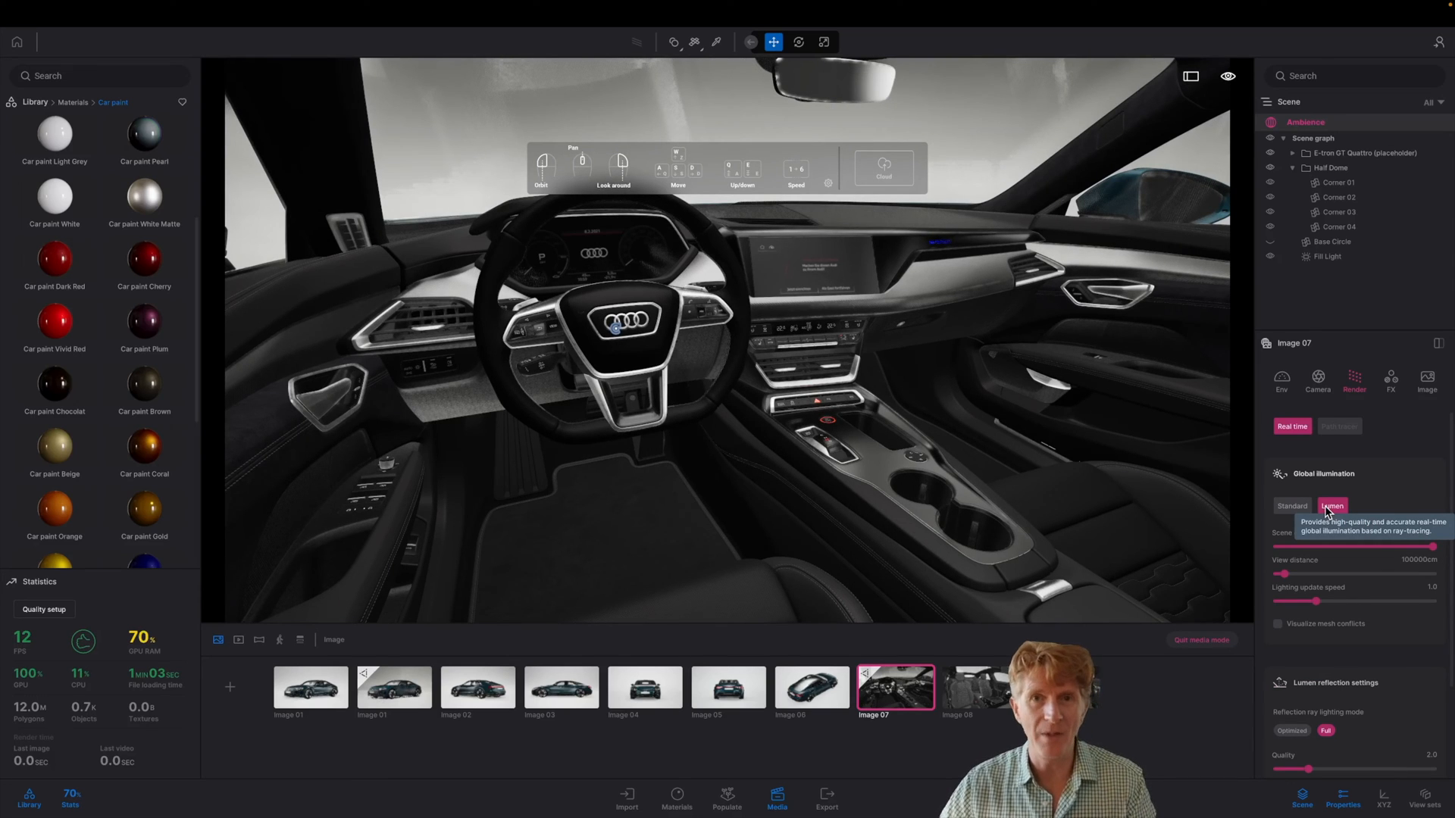
pyautogui.click(1280, 381)
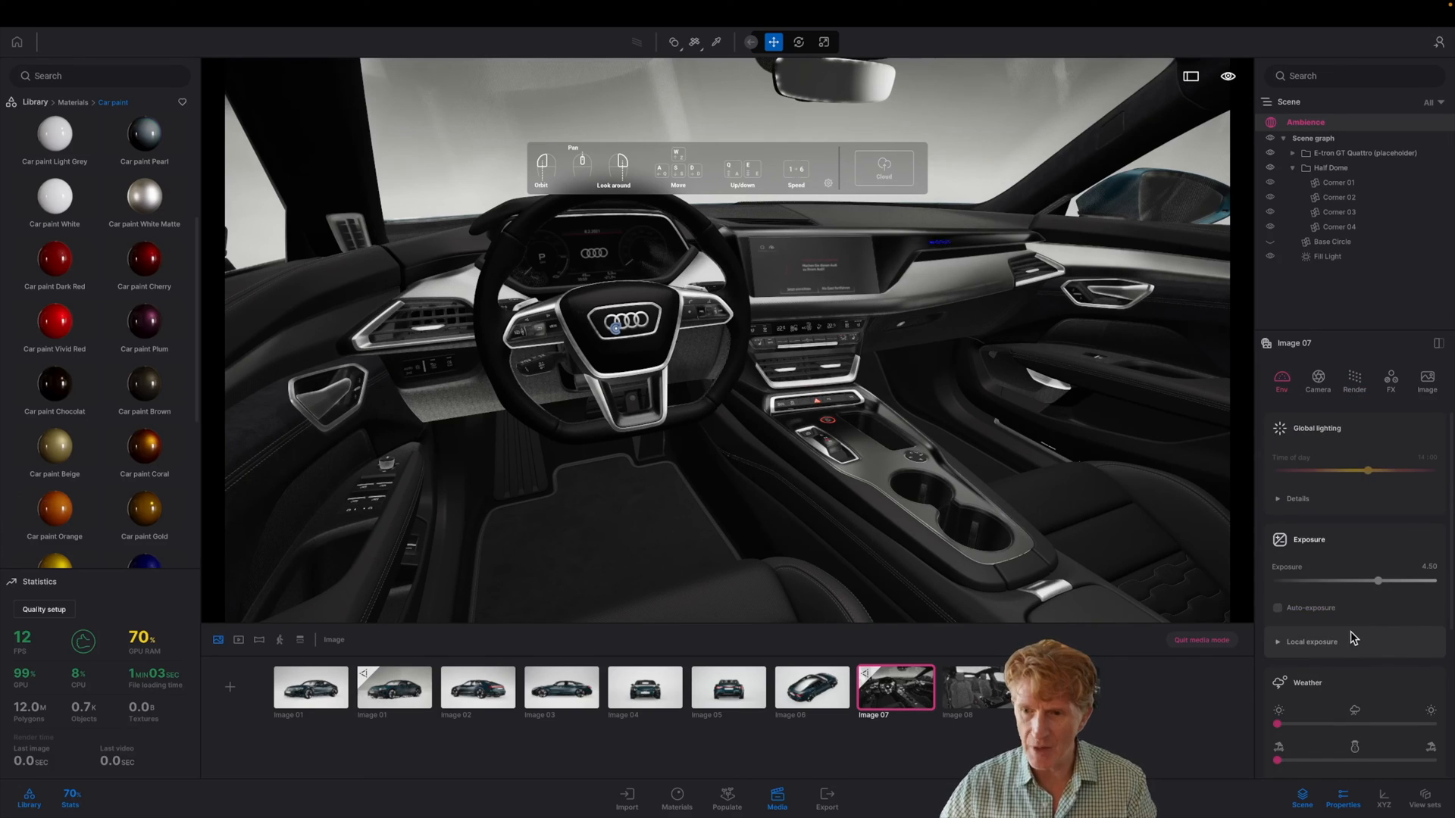
# Scroll down the properties panel while moving to the Audi R8 scene.
pyautogui.scroll(-3)
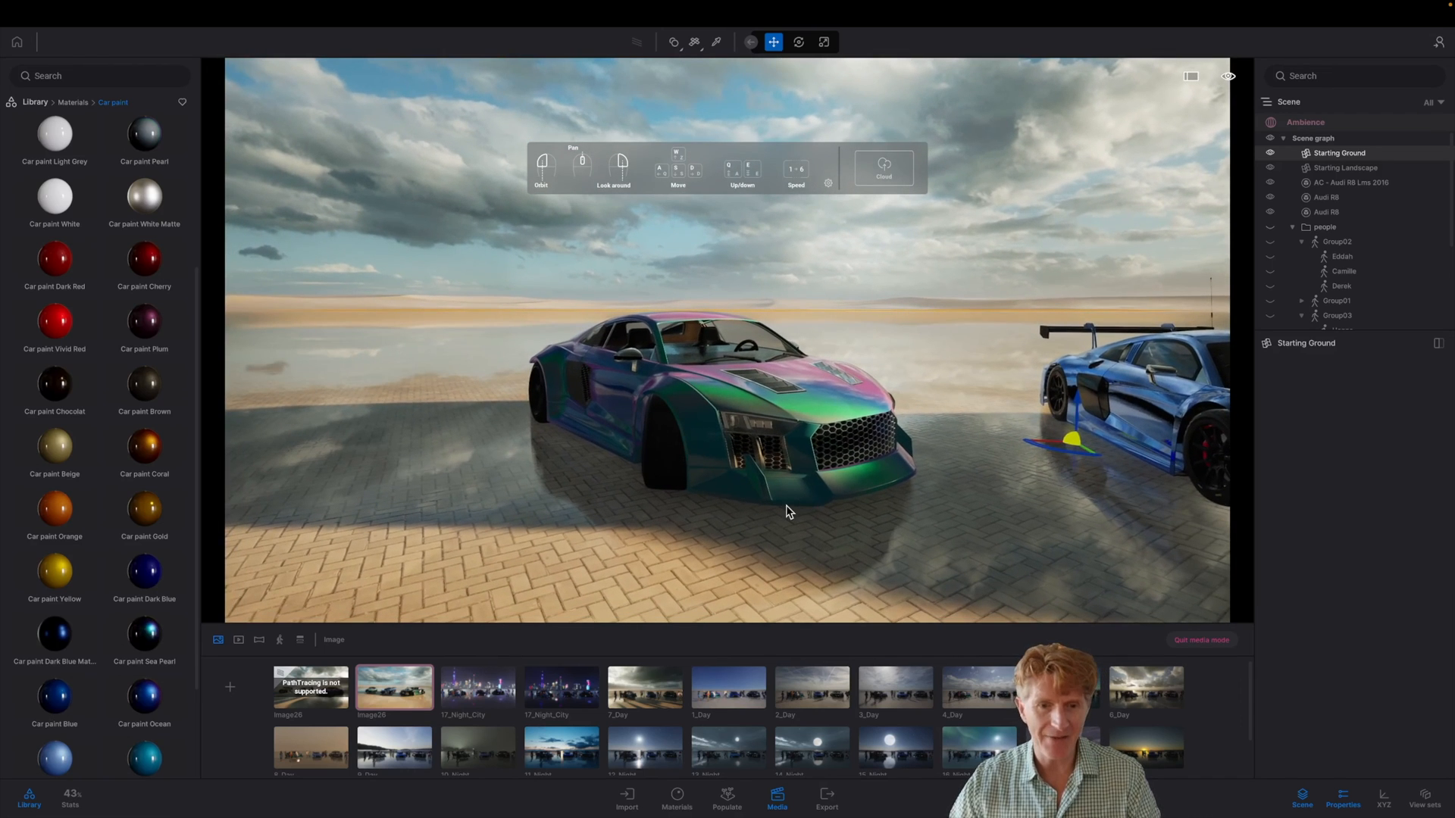
# Duplicate image29 and toggle global illumination between Standard and Lumen.
pyautogui.hscroll(3)
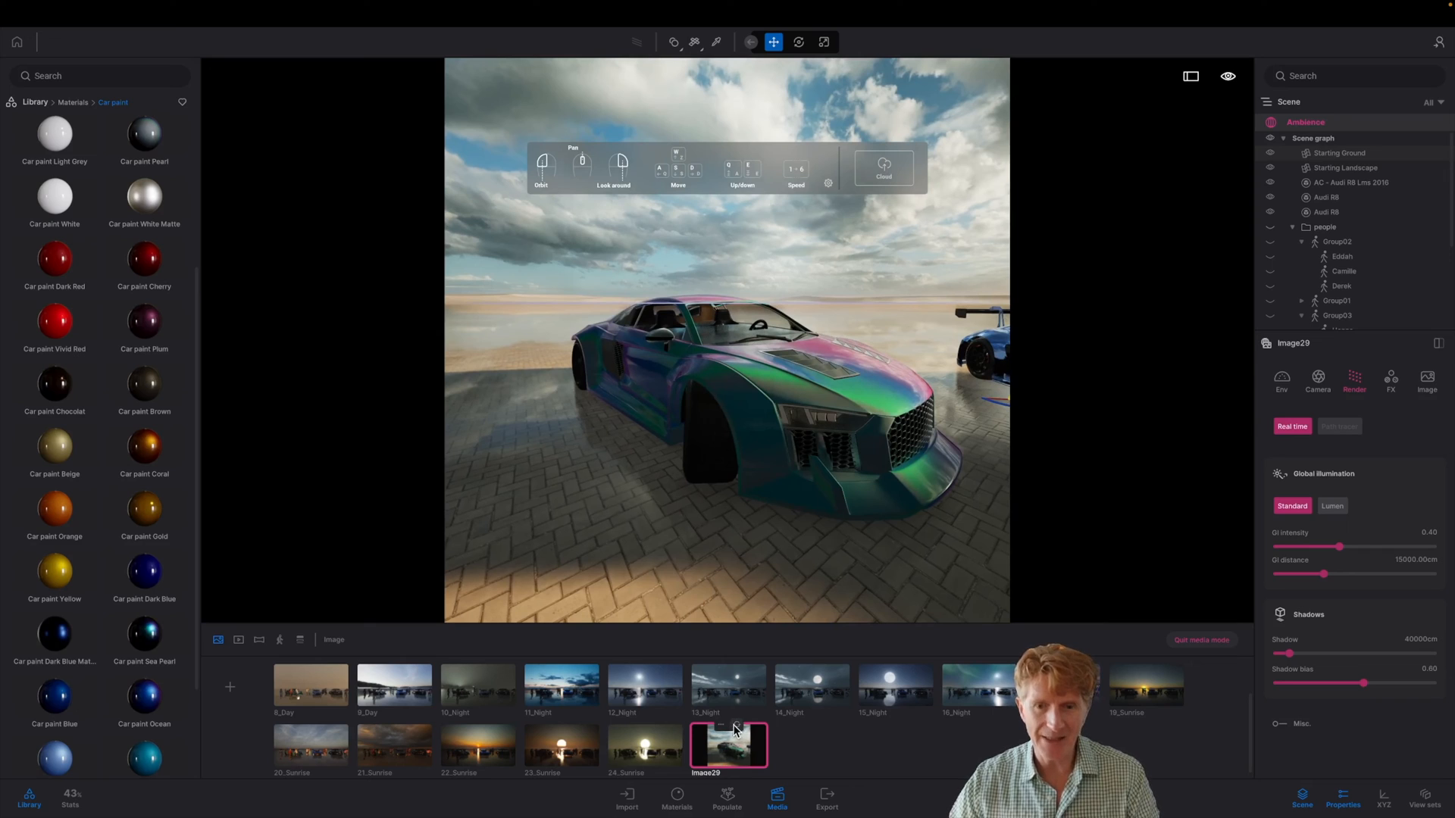
pyautogui.rightClick(729, 742)
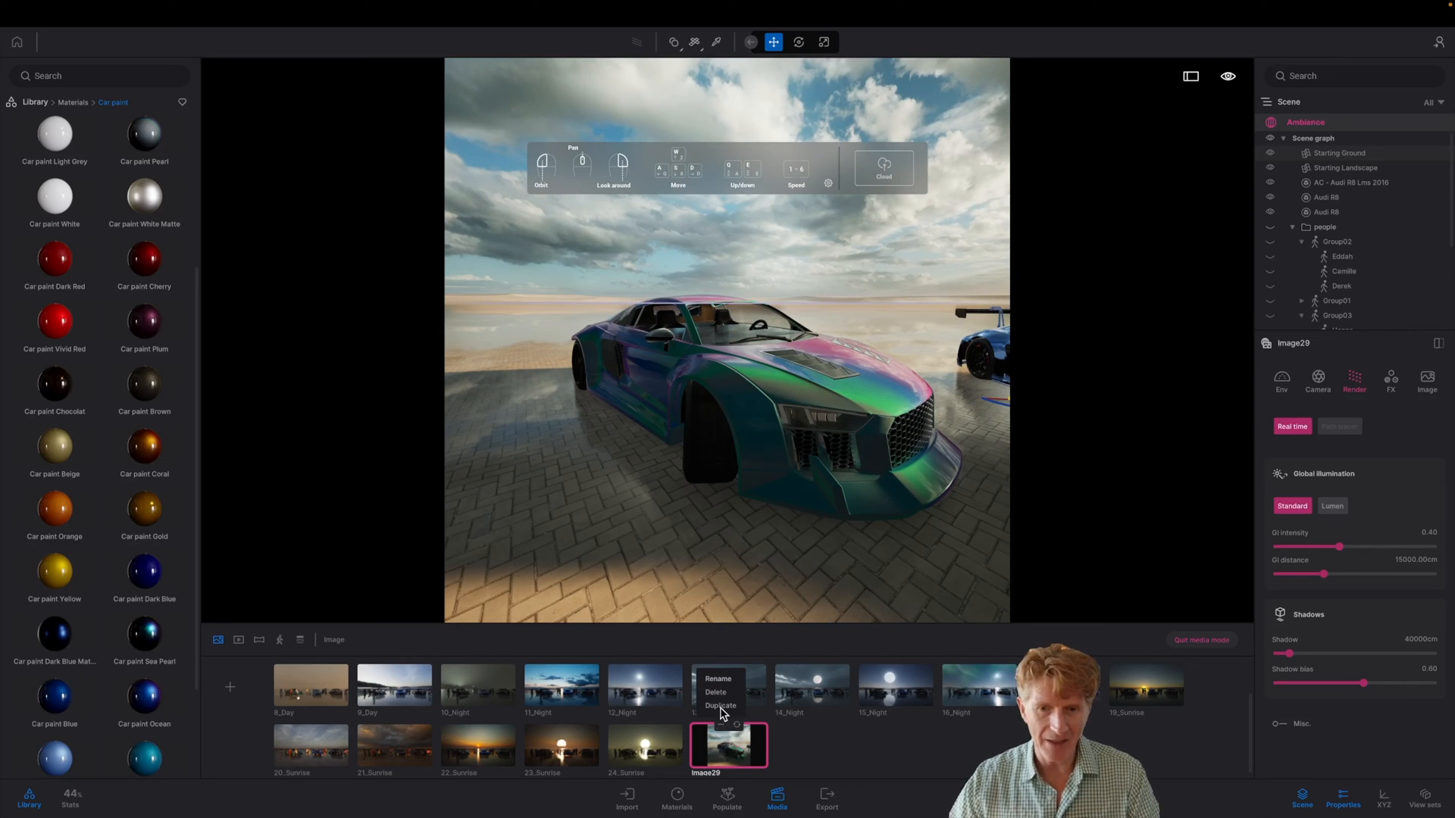
pyautogui.click(720, 705)
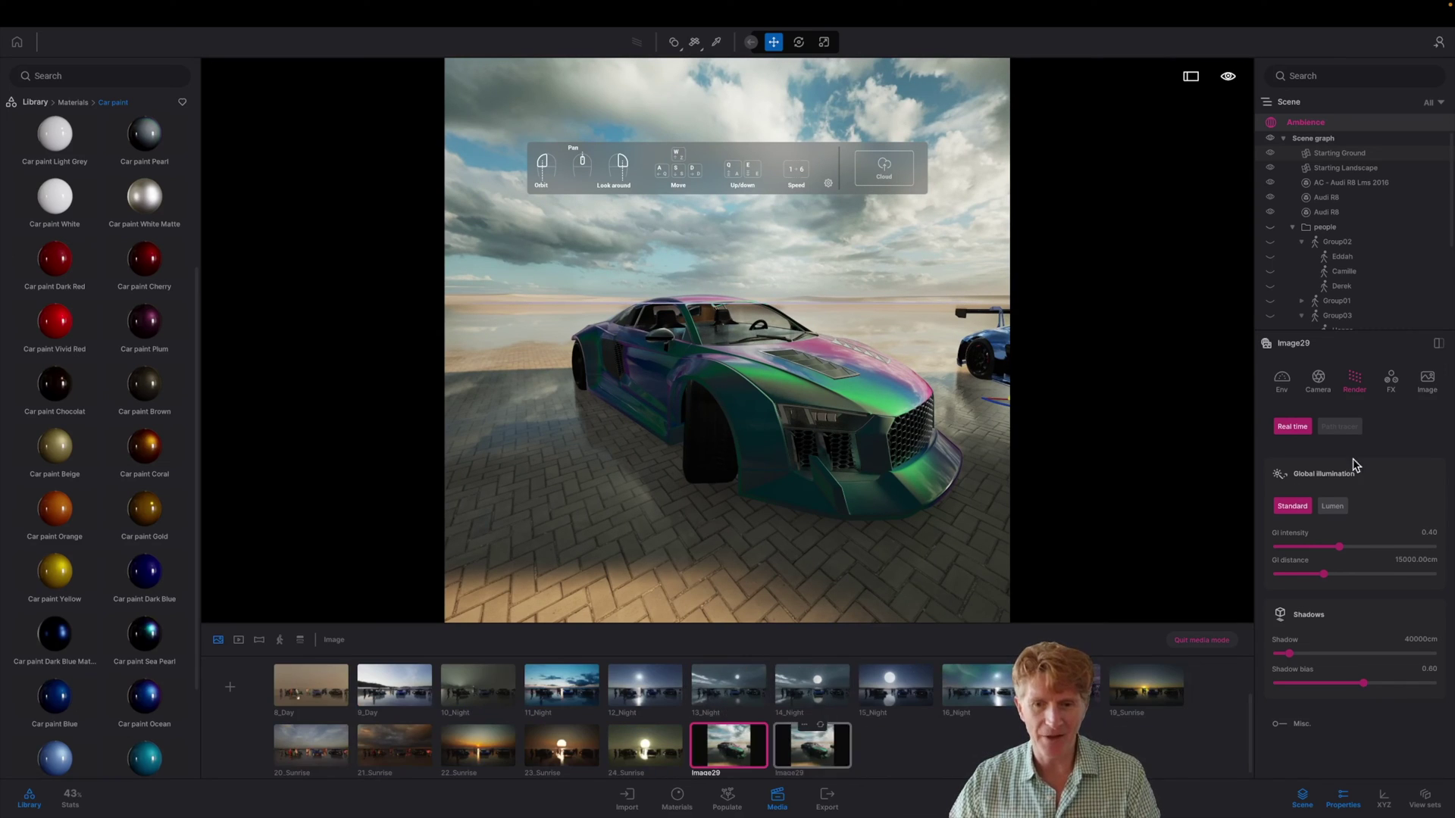
pyautogui.click(1331, 506)
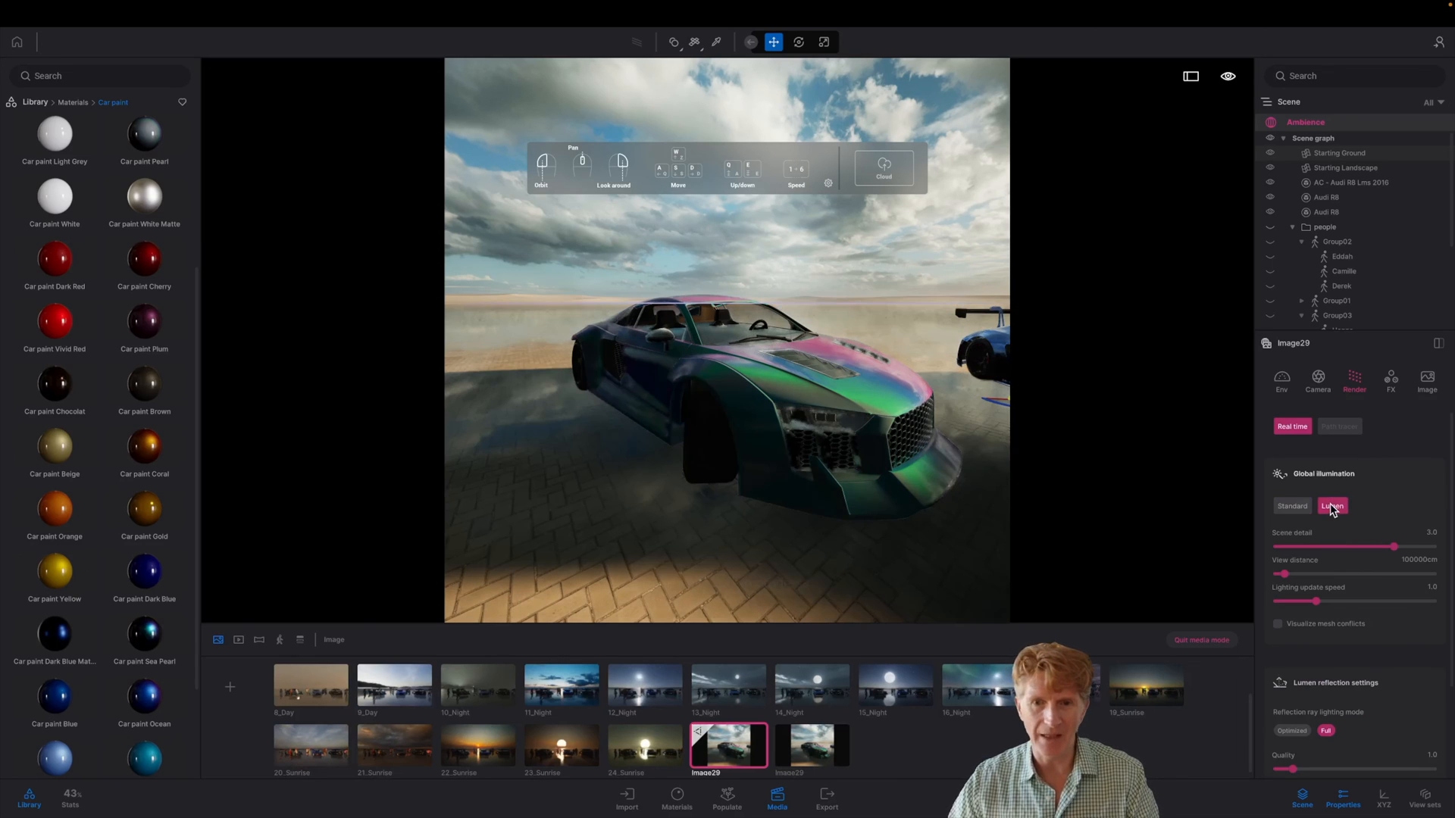
pyautogui.click(1331, 506)
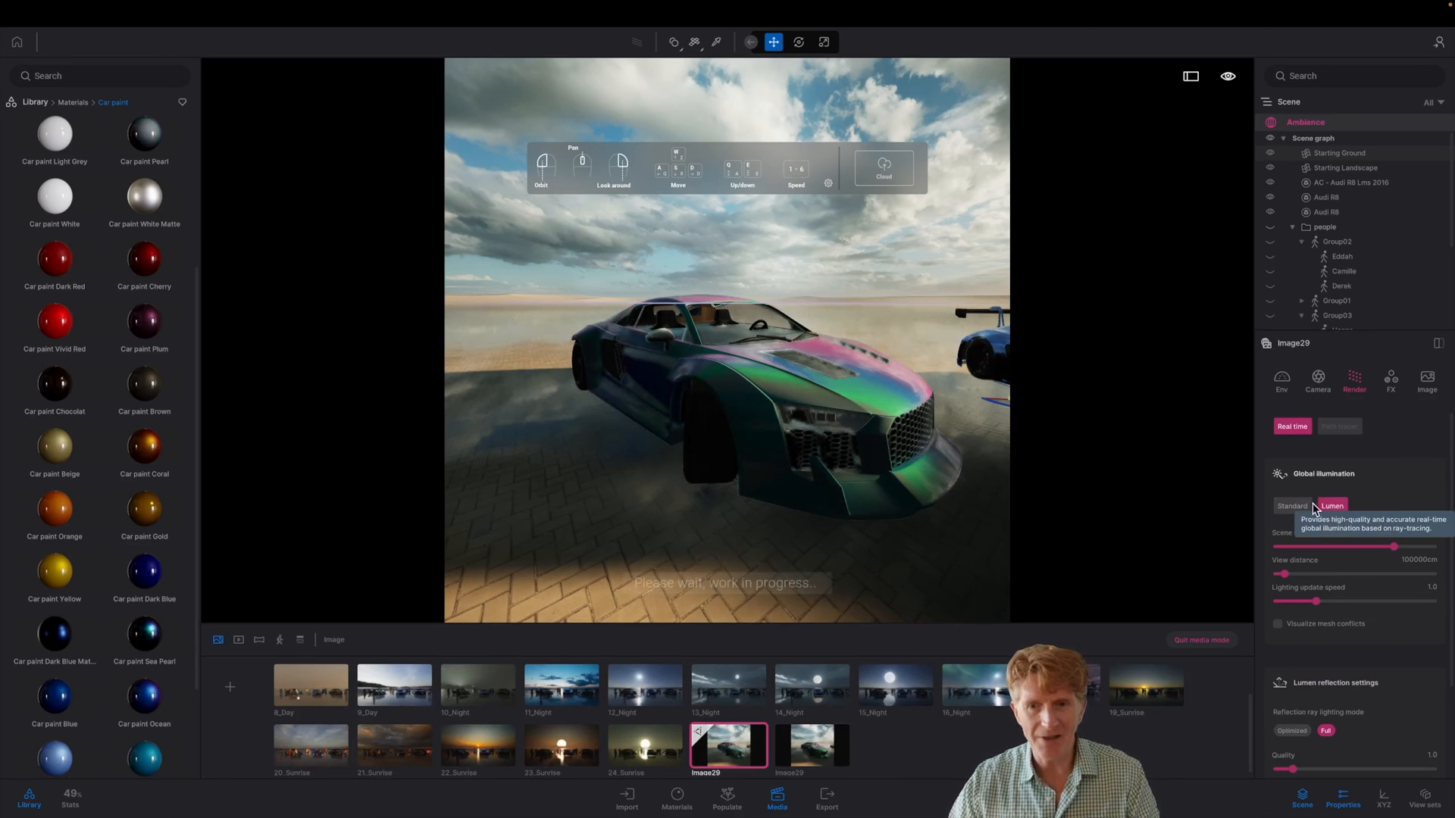
pyautogui.click(1290, 506)
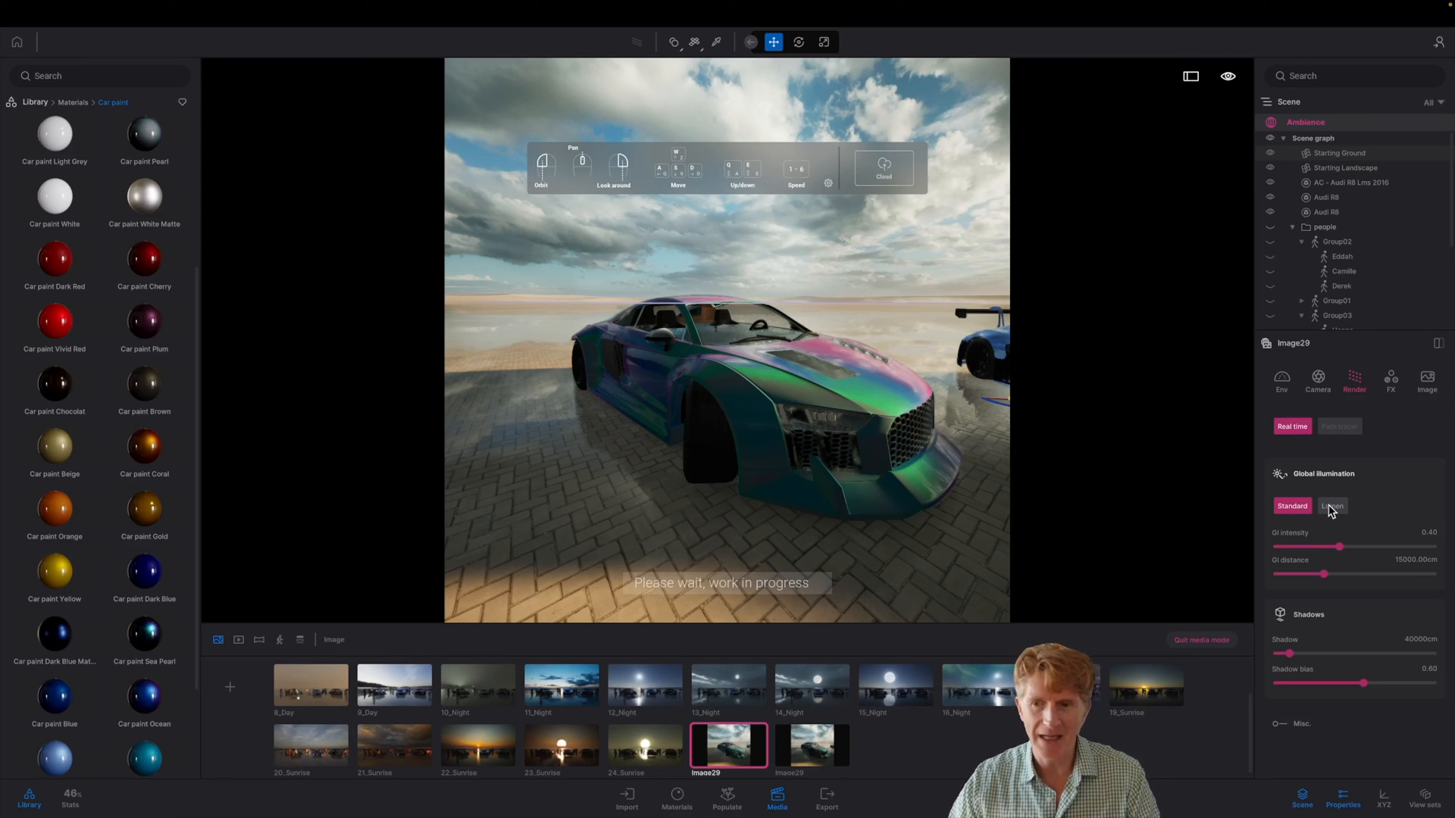
pyautogui.click(1332, 505)
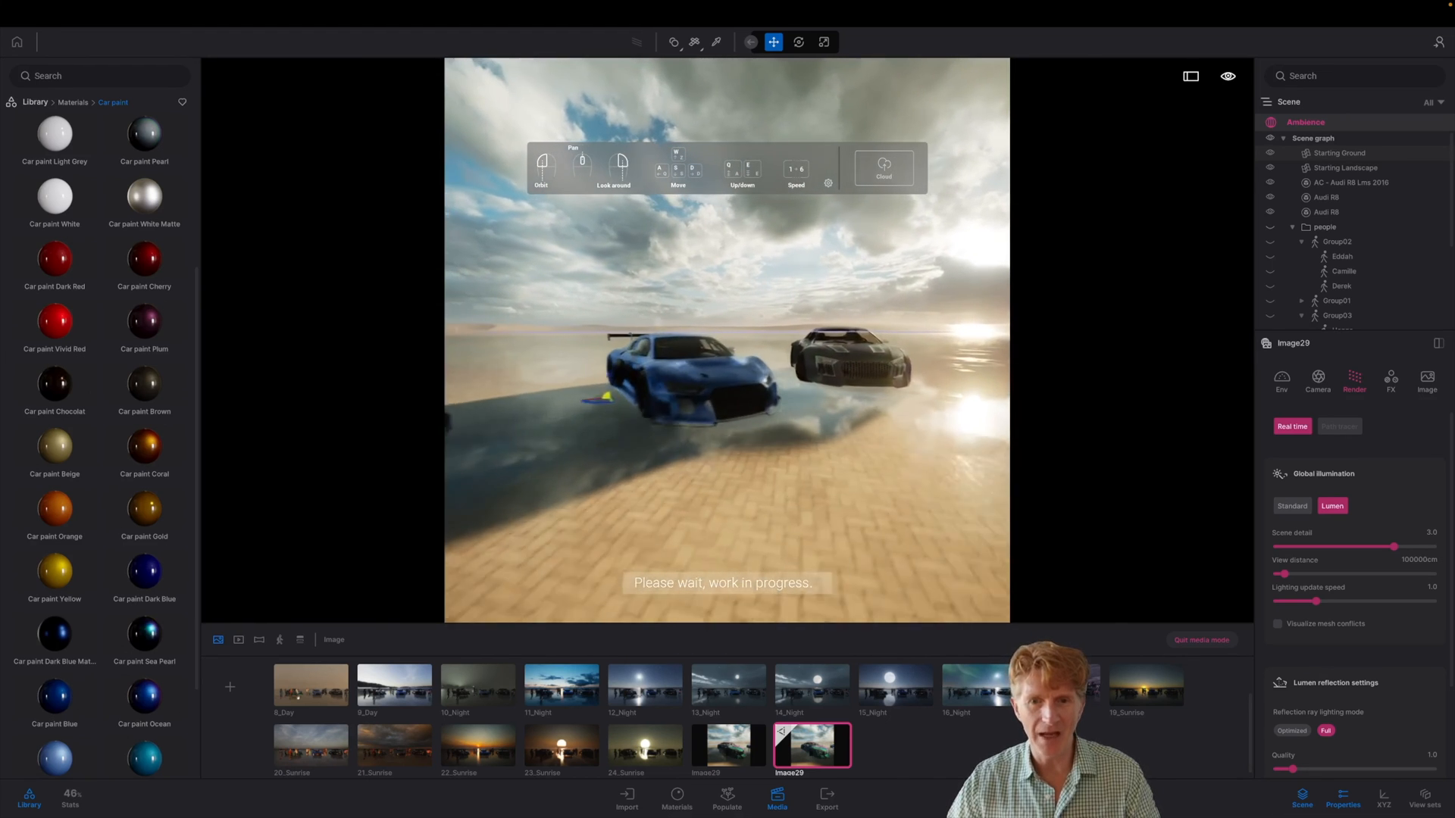
pyautogui.click(561, 686)
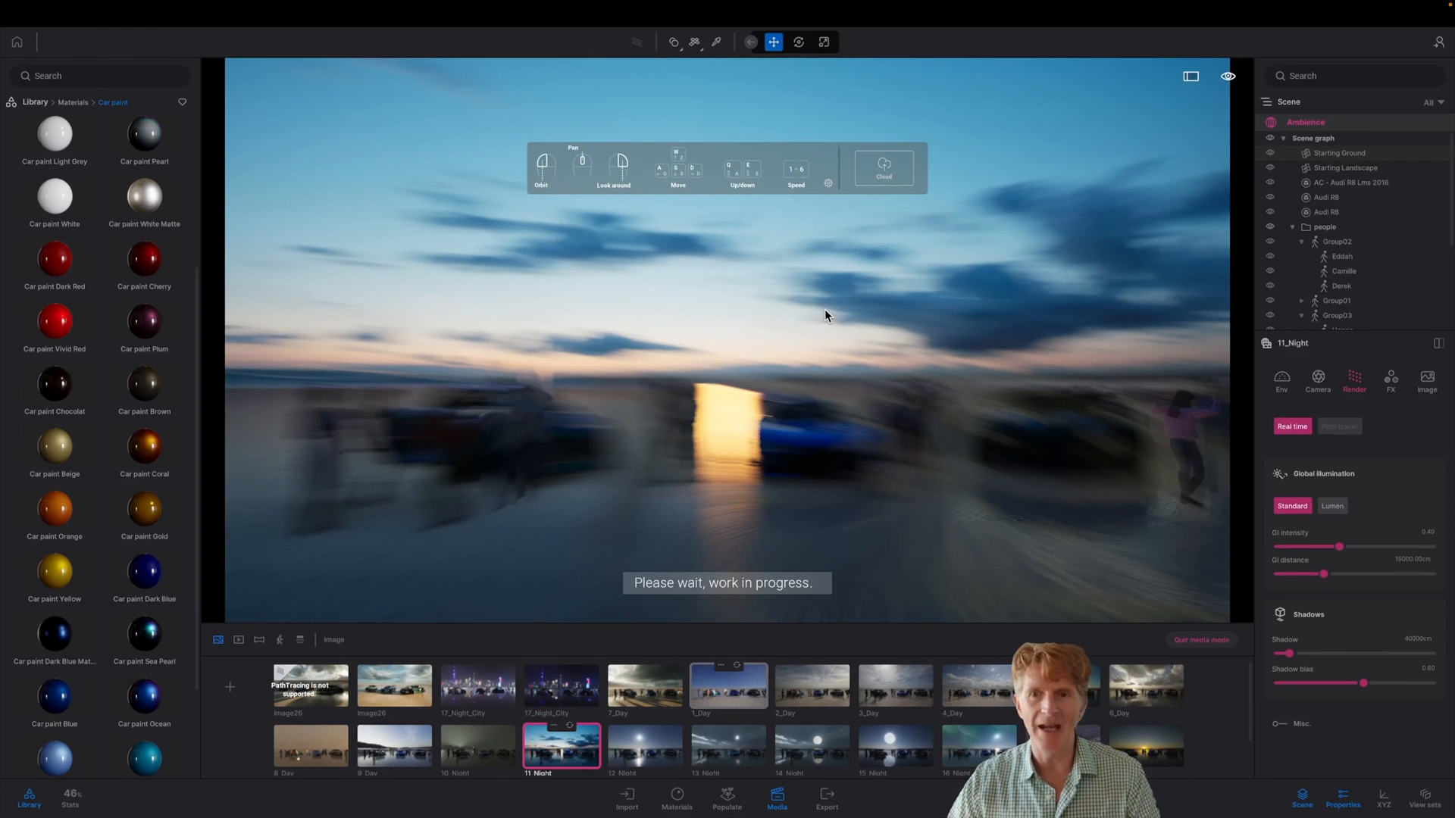
pyautogui.moveTo(1266, 451)
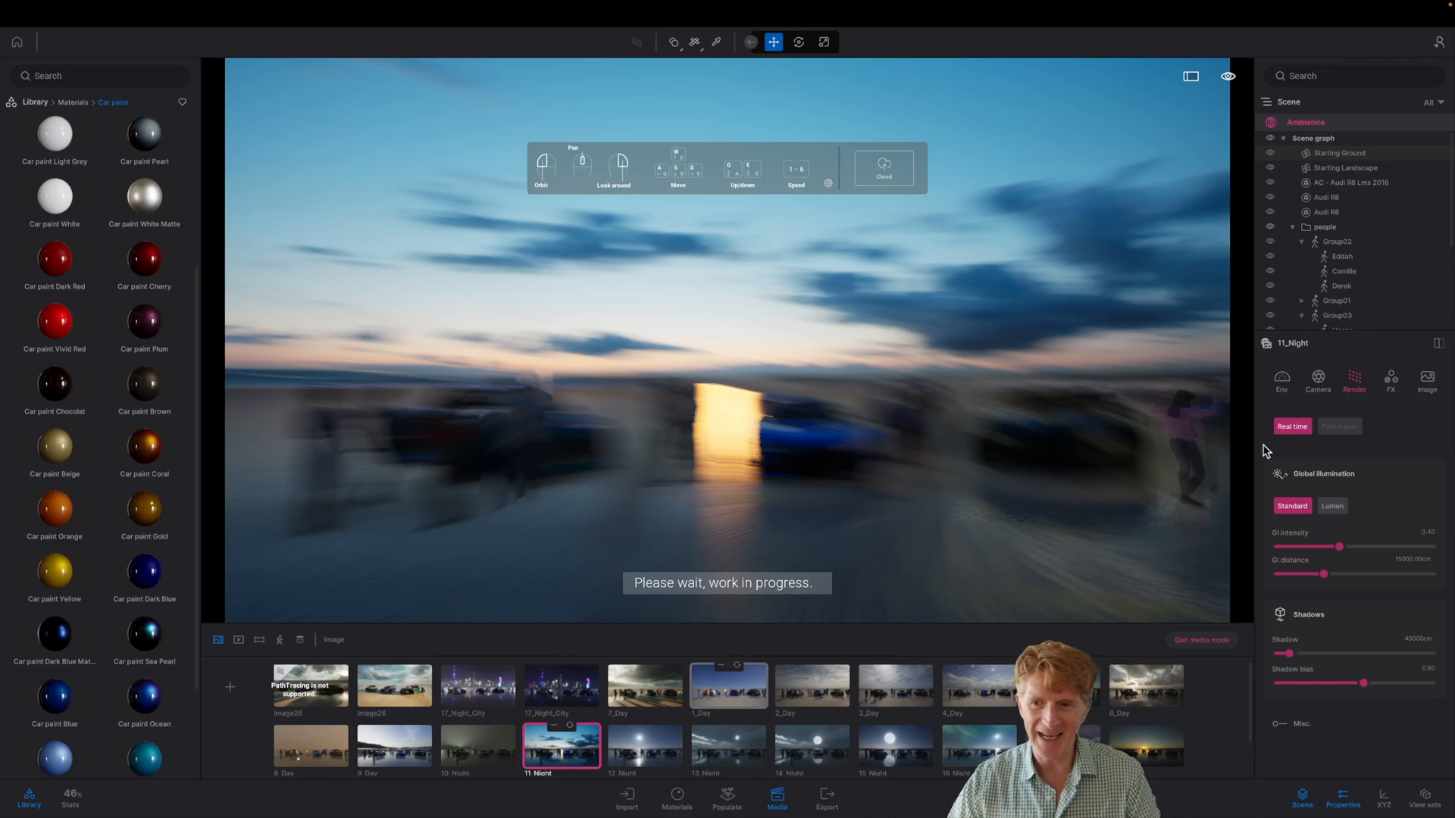
pyautogui.moveTo(627, 568)
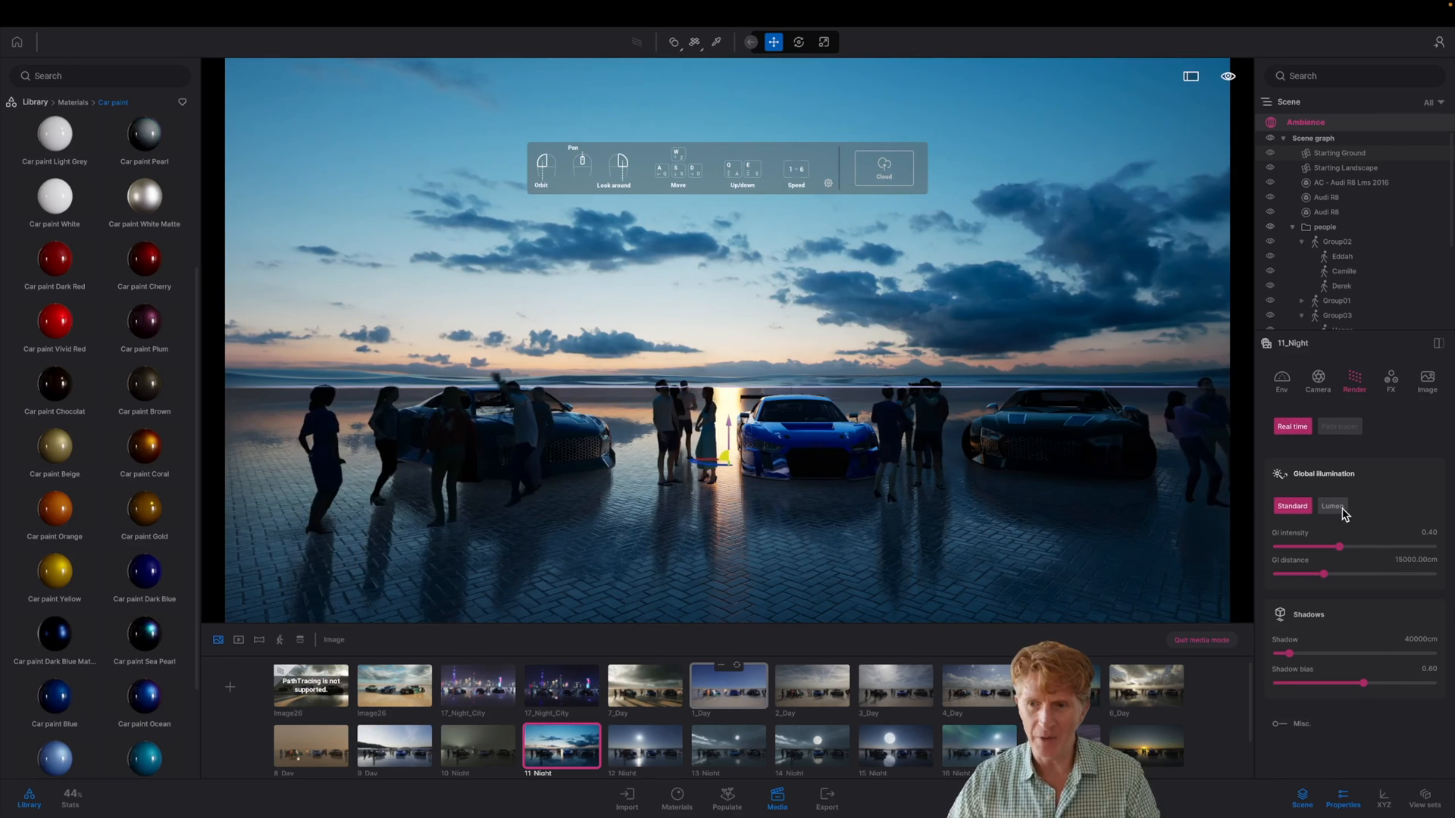
# Set 11_Night to Lumen global illumination and show its HDRI environment settings.
pyautogui.click(1332, 506)
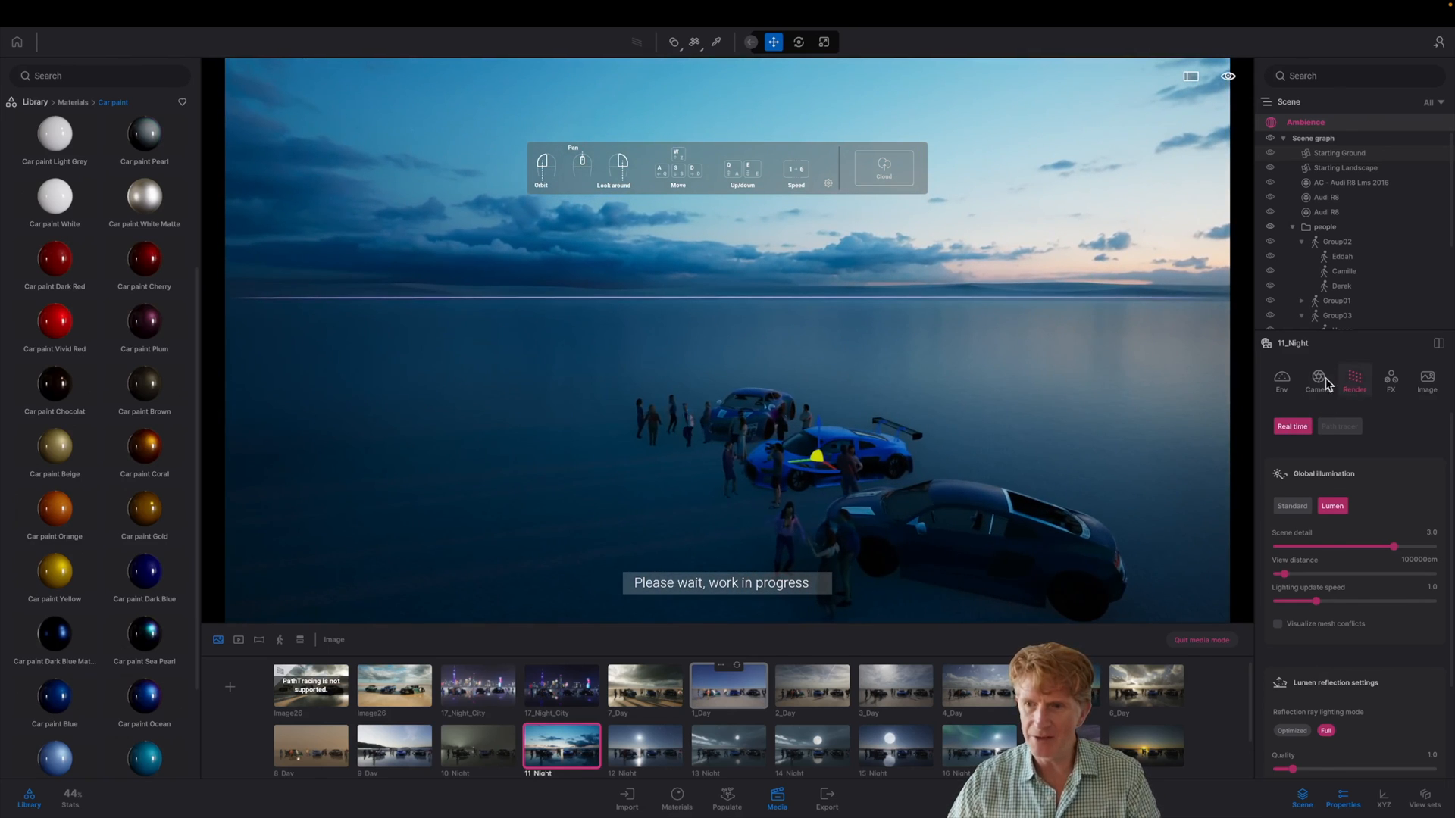
pyautogui.click(1281, 381)
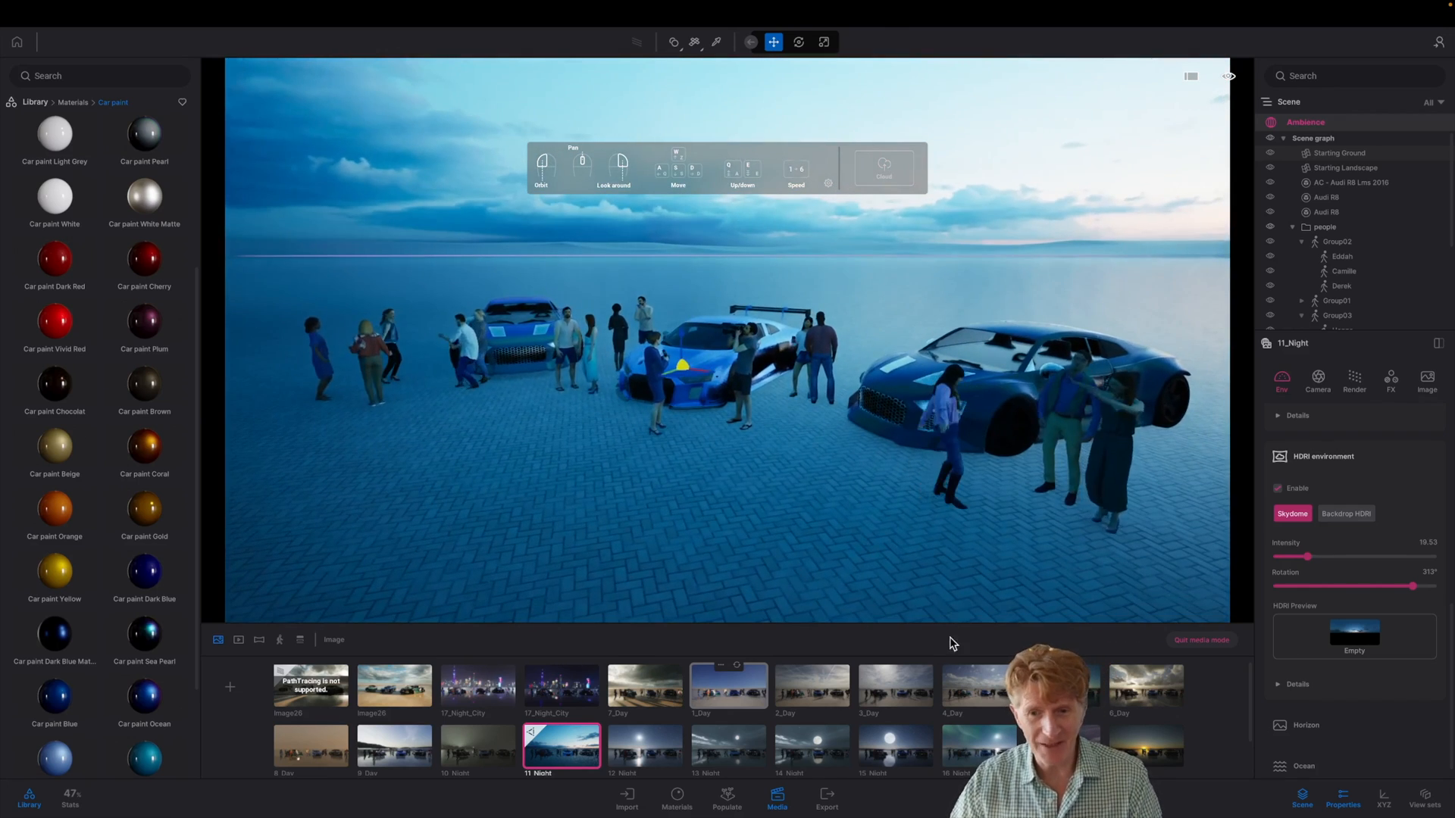
# Load the 18_Night_City image, passing 3_Day, and show its Standard GI Render settings.
pyautogui.click(893, 687)
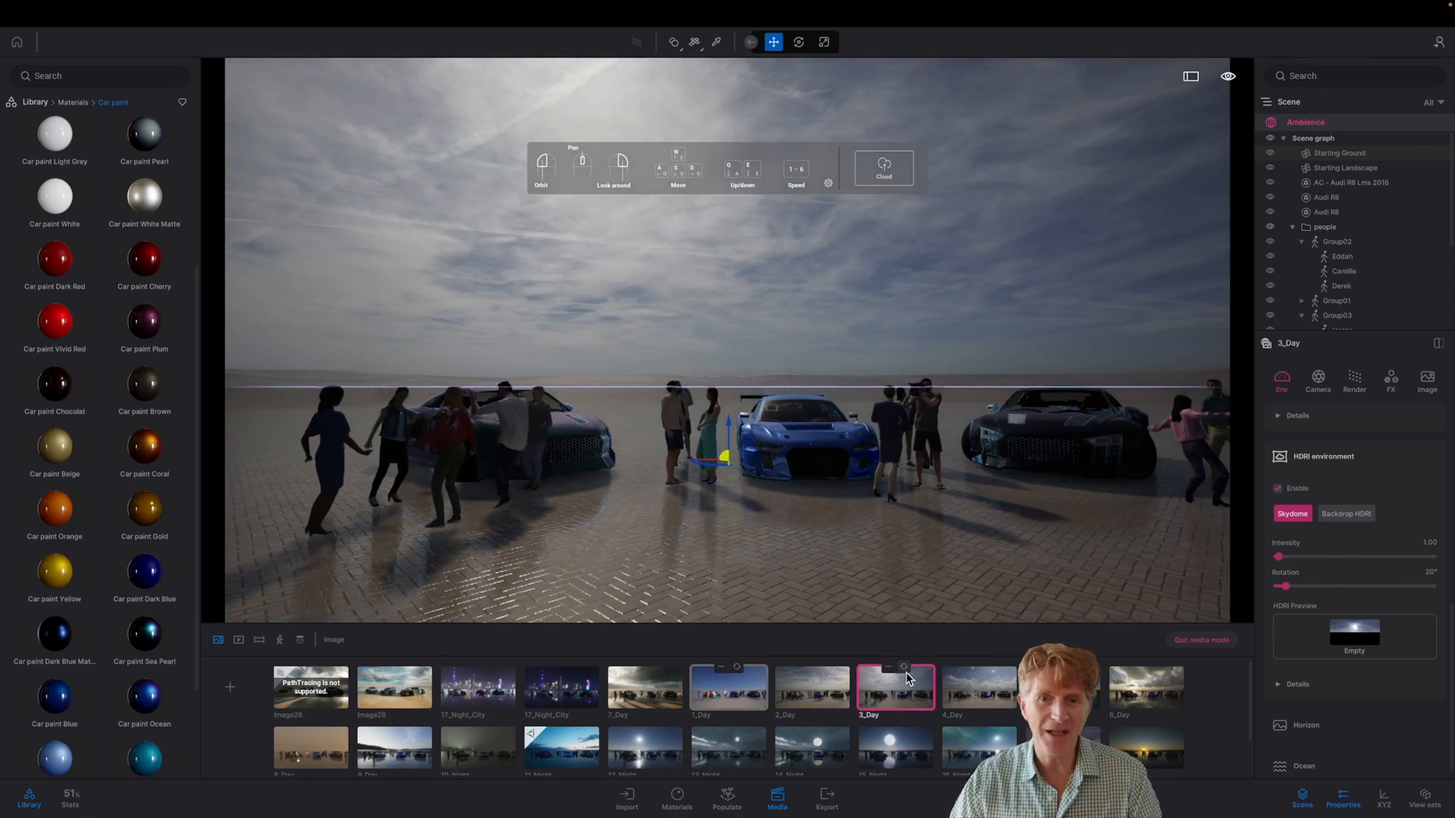
pyautogui.click(976, 688)
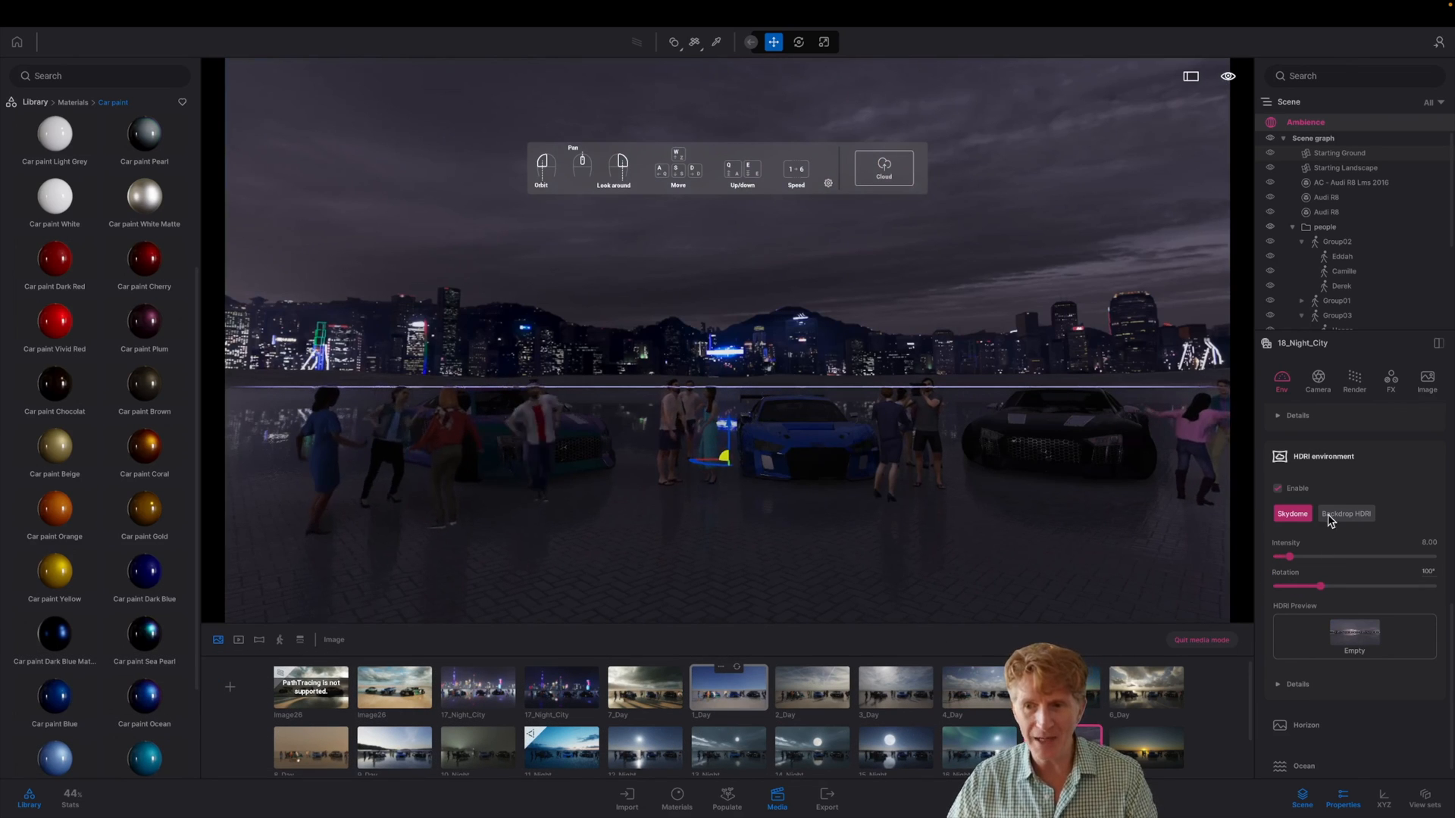
pyautogui.click(1354, 380)
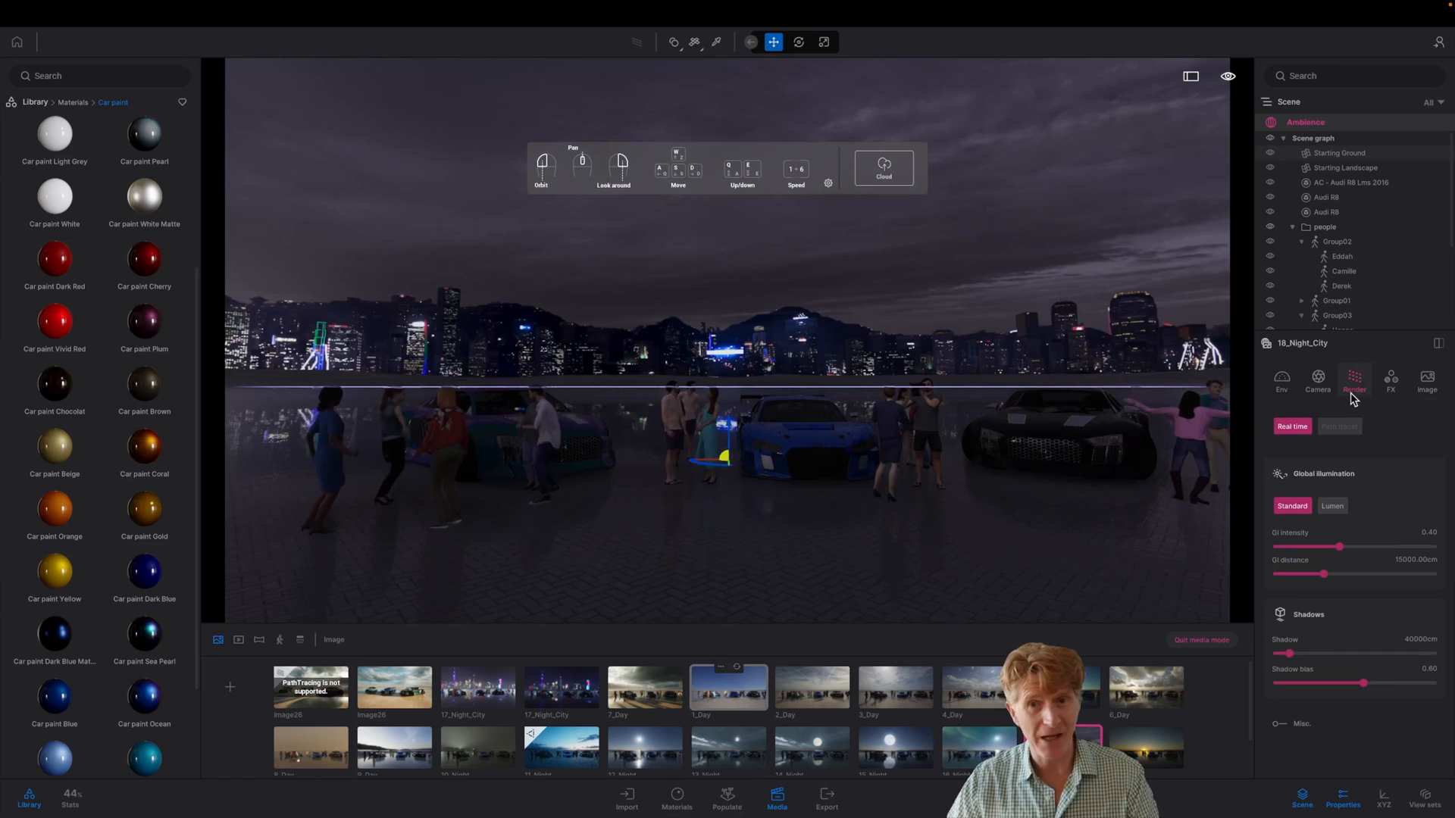